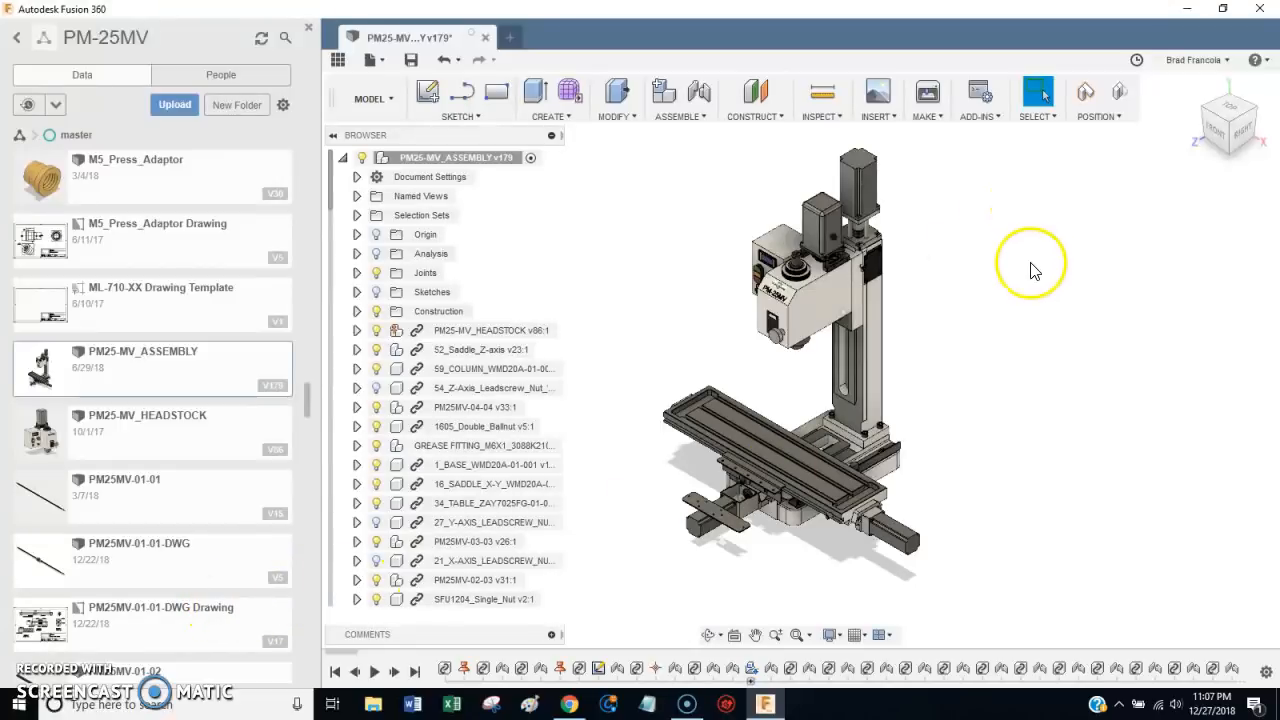
mouse_move(1090, 304)
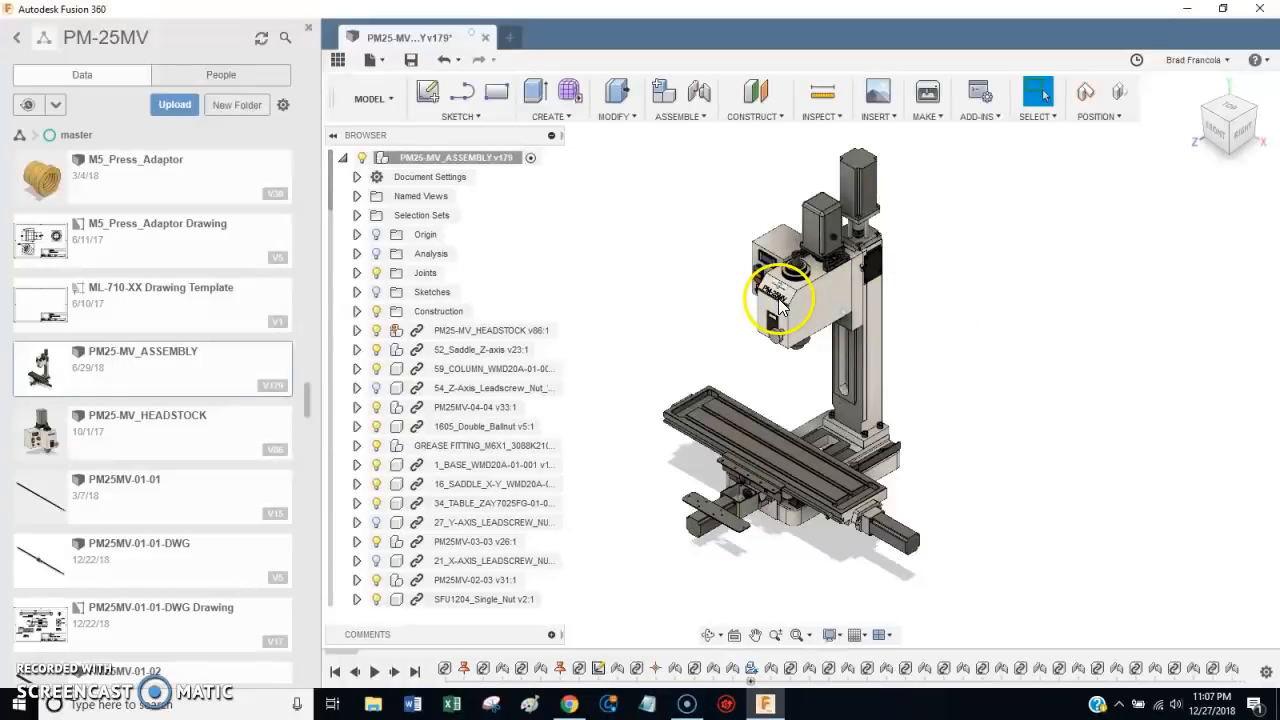
mouse_move(944, 272)
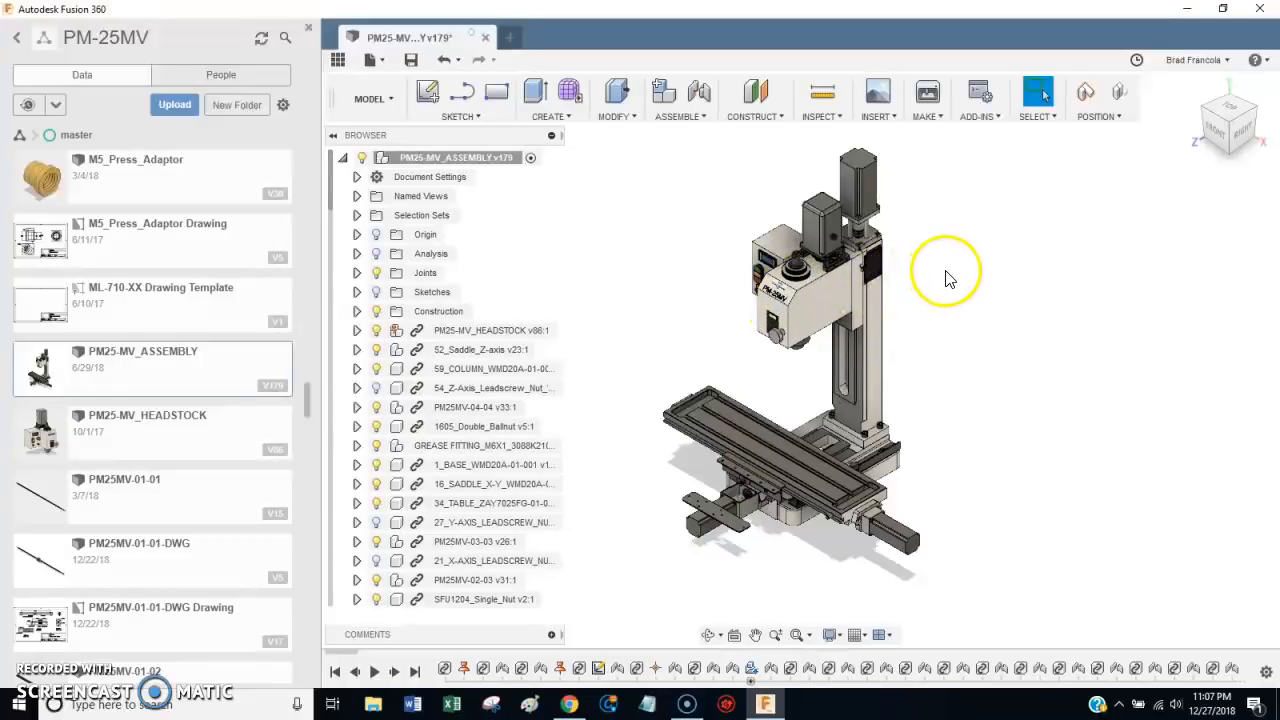
mouse_move(1004, 244)
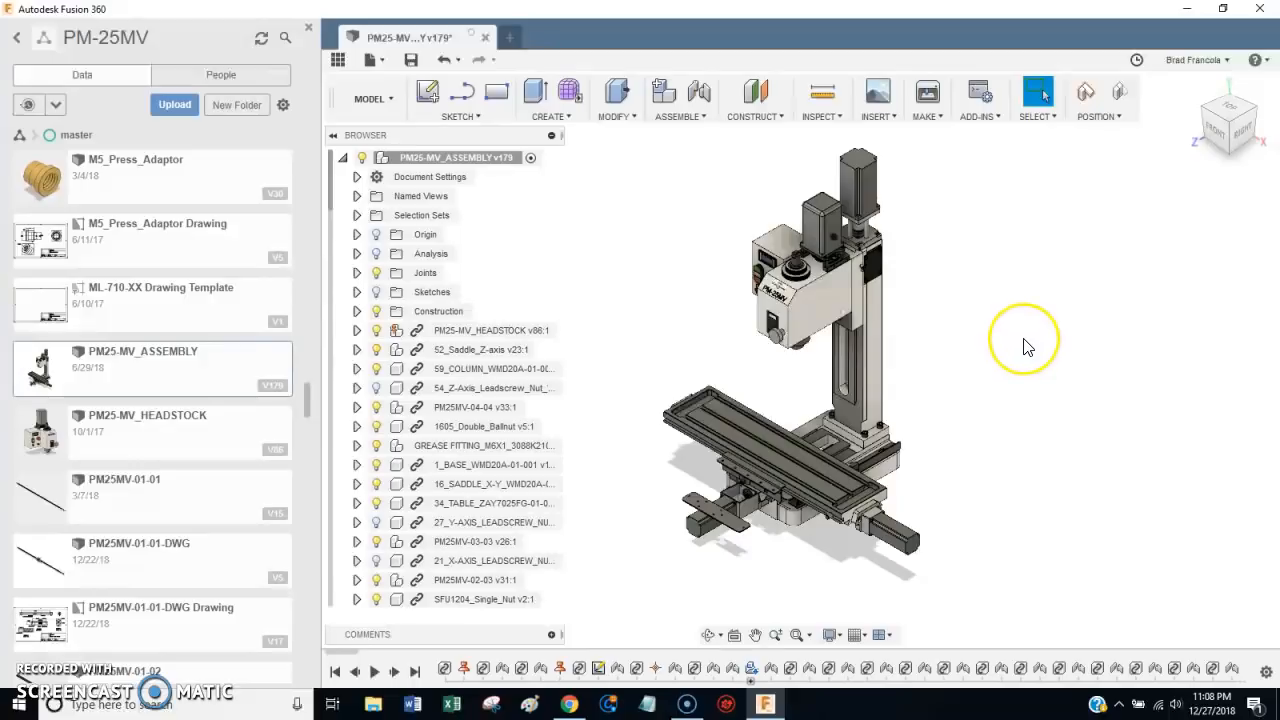
mouse_move(1024, 374)
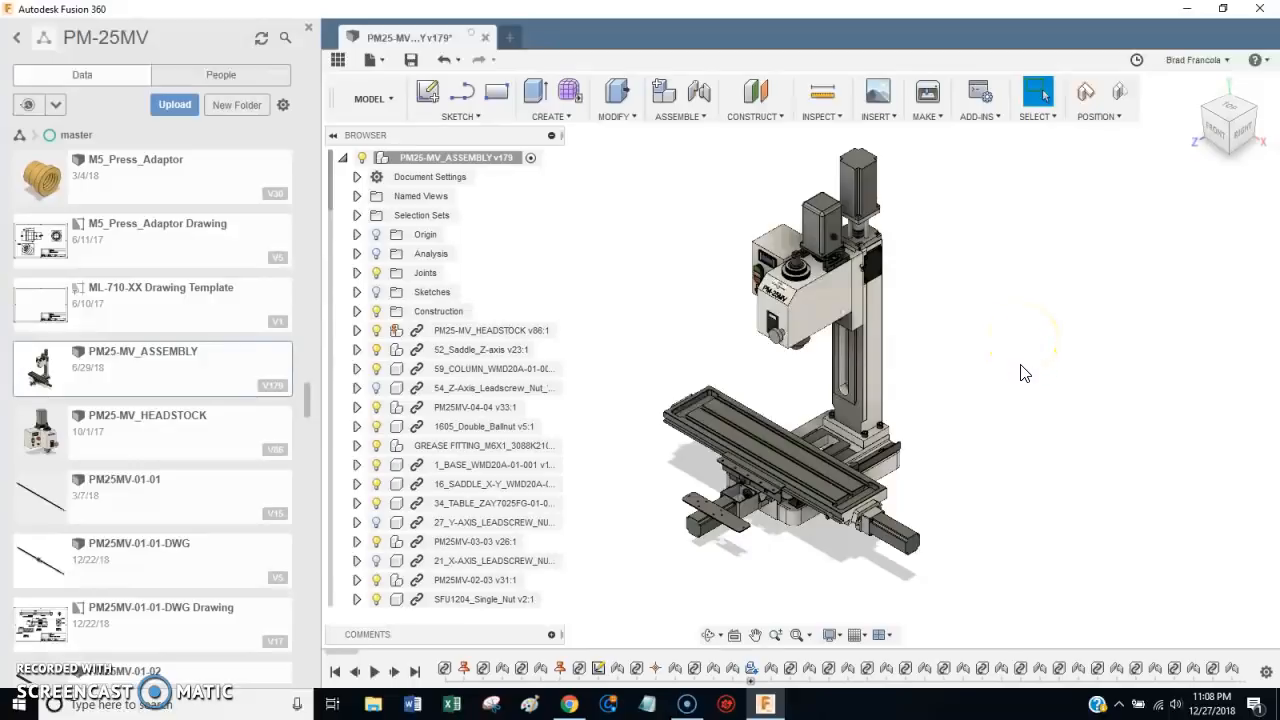
mouse_move(976, 330)
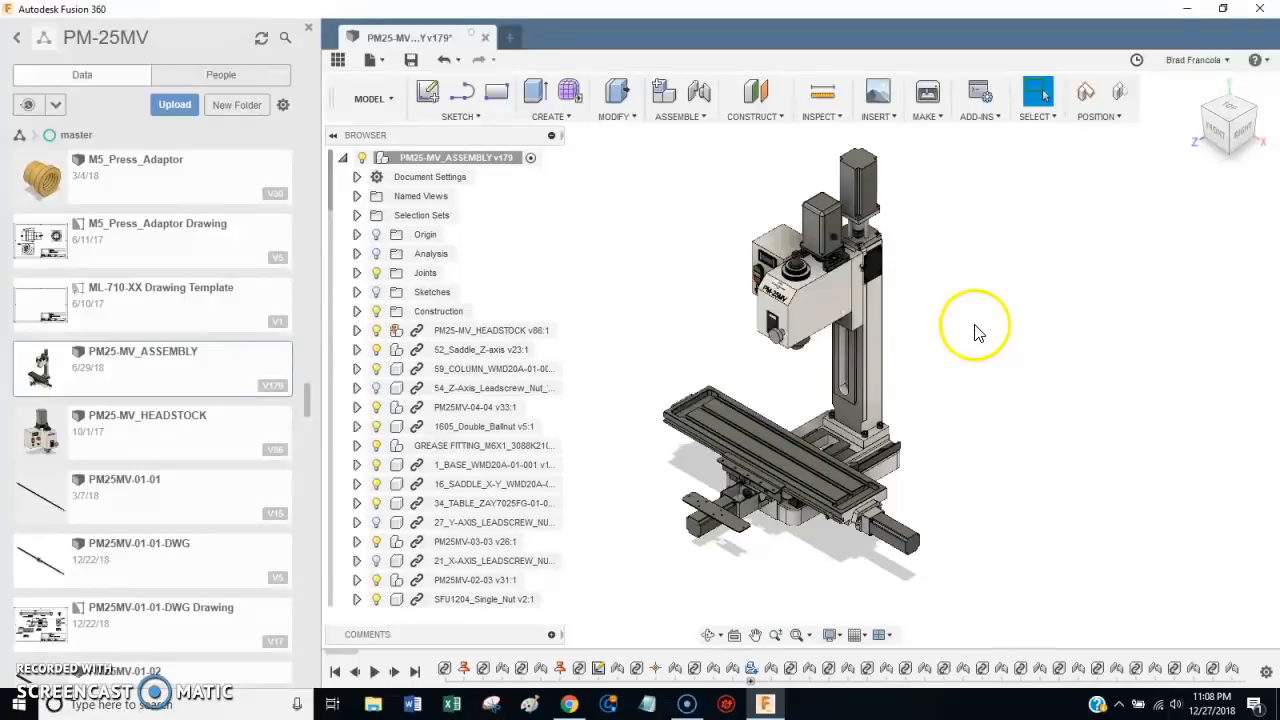
mouse_move(1012, 318)
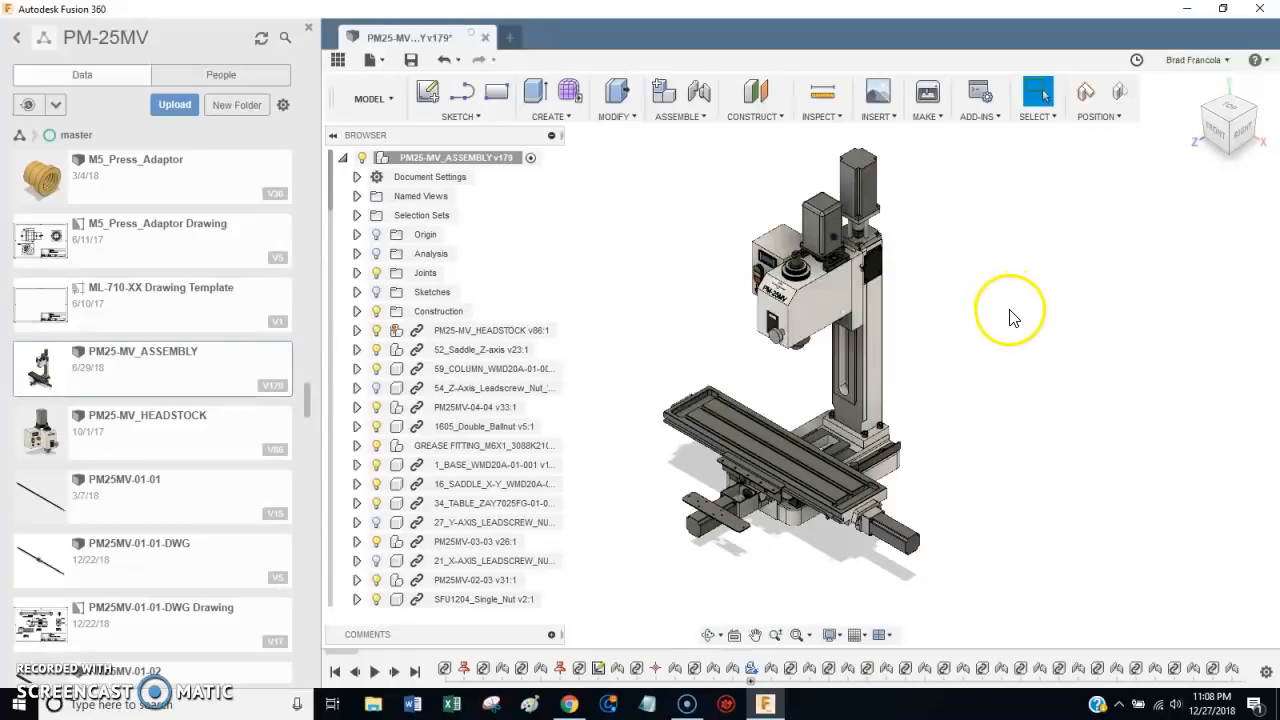
mouse_move(1020, 324)
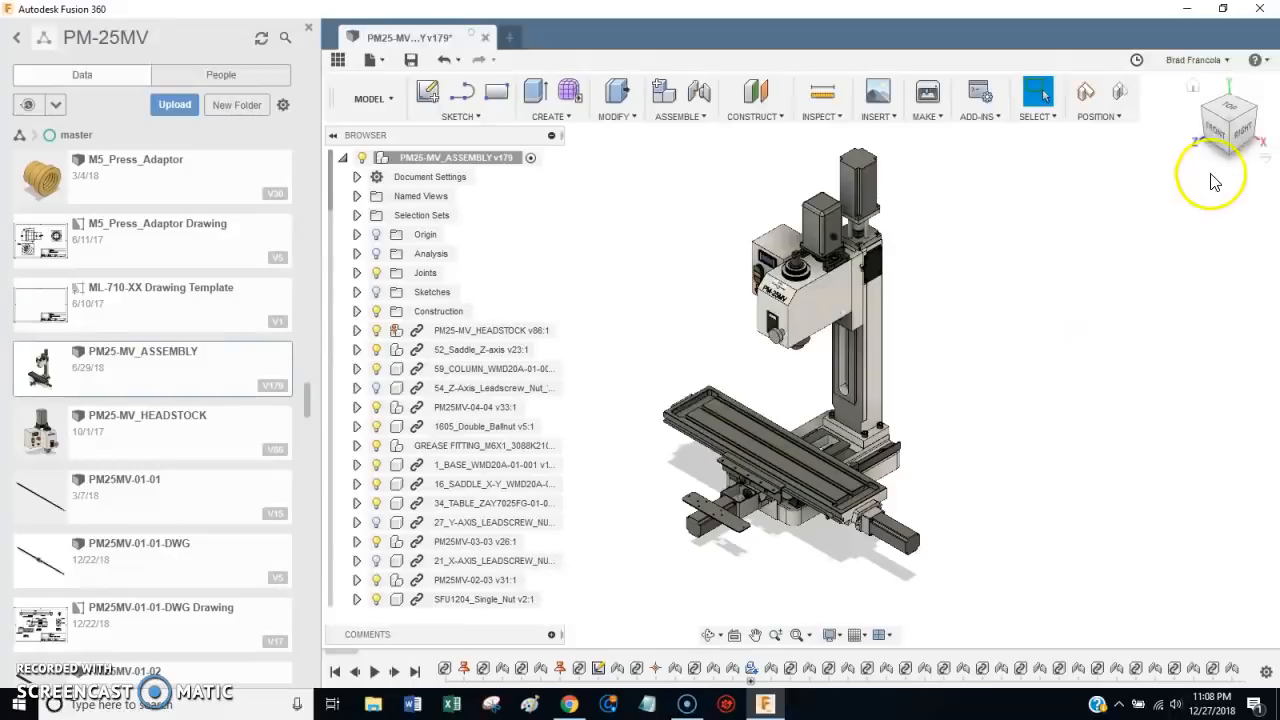
mouse_move(1224, 144)
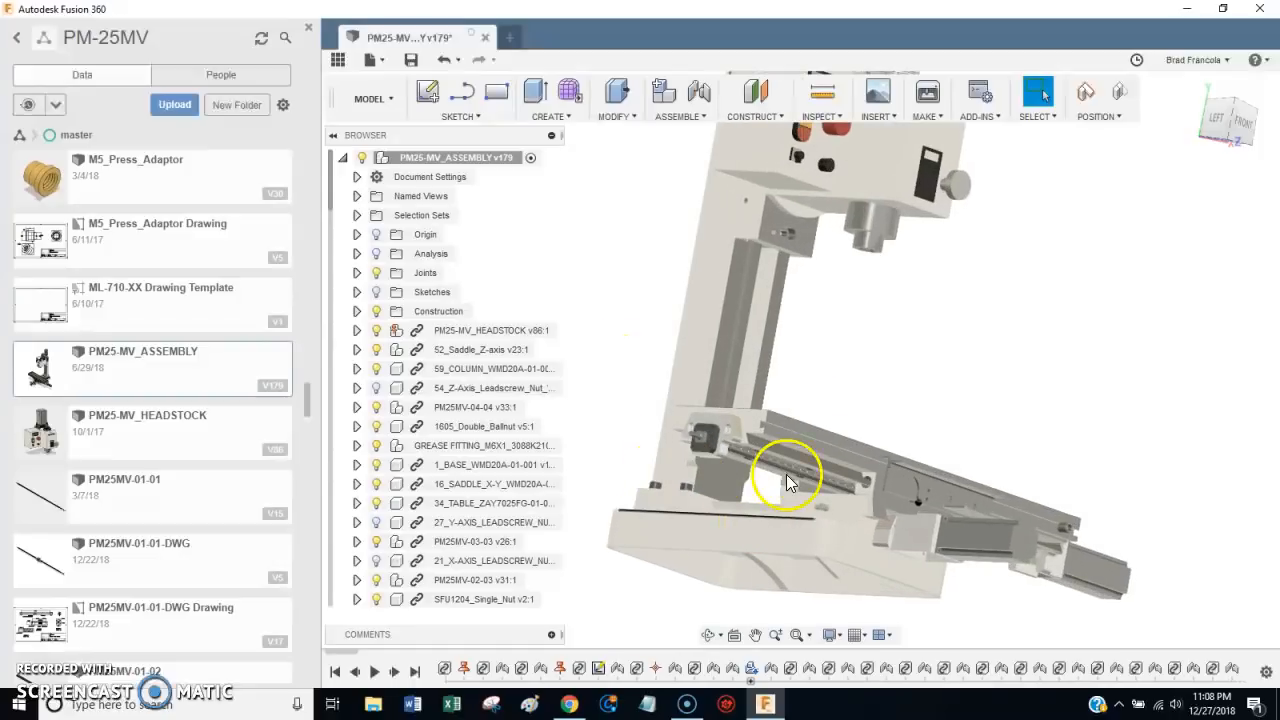
- Orbit the mill to view the base from underneath and around the X-axis end bearing support plate
left_click_drag(790, 476, 910, 544)
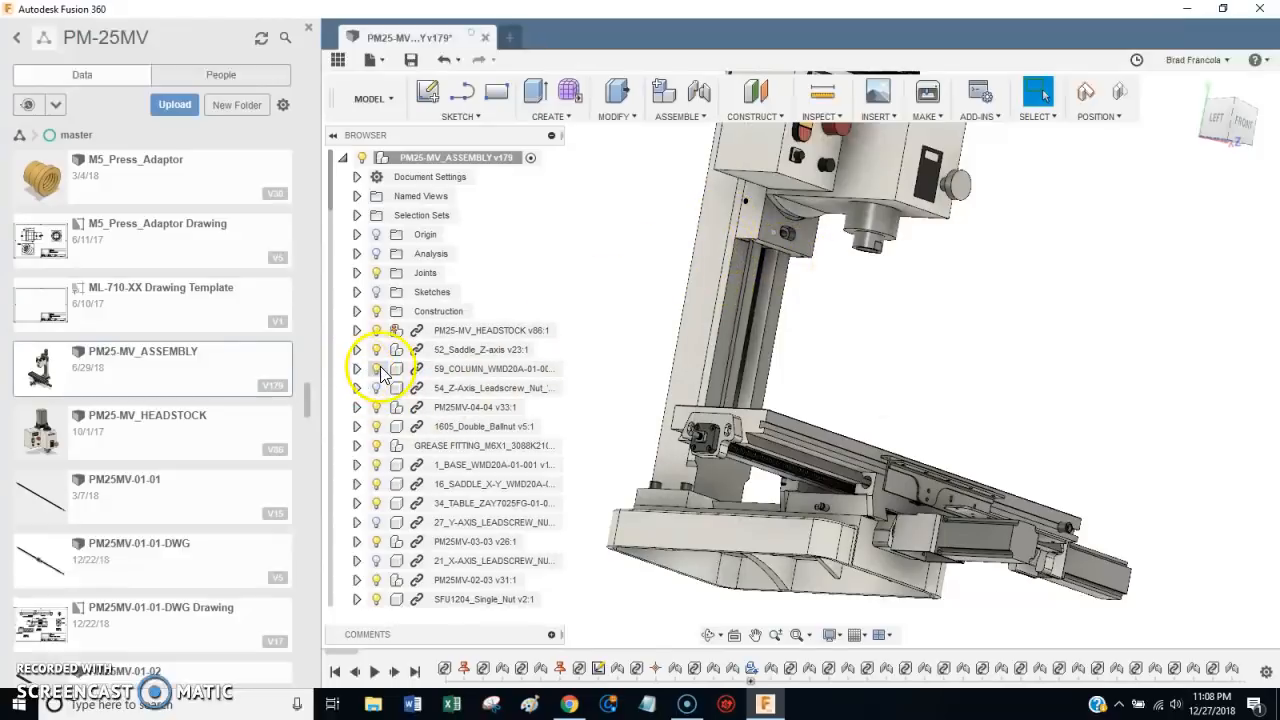
left_click_drag(864, 350, 820, 500)
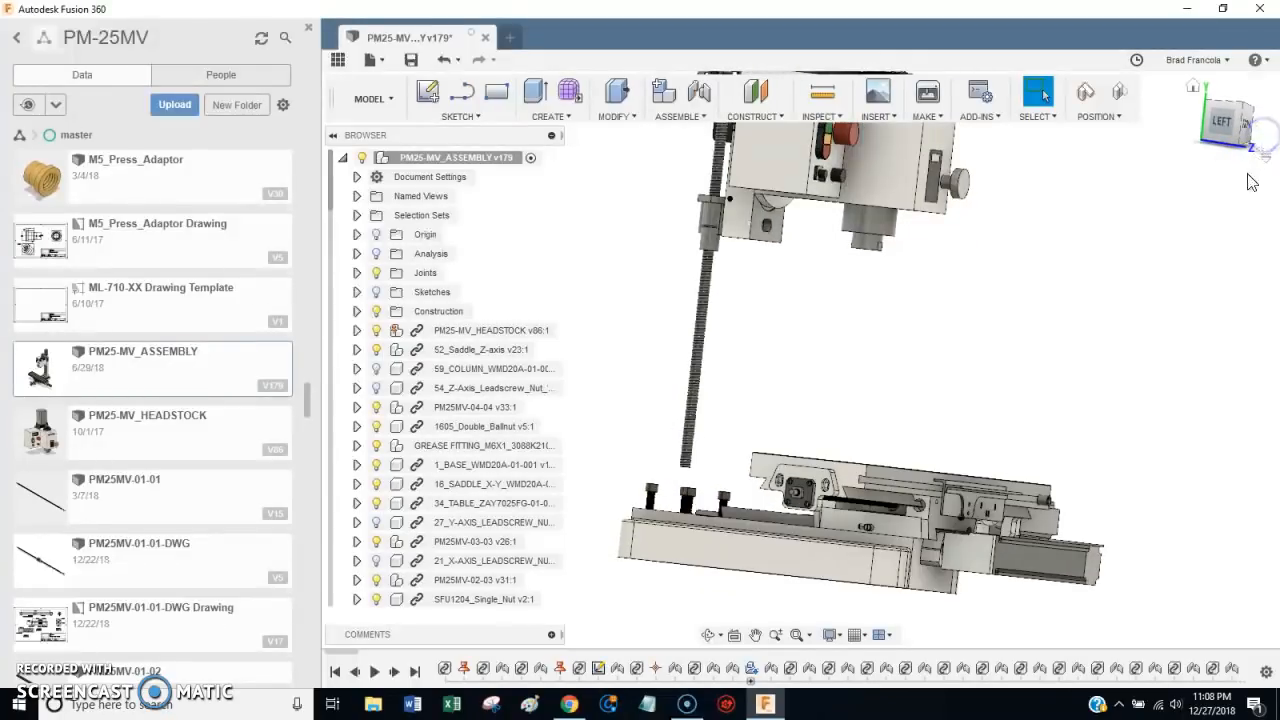
mouse_move(1096, 448)
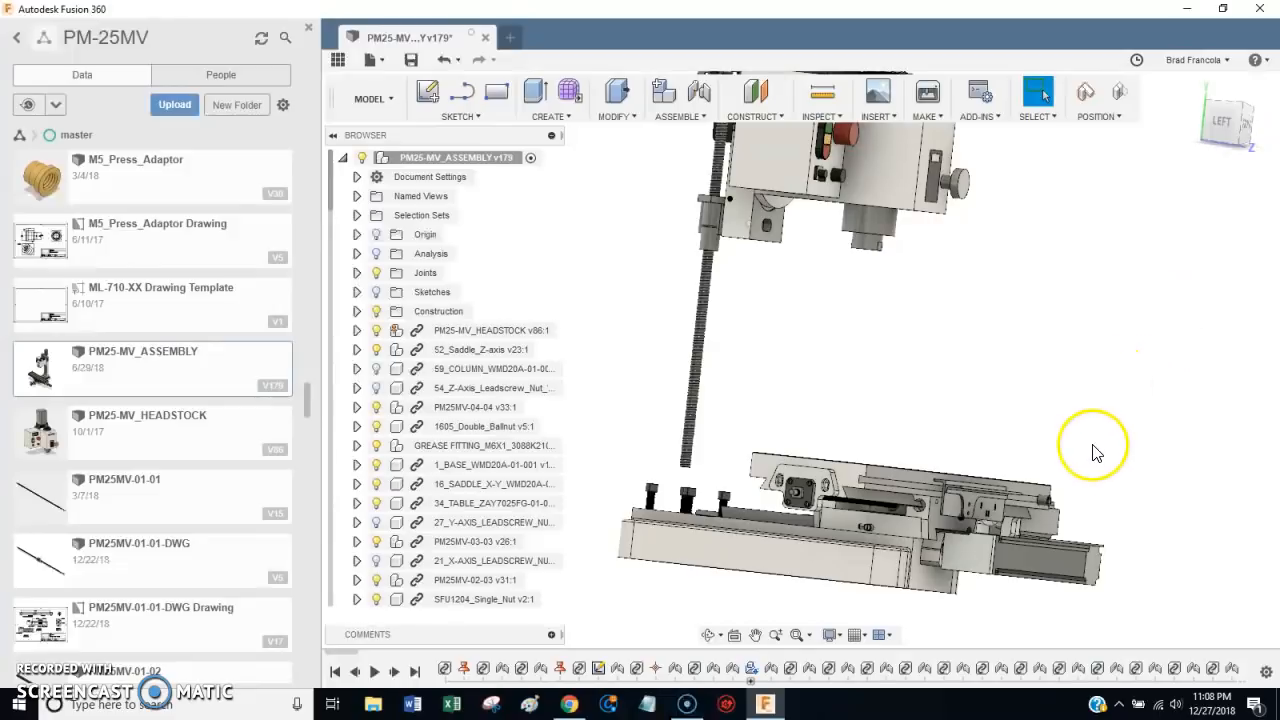
mouse_move(868, 512)
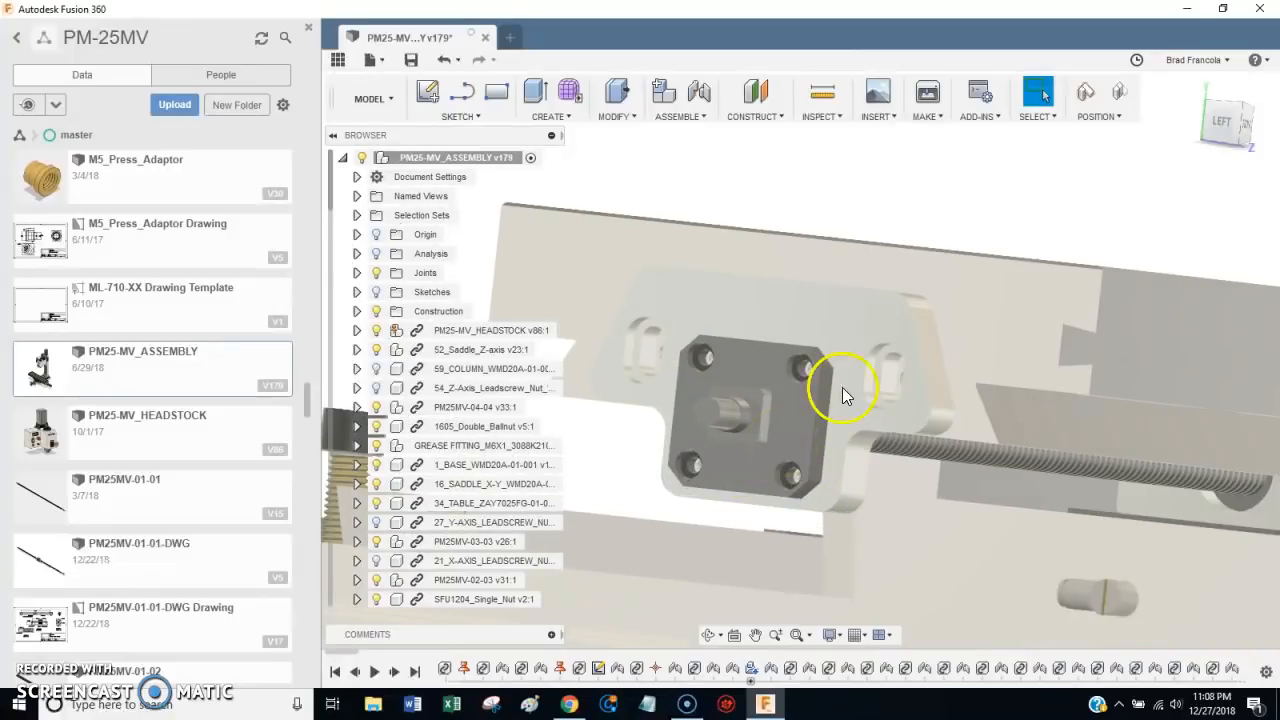
left_click_drag(844, 390, 856, 350)
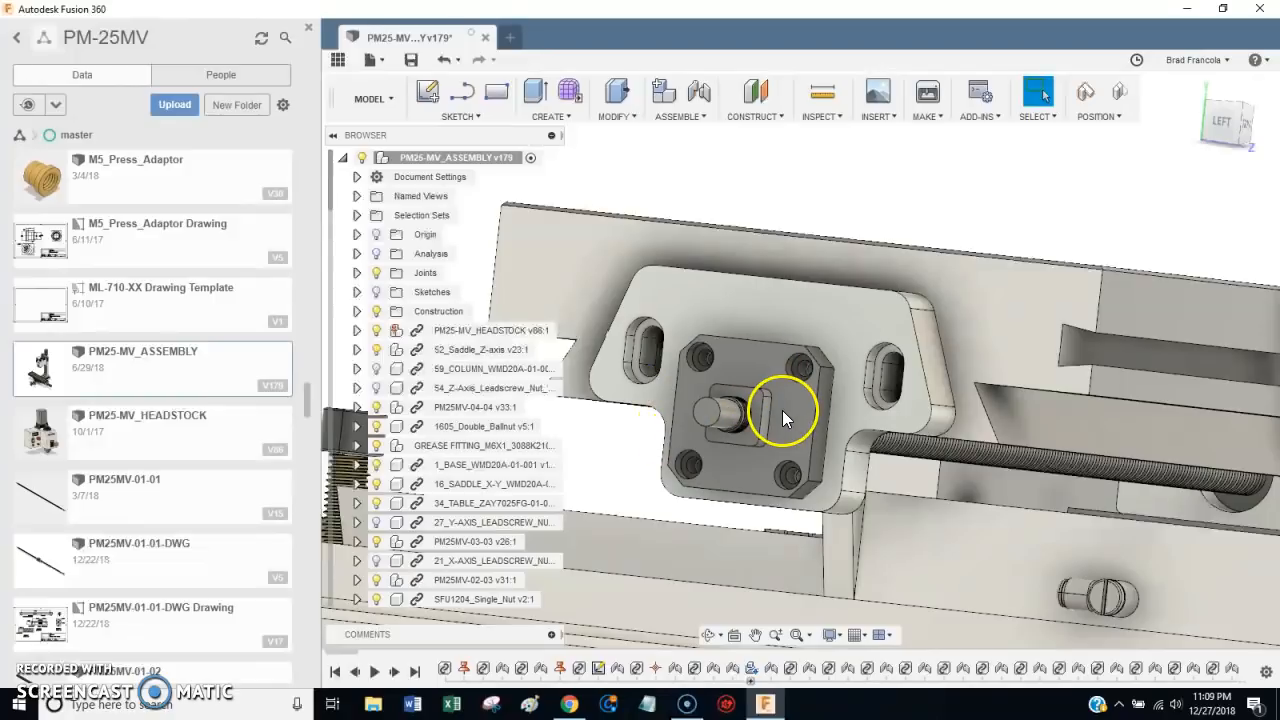
mouse_move(790, 460)
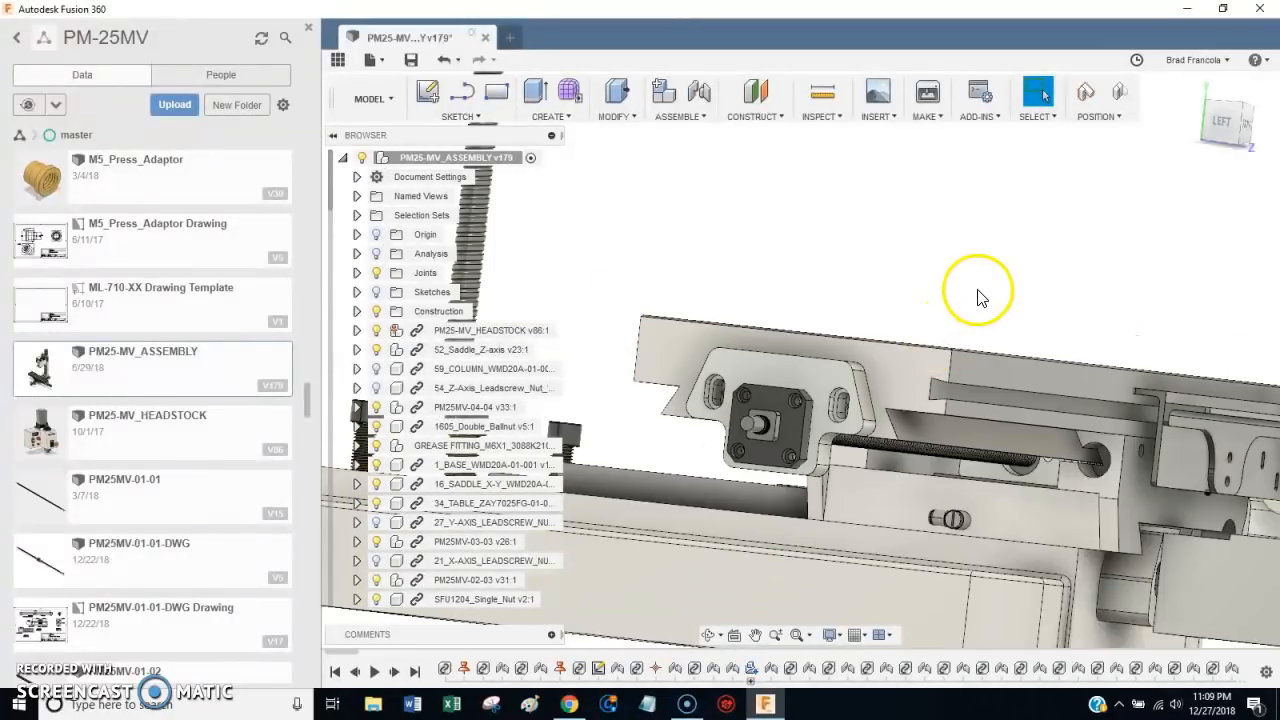
left_click(1232, 120)
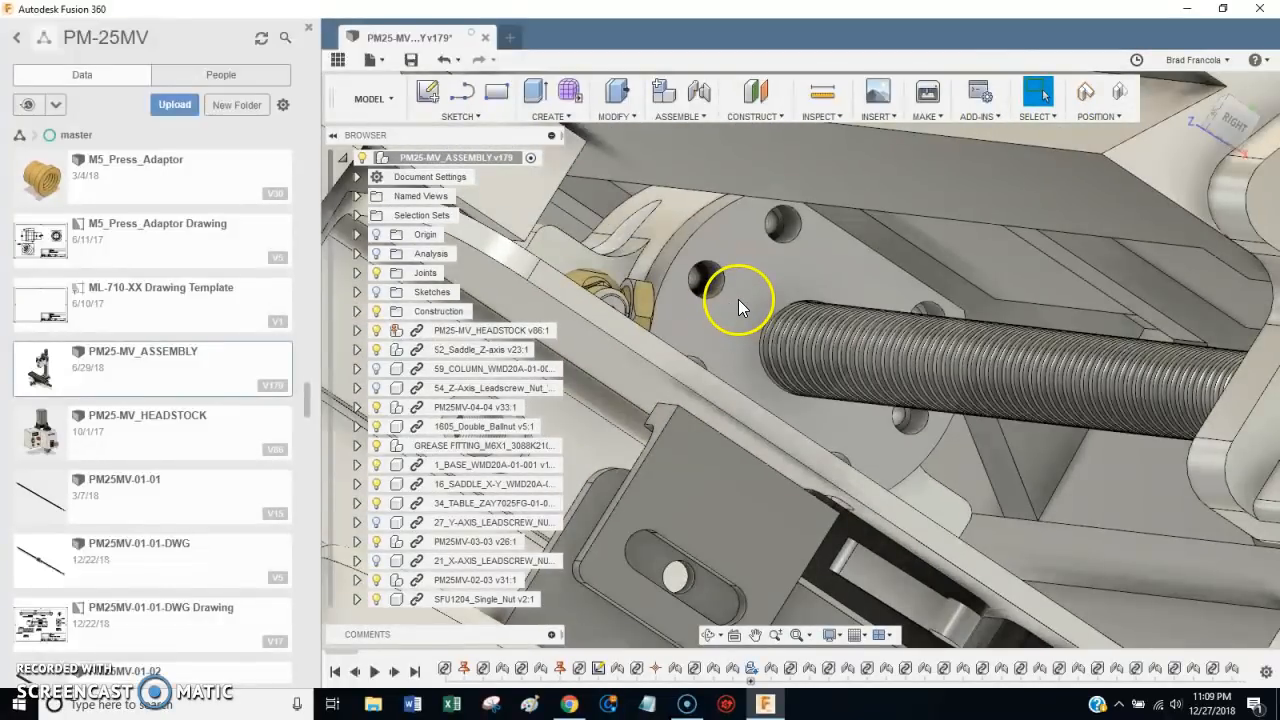
mouse_move(704, 304)
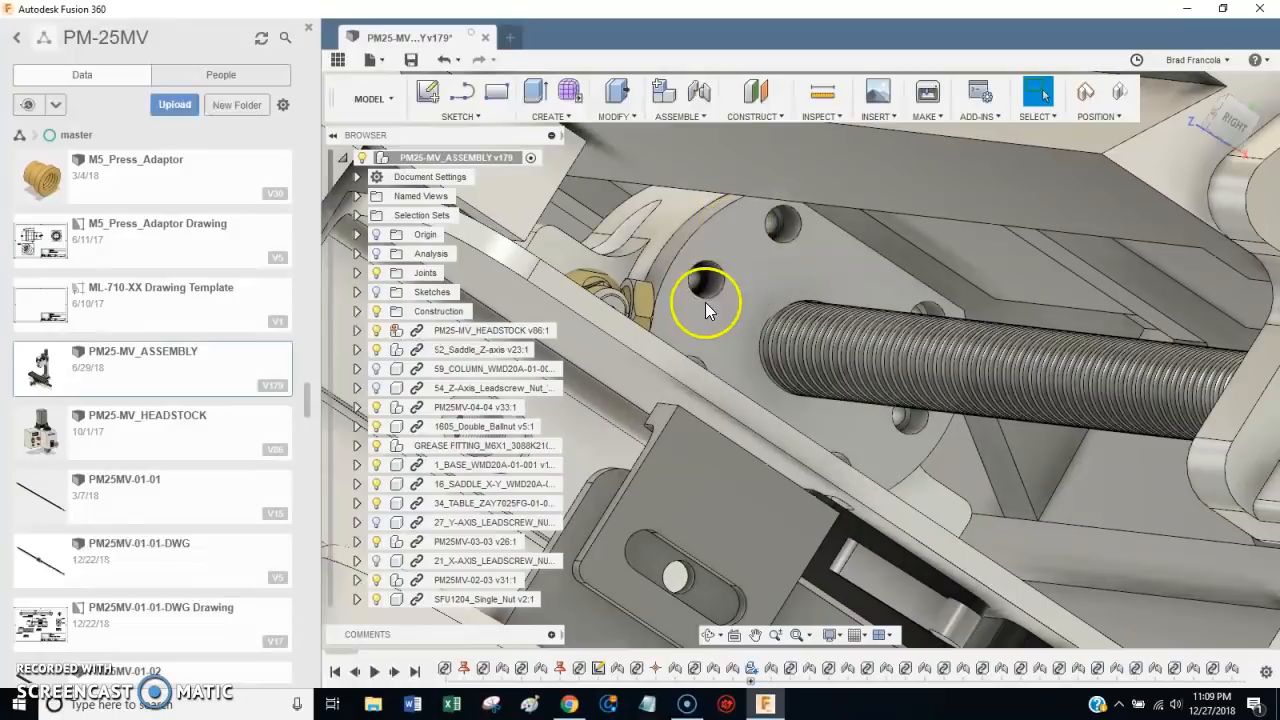
mouse_move(740, 244)
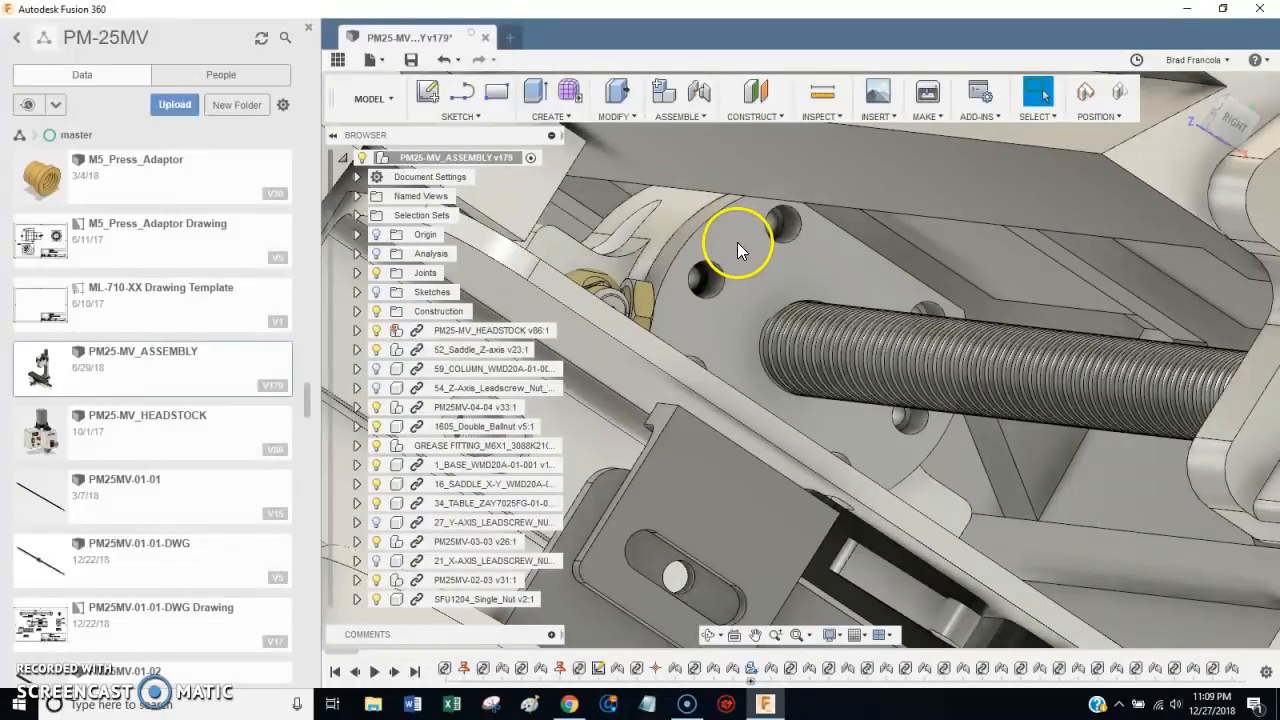
mouse_move(744, 256)
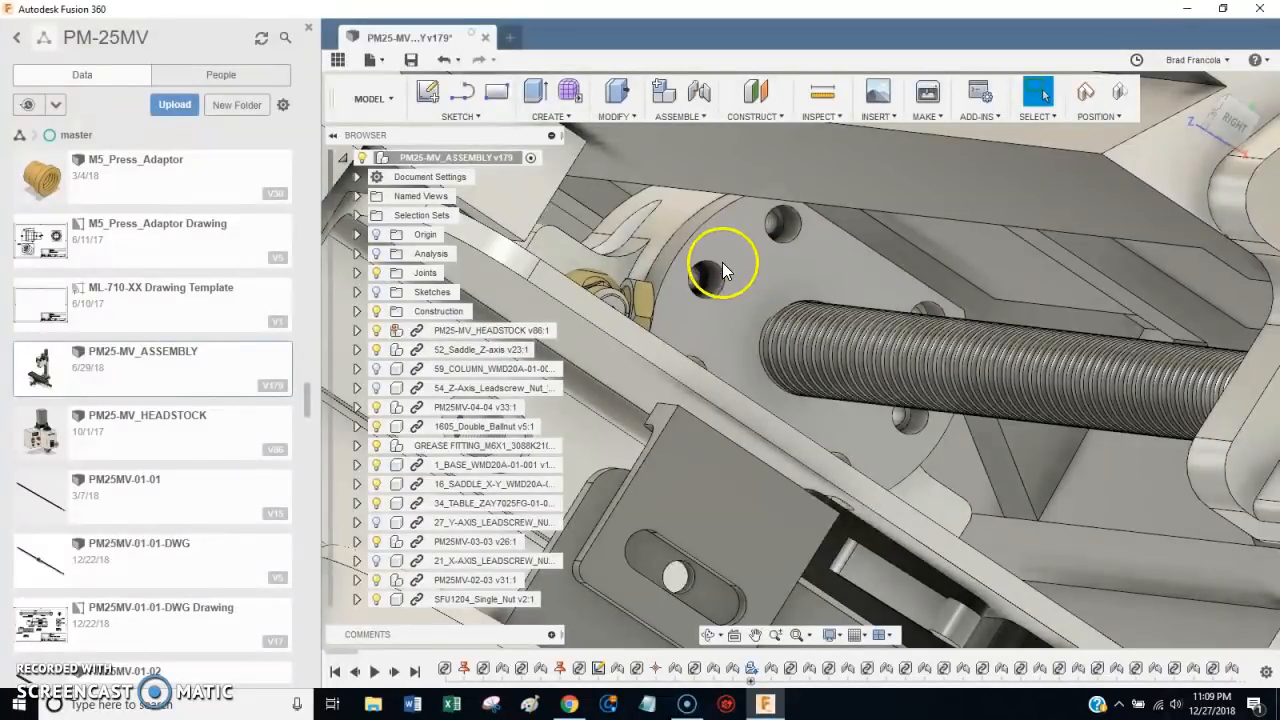
left_click_drag(720, 264, 704, 304)
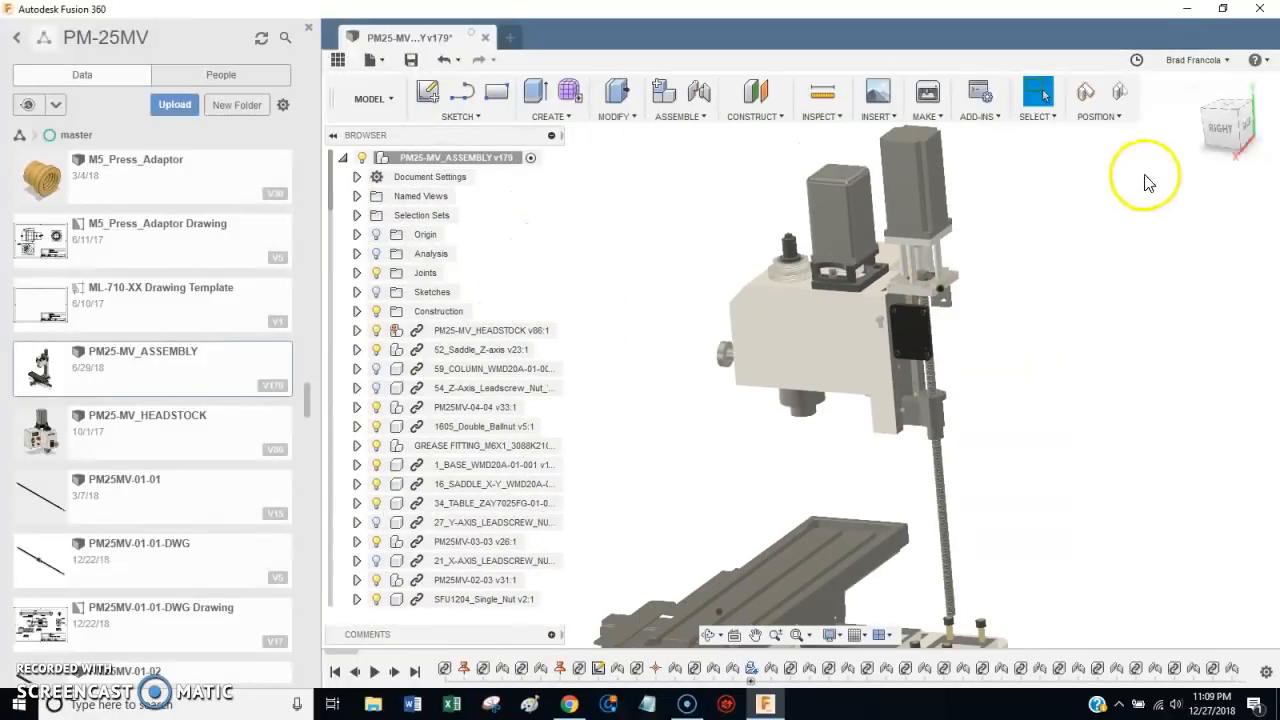
- Bring the mill back to a straight front view using the ViewCube
left_click_drag(1144, 180, 700, 396)
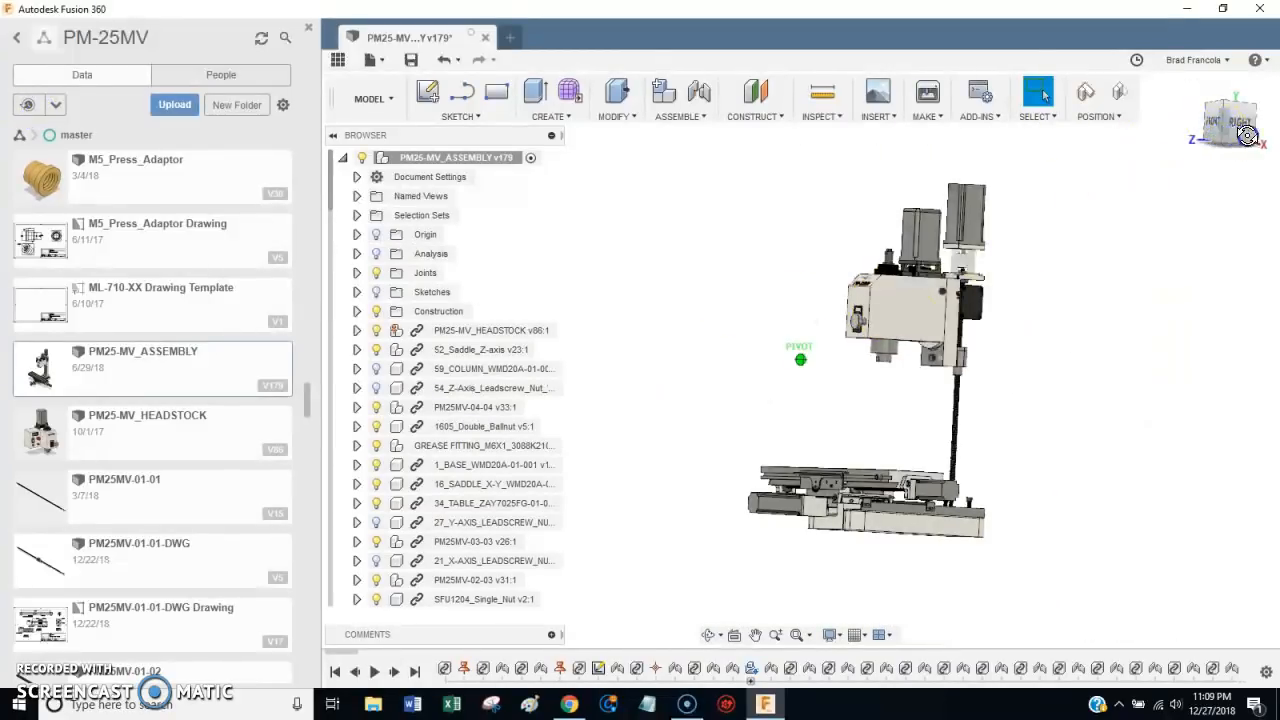
left_click(1228, 108)
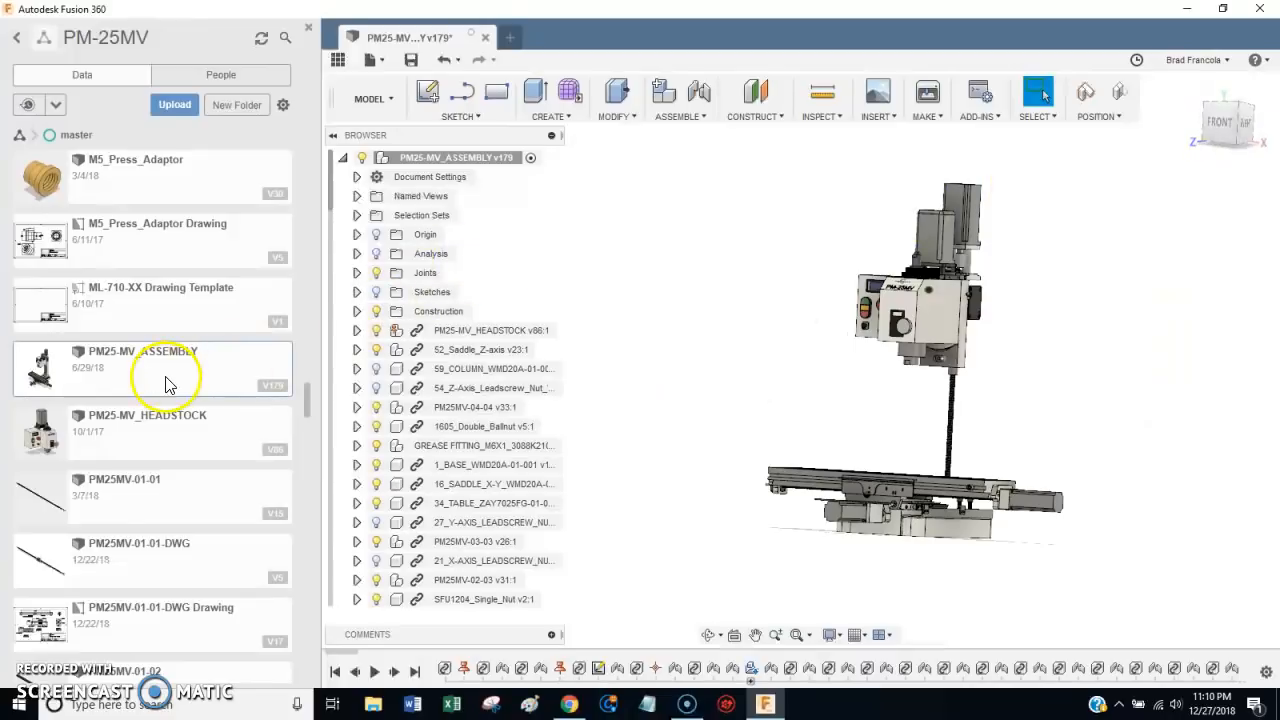
mouse_move(184, 388)
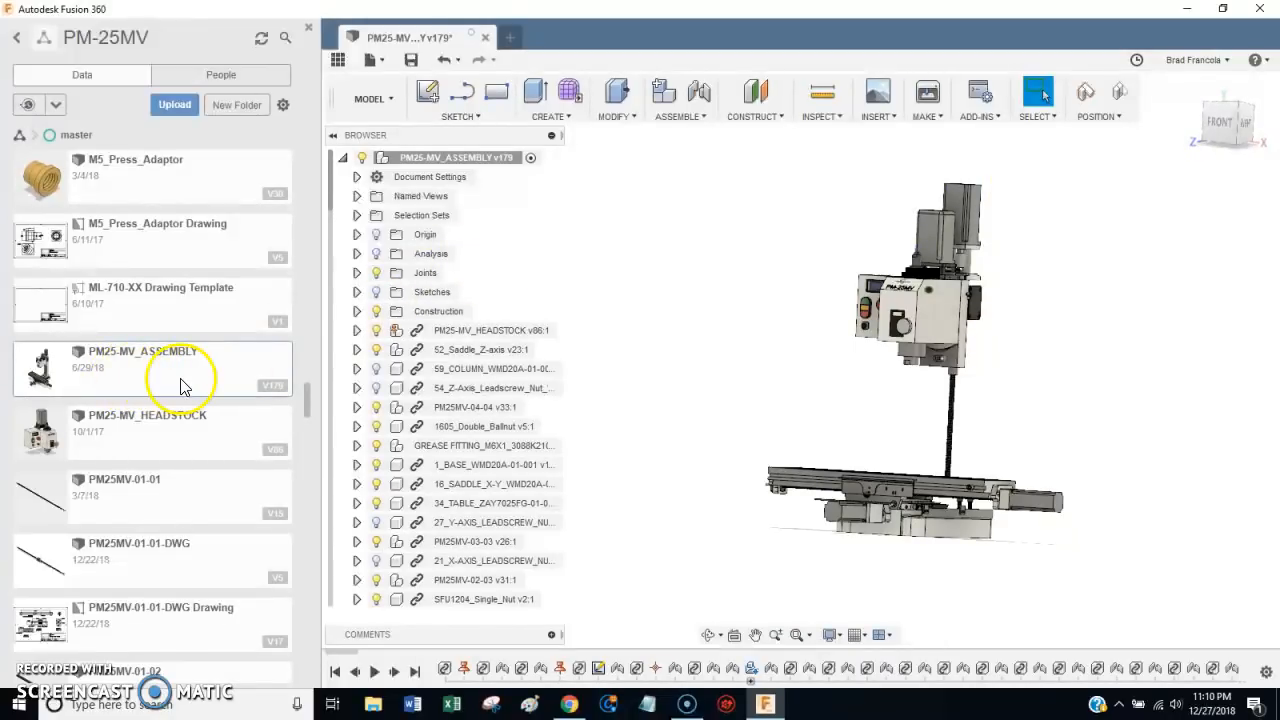
mouse_move(452, 600)
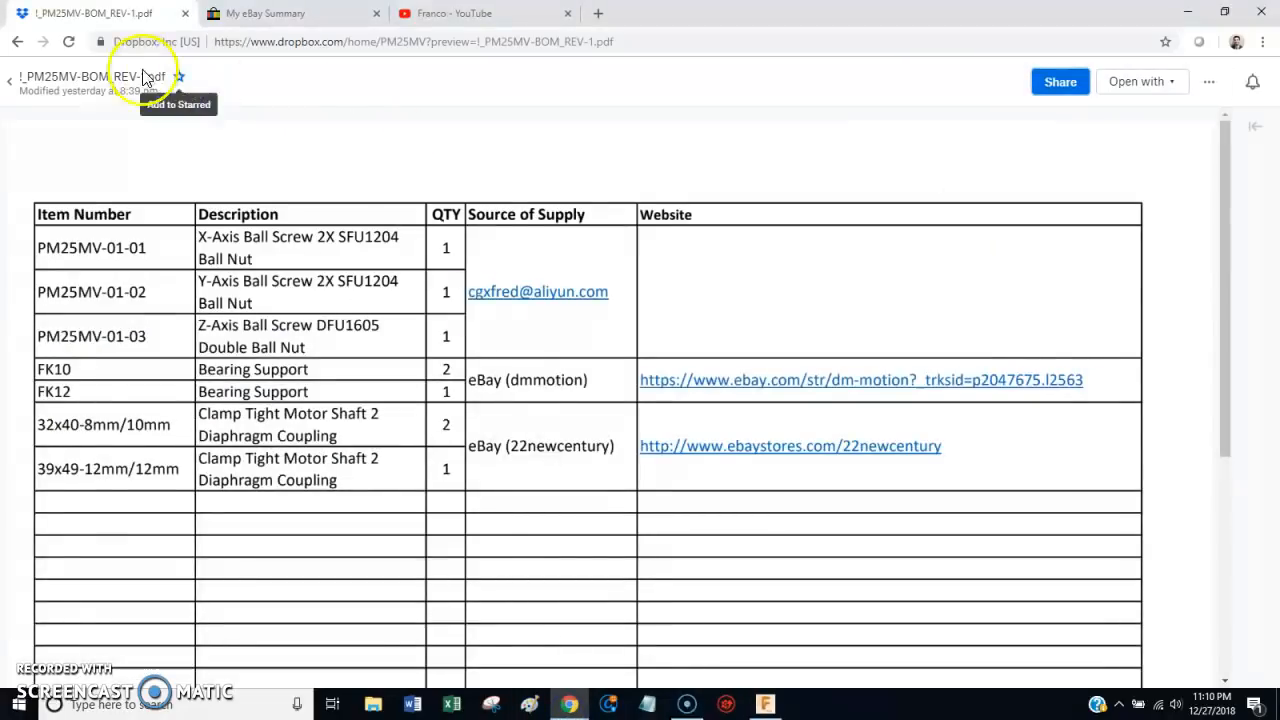
- Return to the PM25MV folder file list in Dropbox
left_click(16, 40)
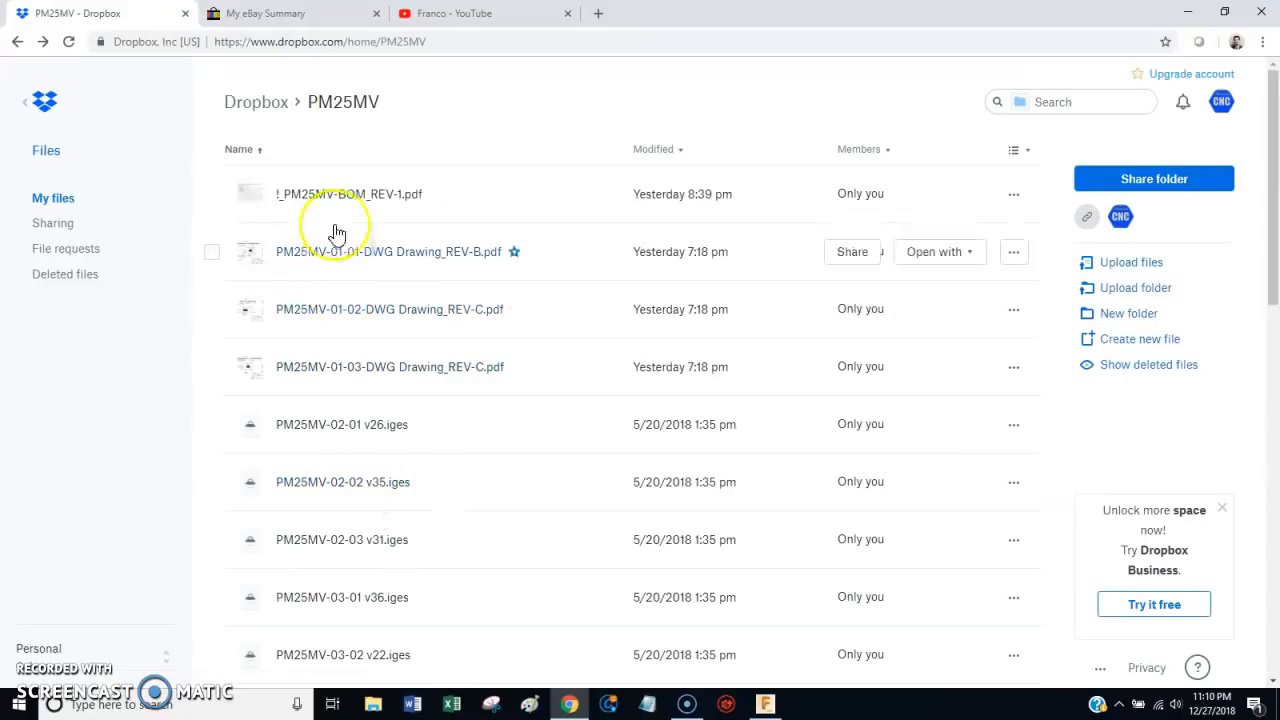
mouse_move(398, 482)
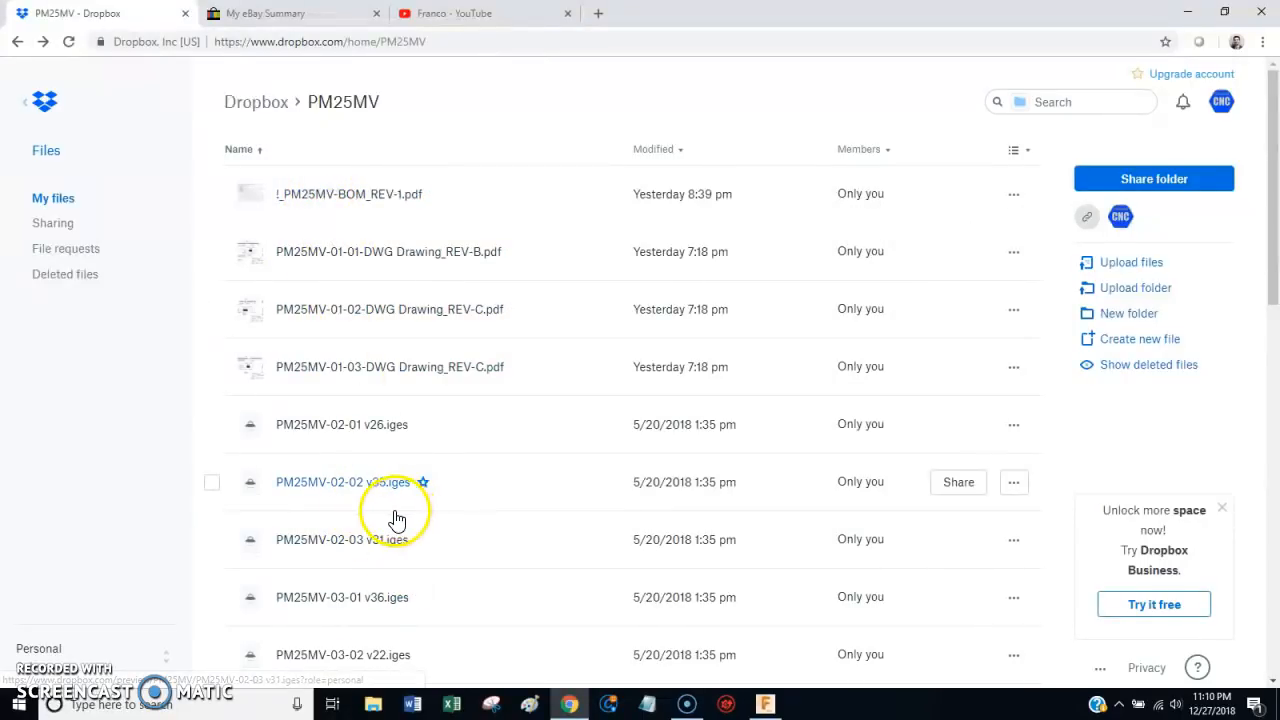
mouse_move(452, 456)
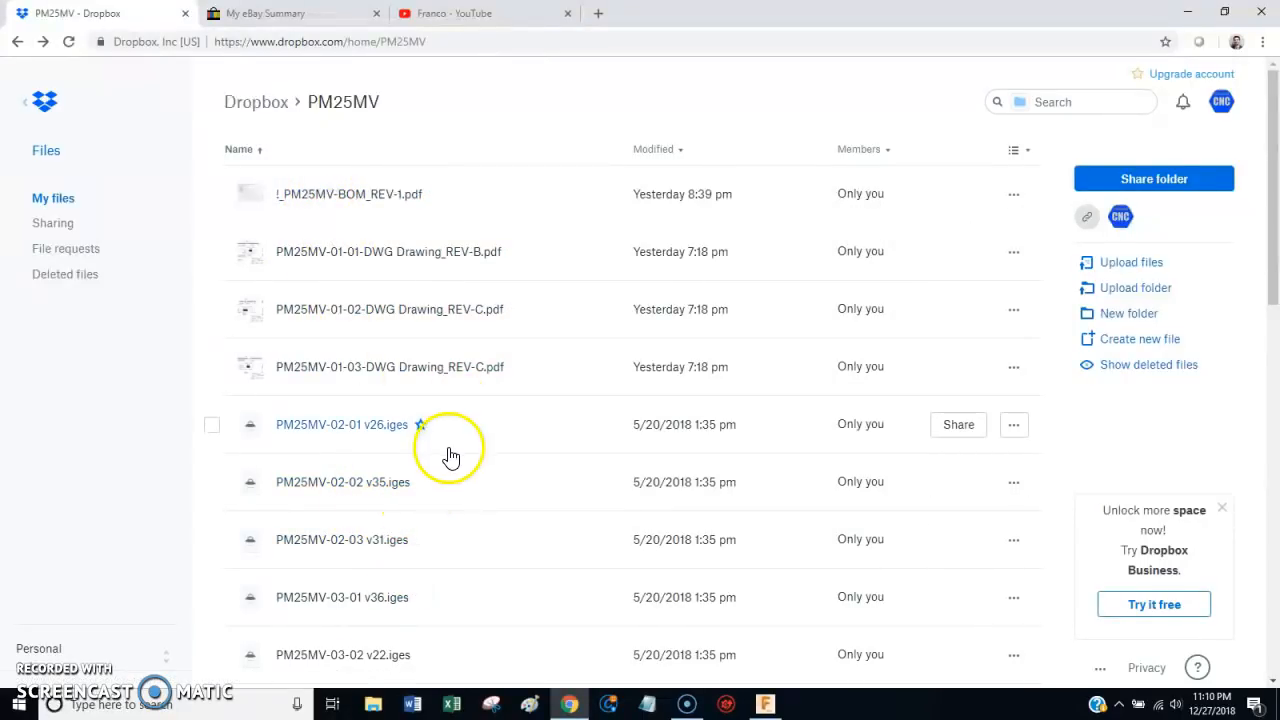
mouse_move(426, 496)
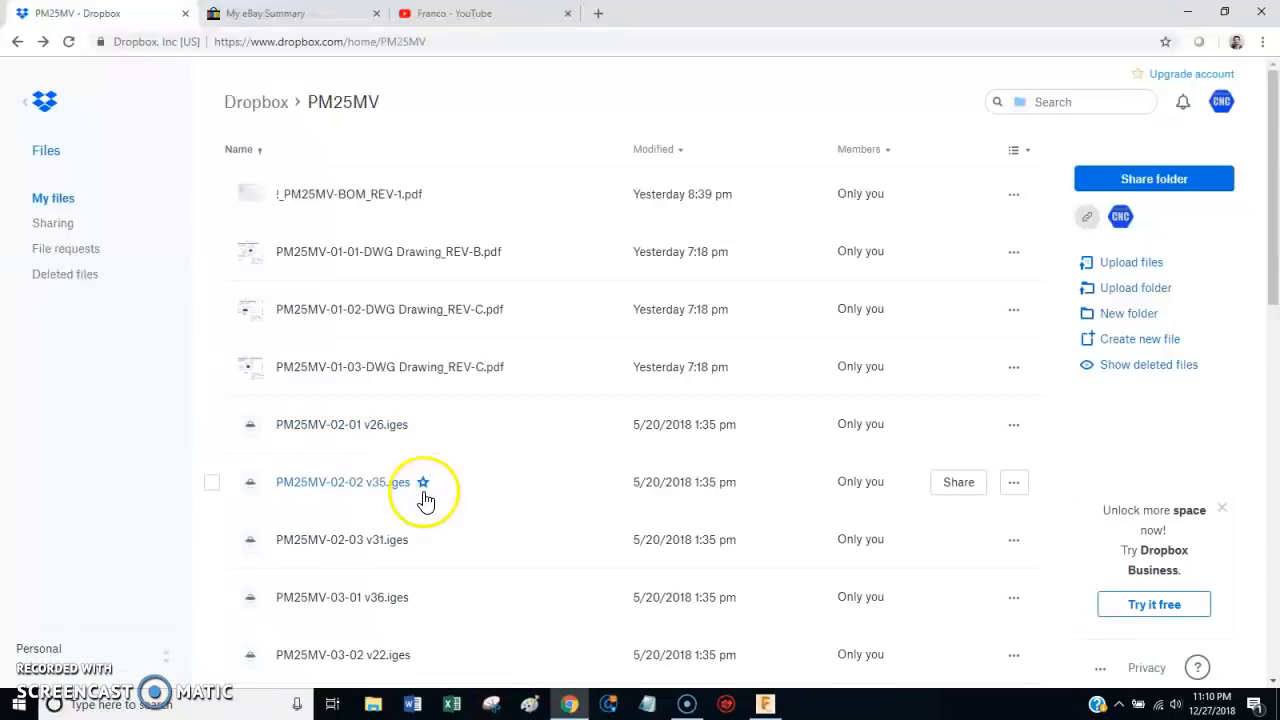
mouse_move(464, 420)
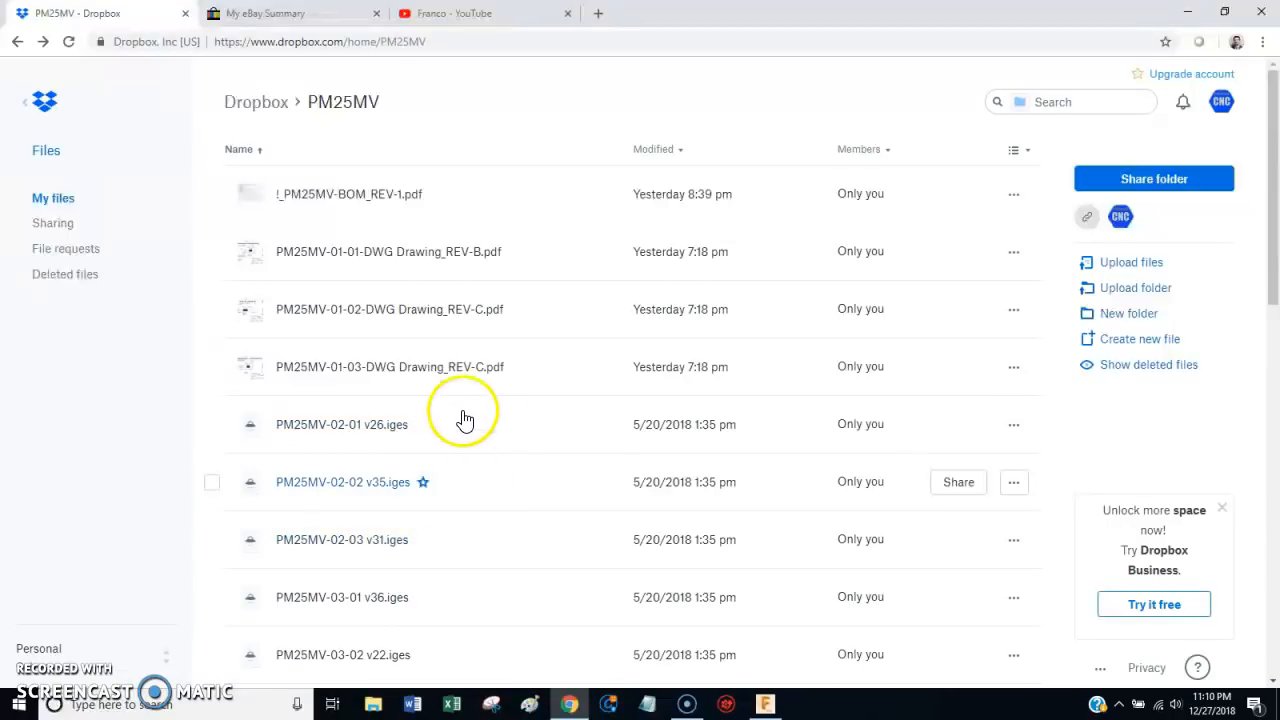
mouse_move(348, 194)
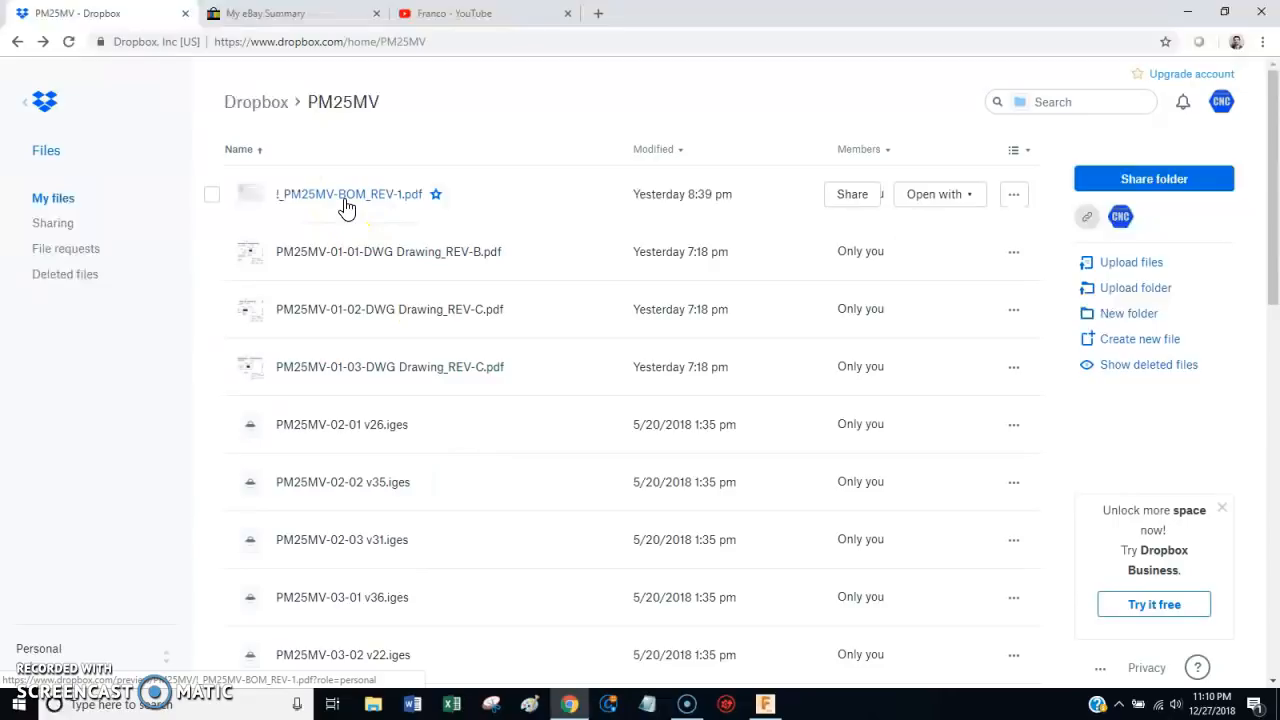
- Preview the PM25MV-BOM_REV-1.pdf bill of materials
left_click(348, 194)
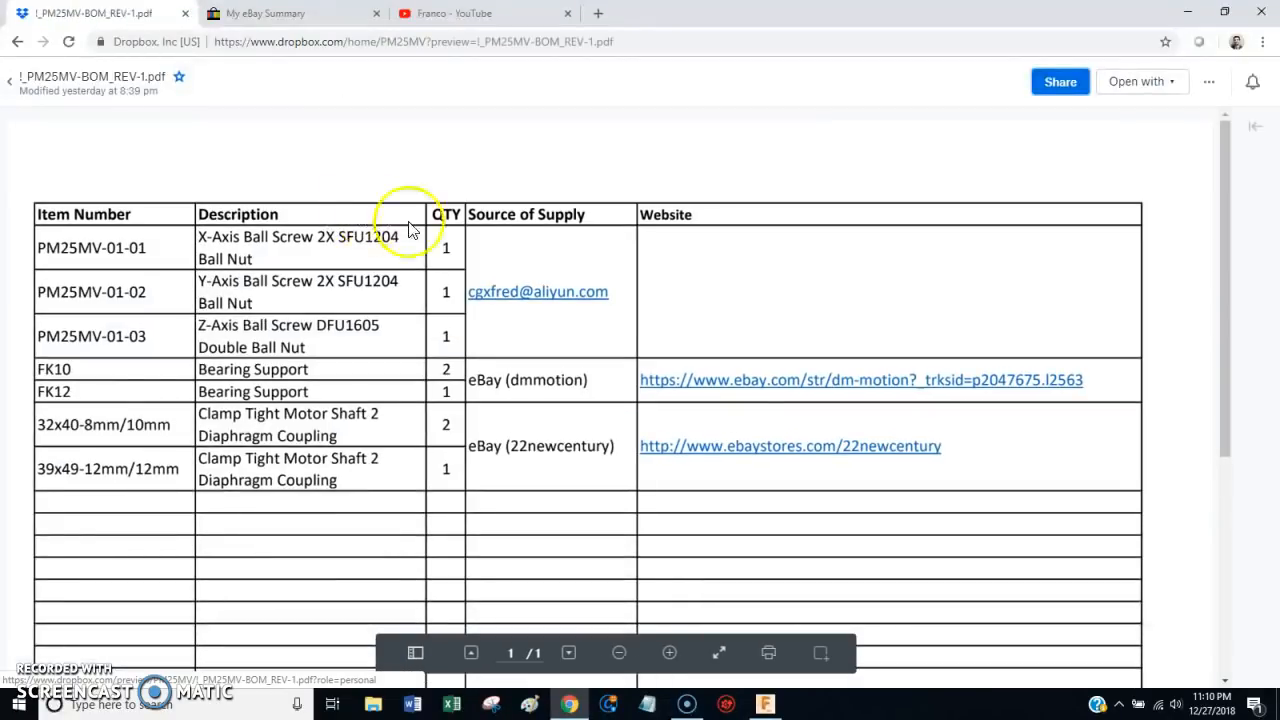
mouse_move(478, 390)
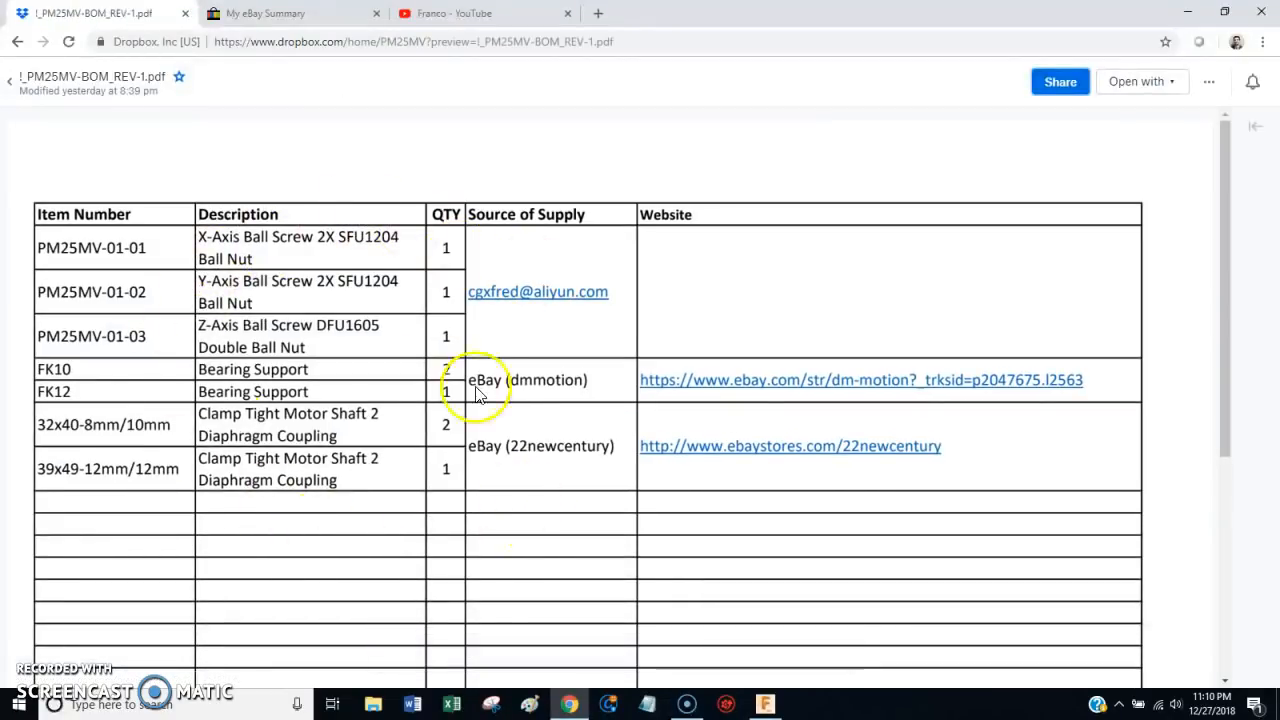
mouse_move(36, 240)
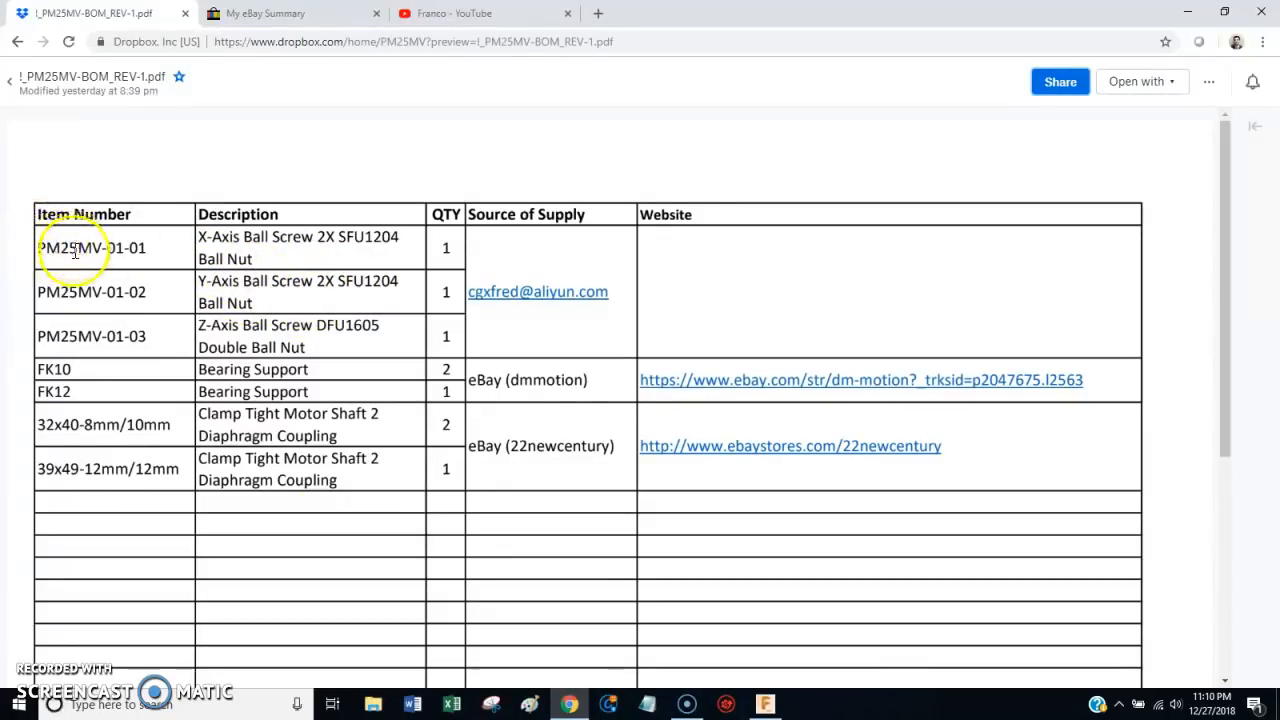
mouse_move(516, 304)
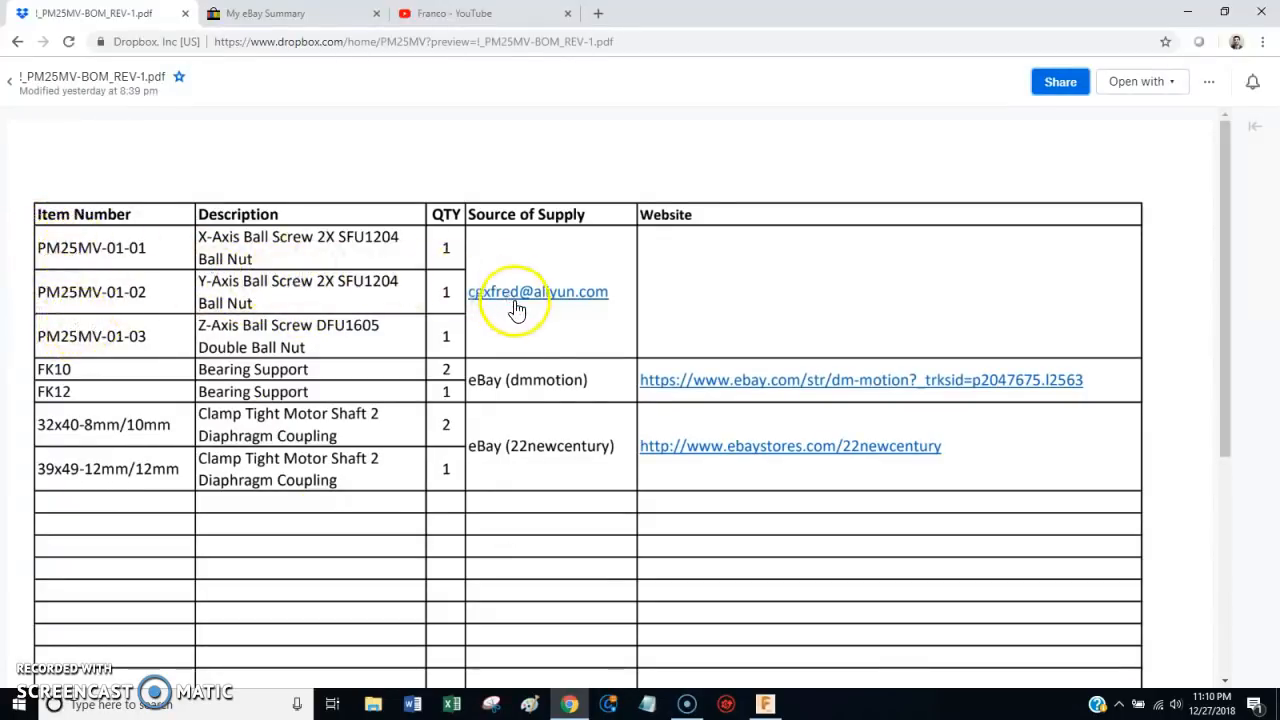
mouse_move(528, 304)
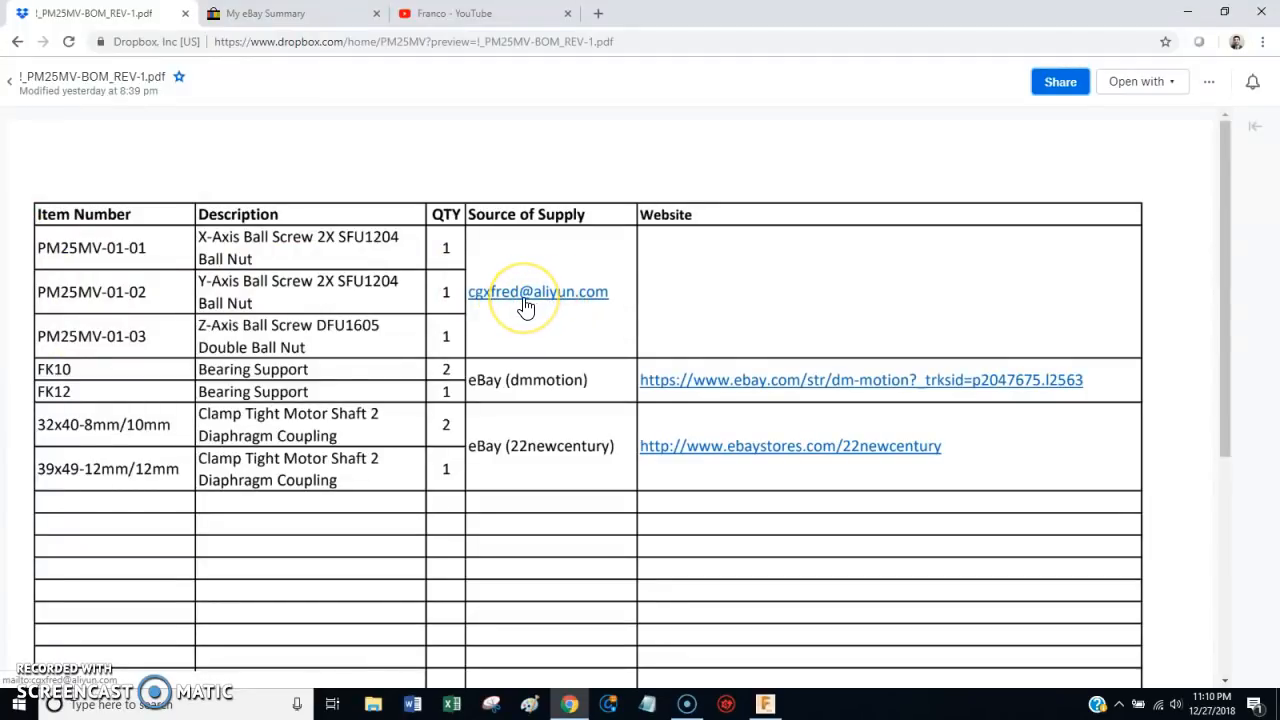
mouse_move(550, 310)
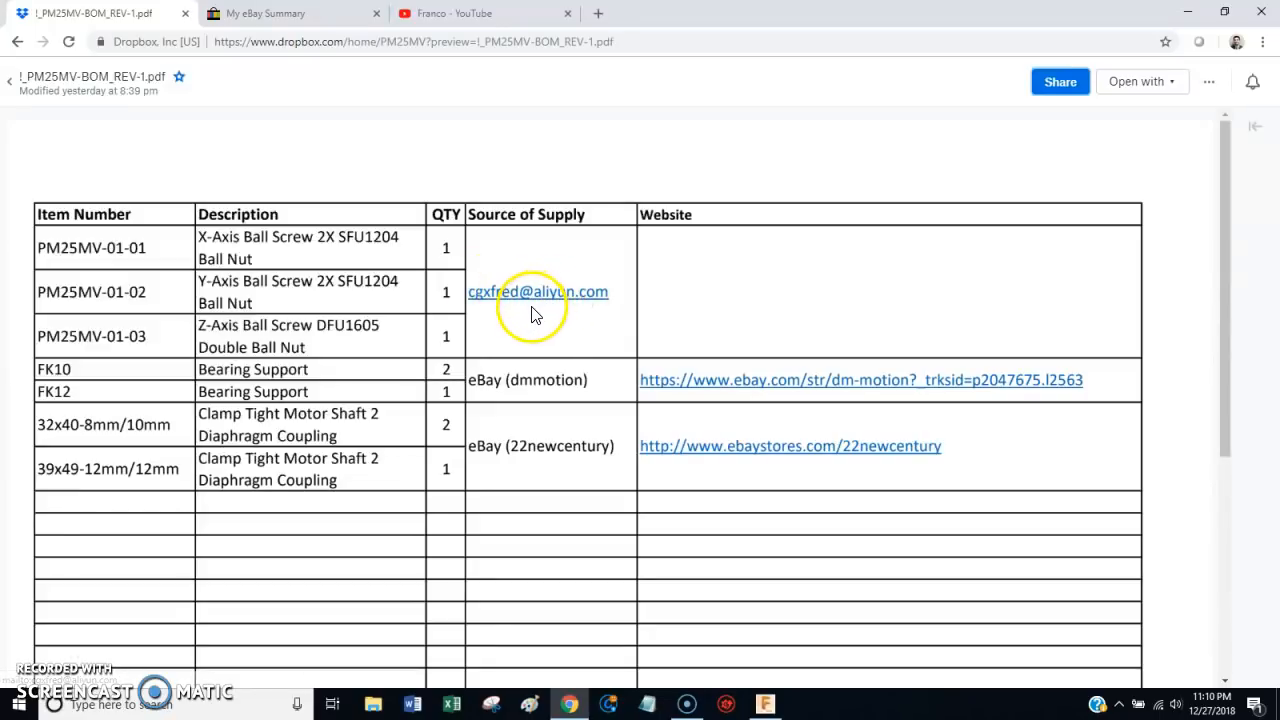
mouse_move(500, 310)
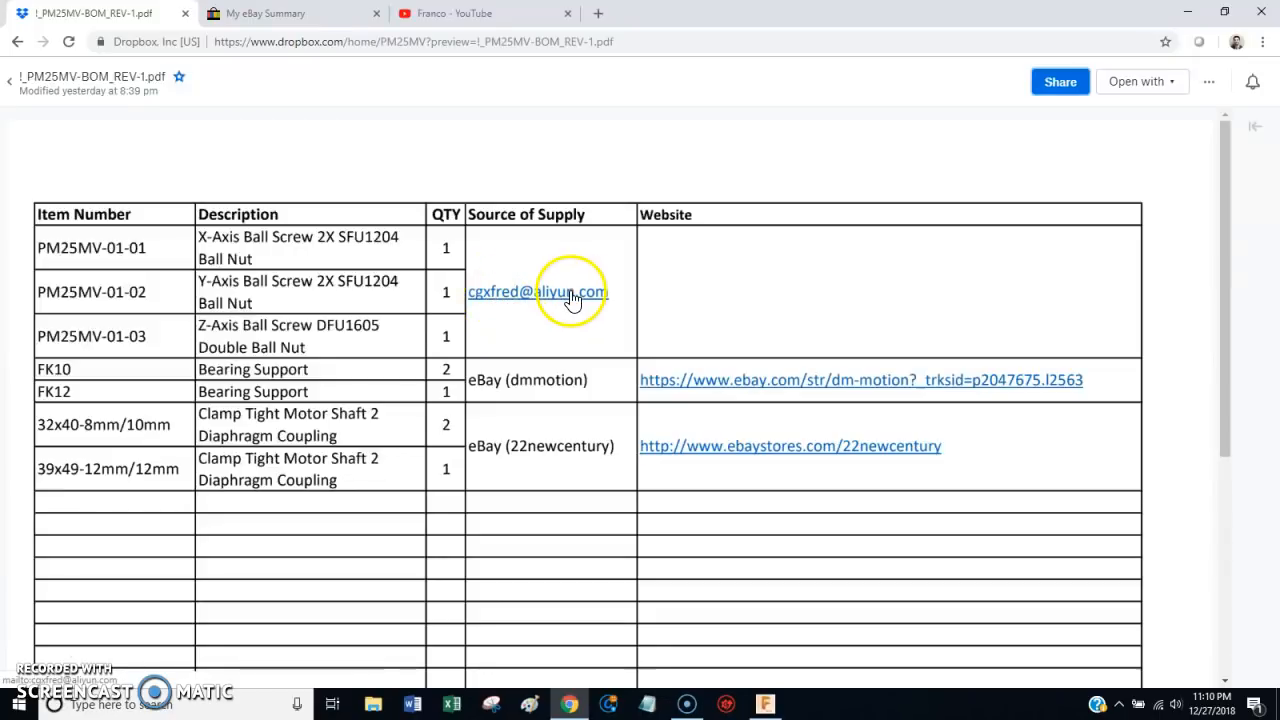
mouse_move(584, 318)
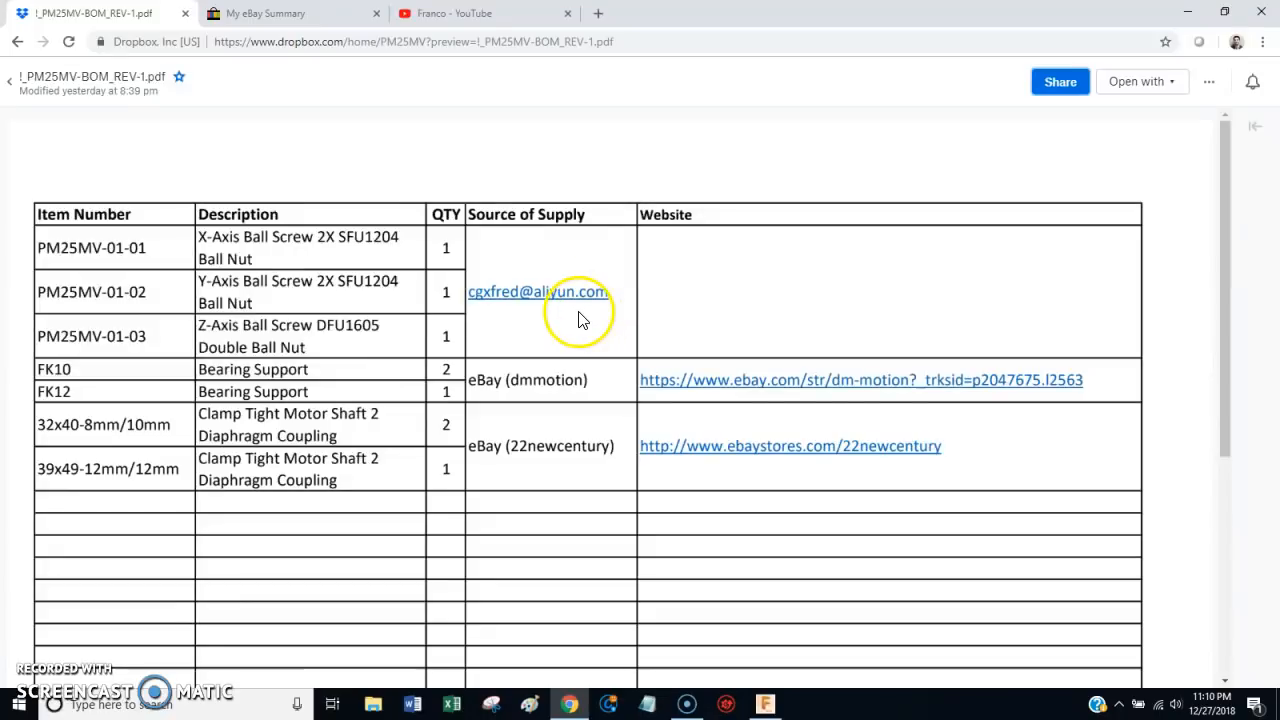
mouse_move(516, 304)
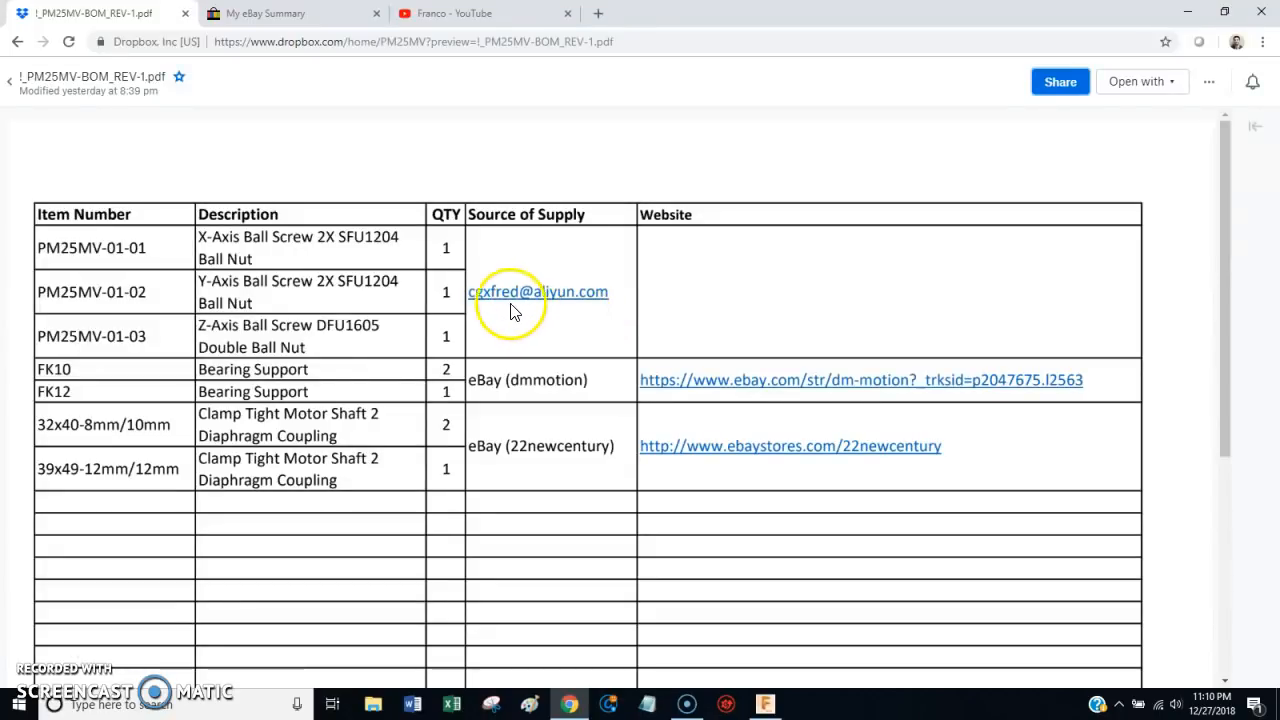
mouse_move(536, 308)
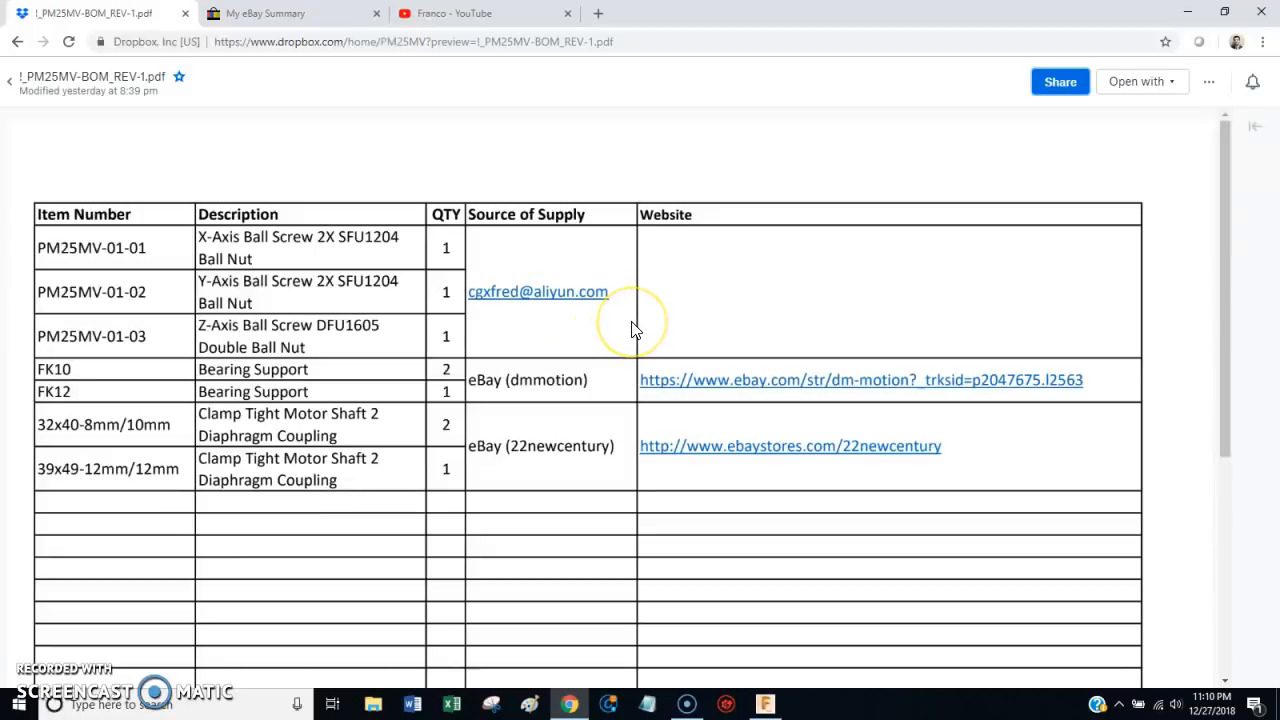
mouse_move(636, 330)
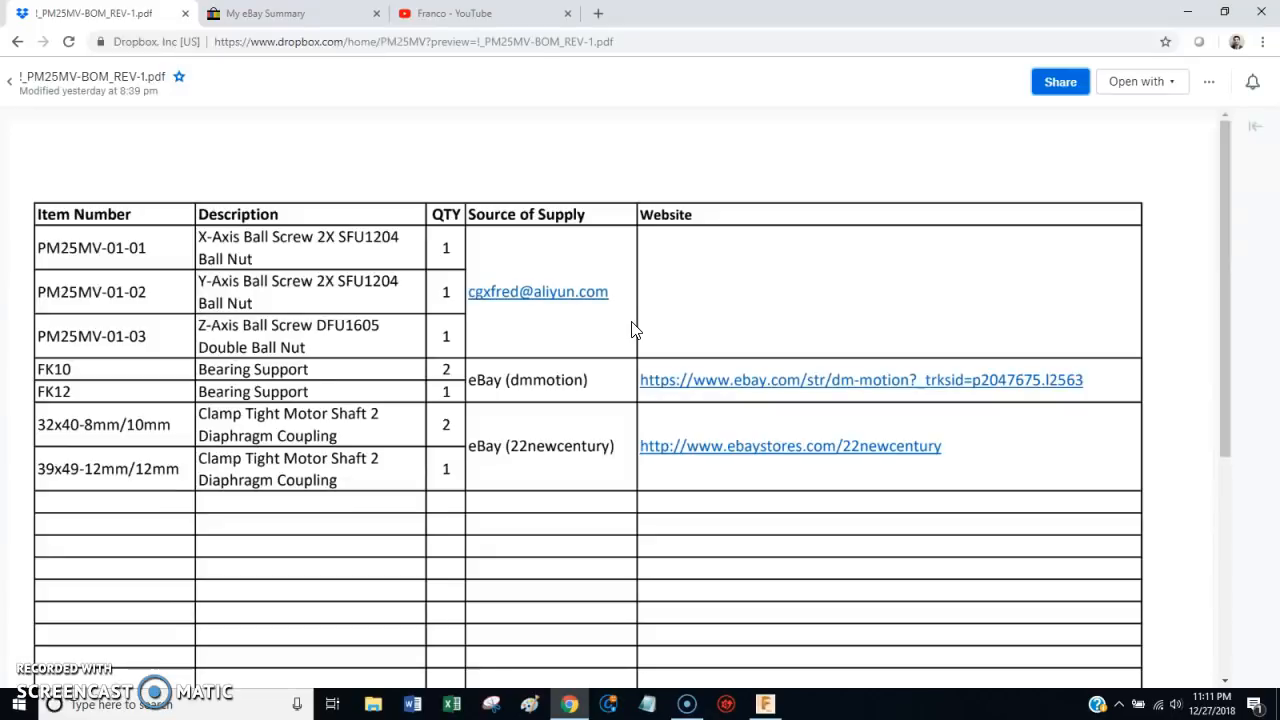
mouse_move(616, 312)
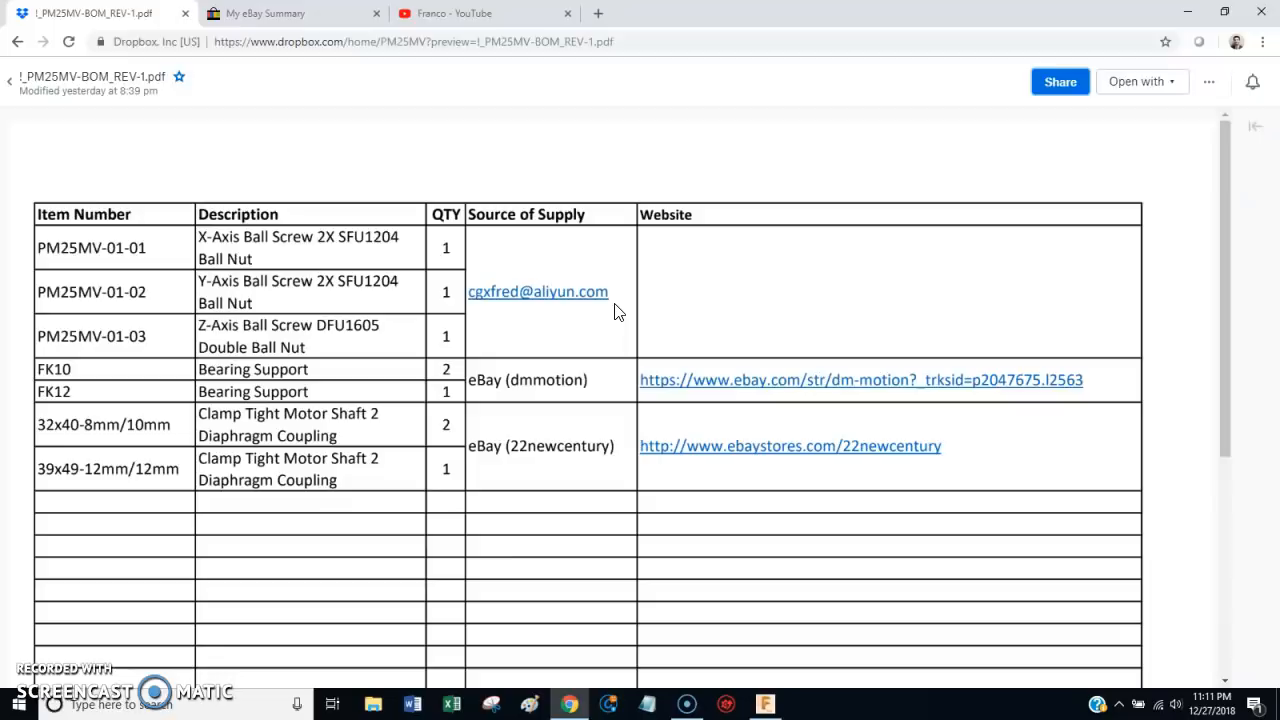
mouse_move(40, 64)
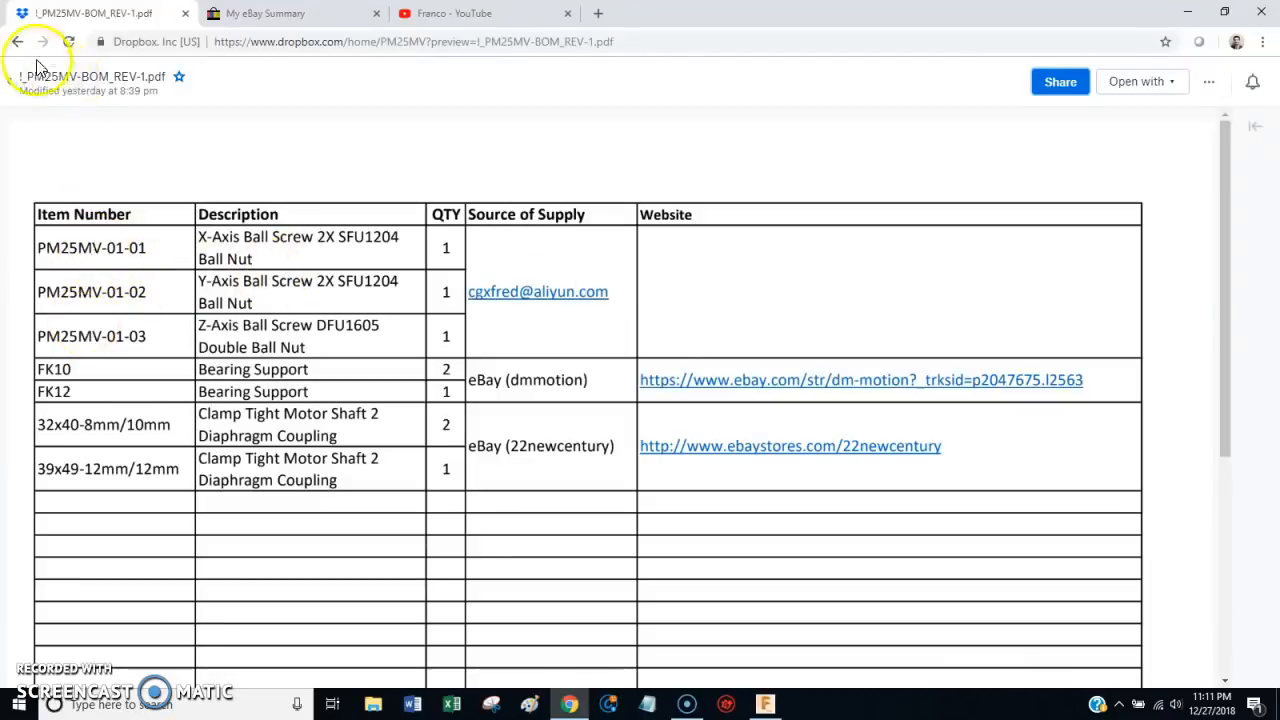
- Preview the X-, Y- and Z-axis ball screw drawing PDFs in turn from the PM25MV folder
left_click(16, 40)
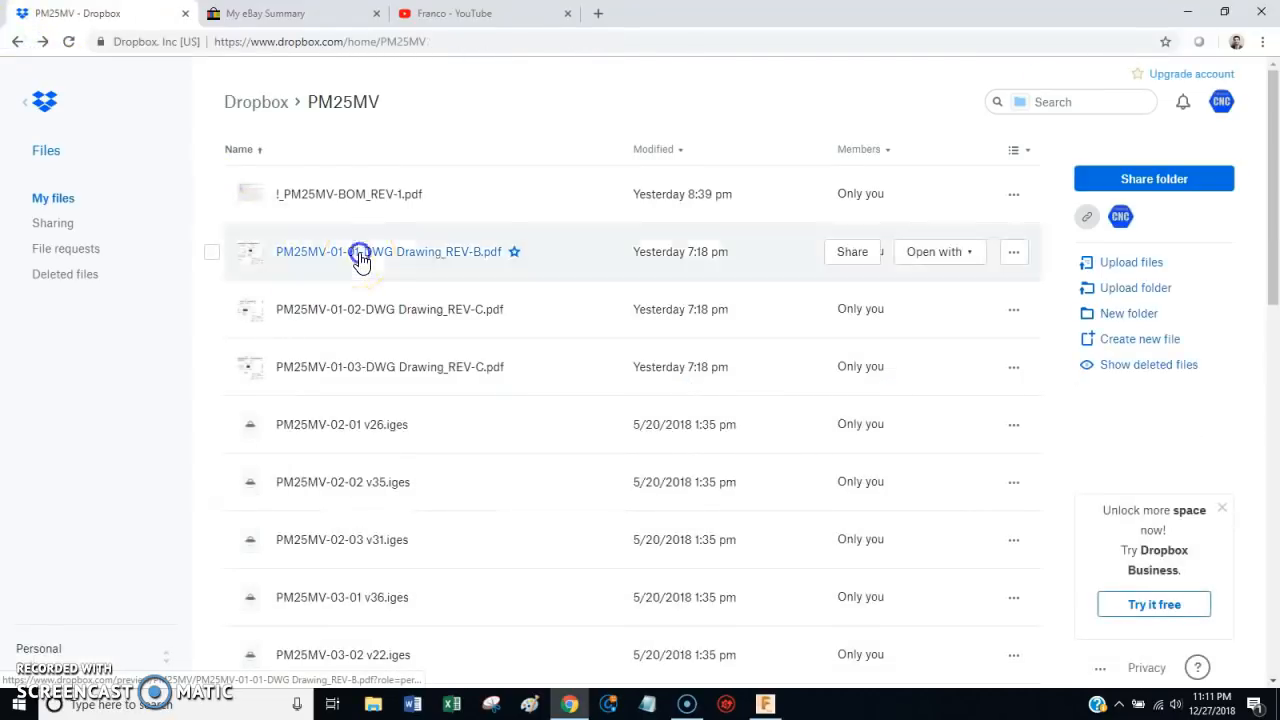
left_click(384, 252)
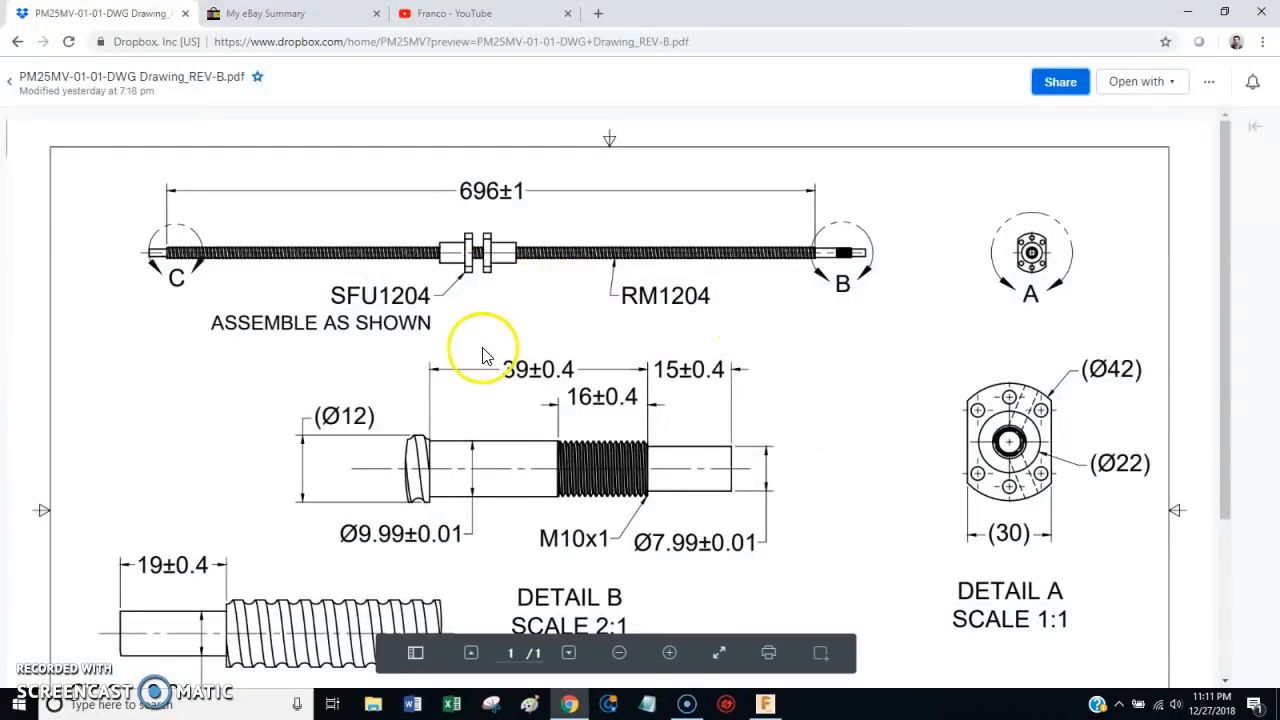
mouse_move(490, 270)
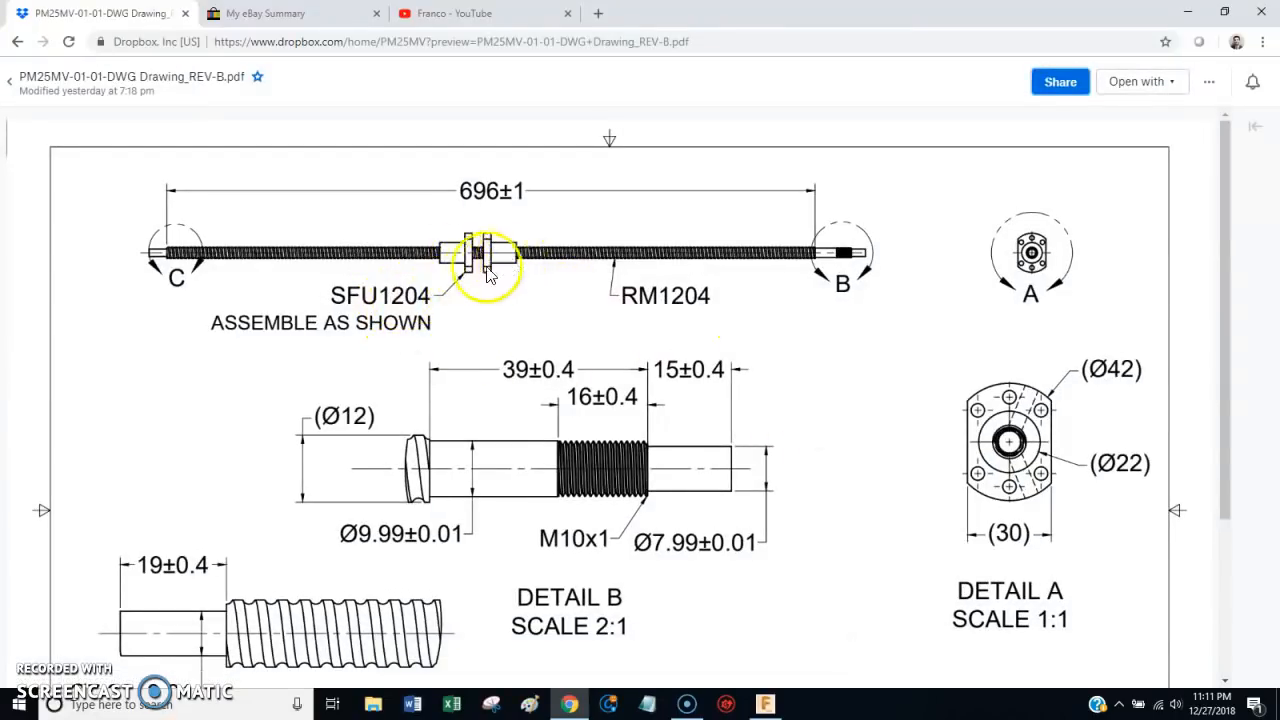
mouse_move(544, 344)
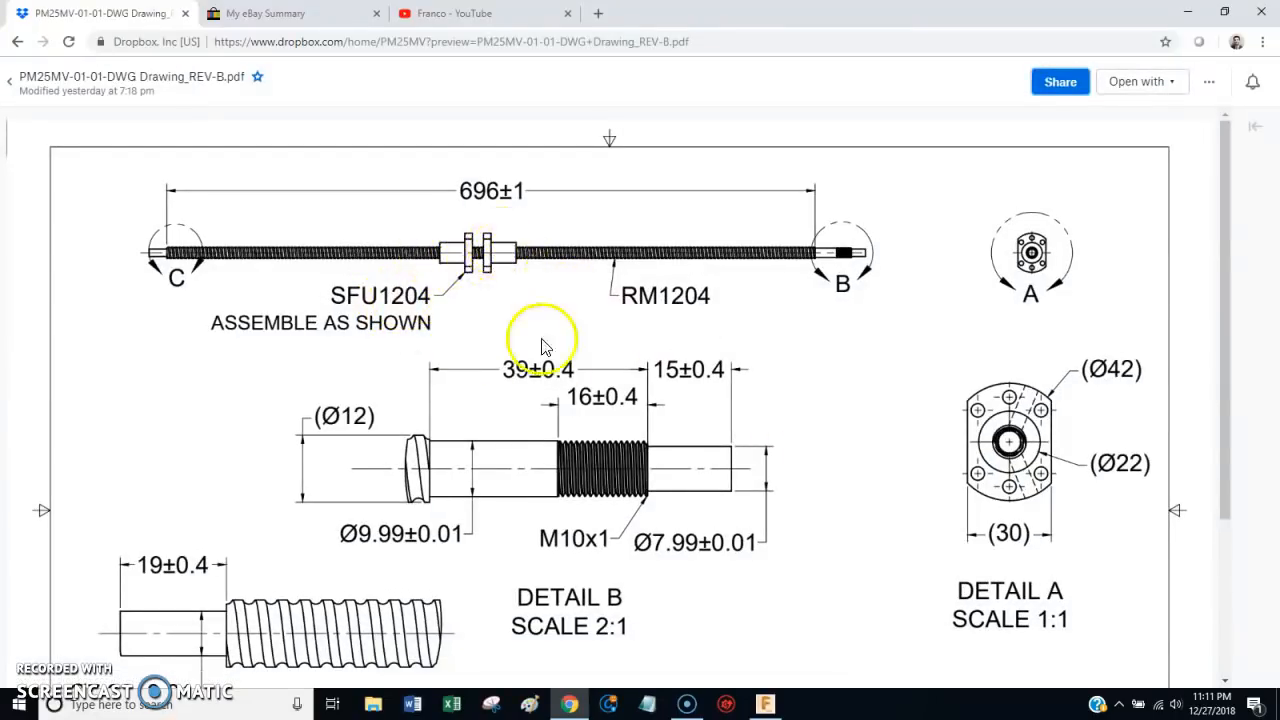
mouse_move(16, 40)
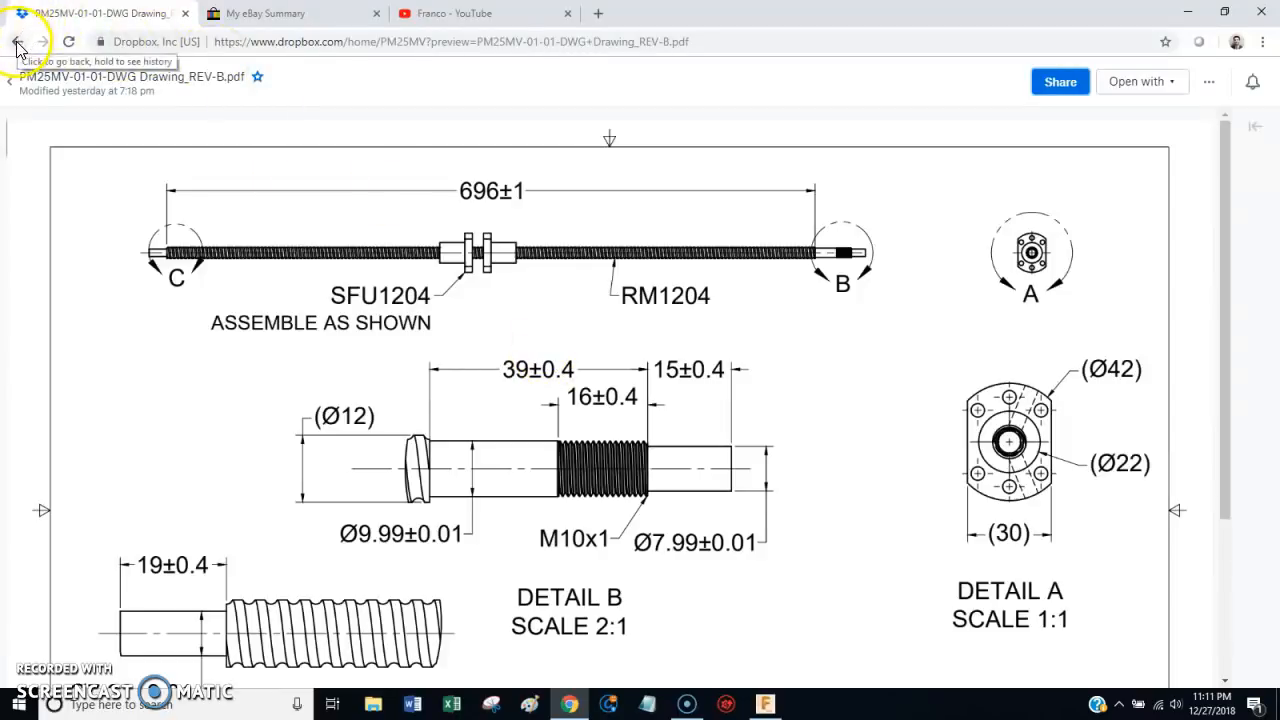
left_click(16, 40)
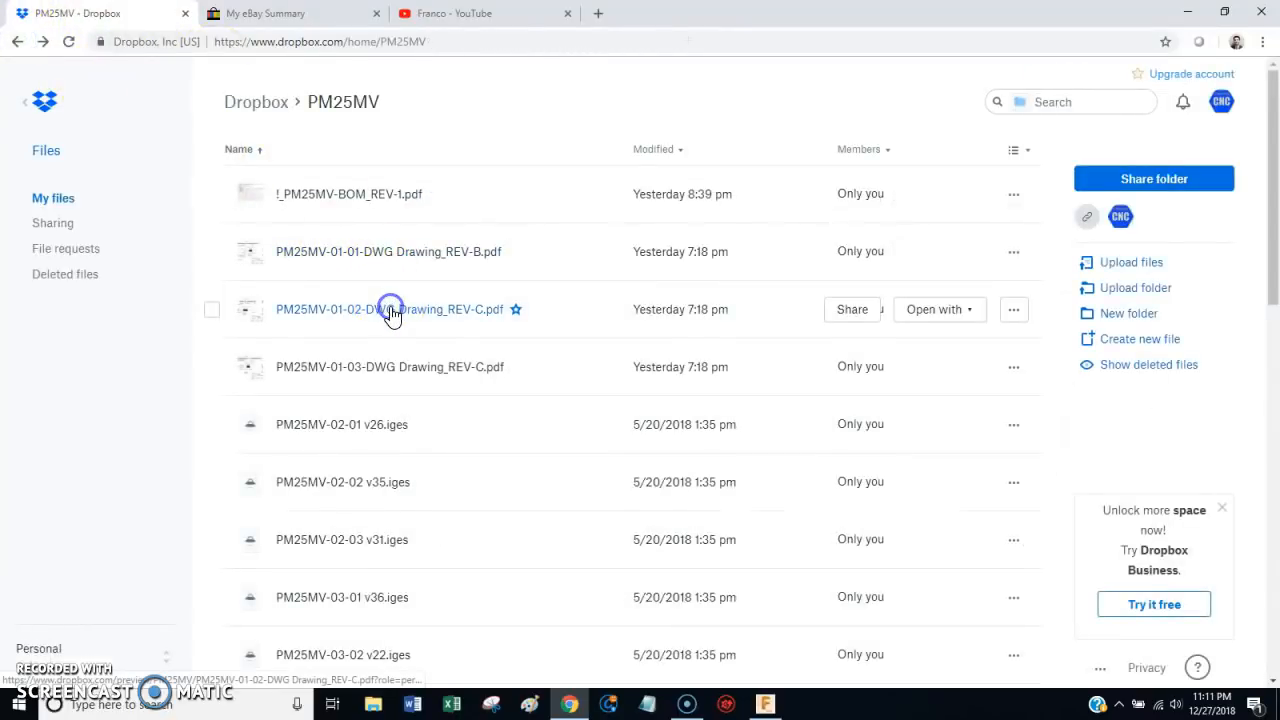
left_click(390, 308)
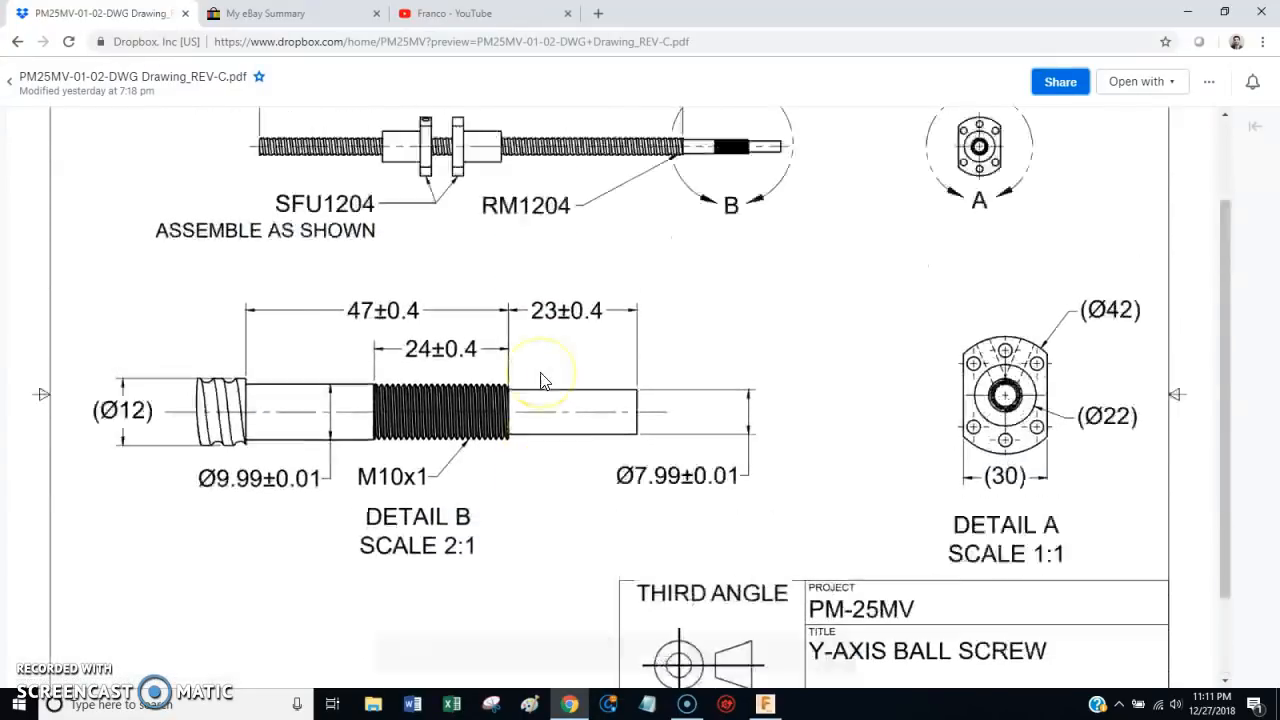
left_click(18, 40)
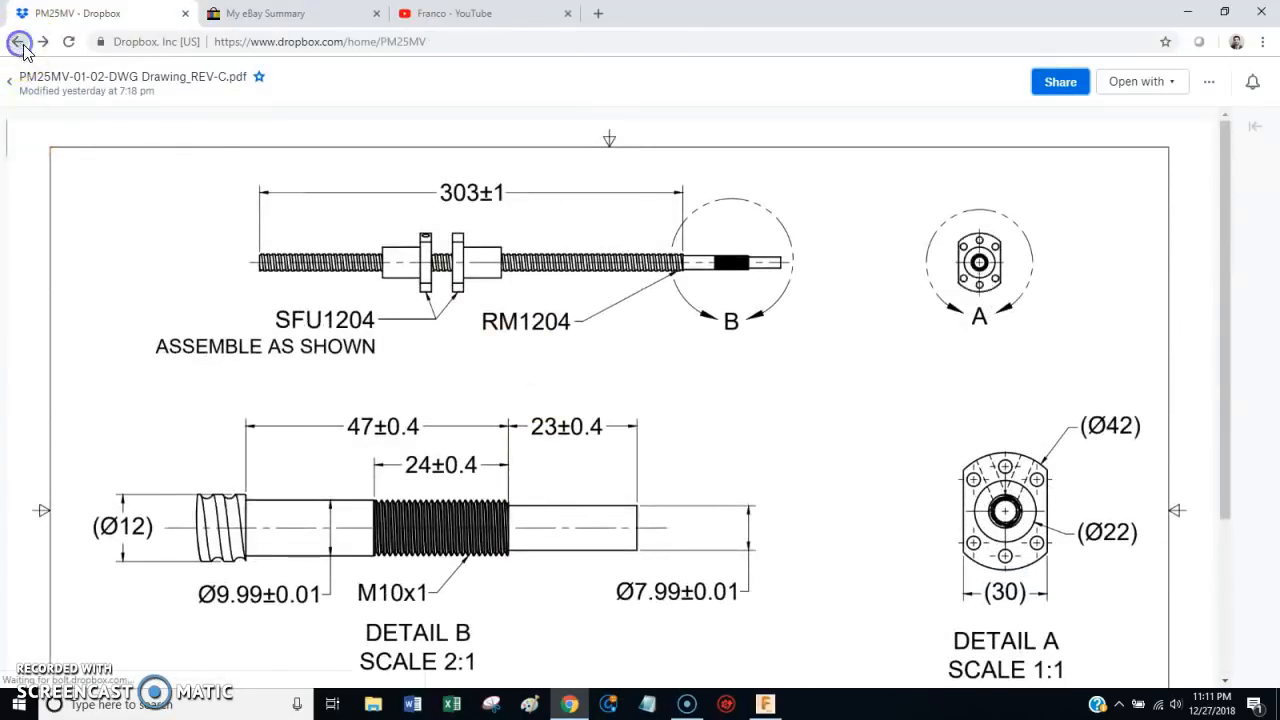
left_click(18, 40)
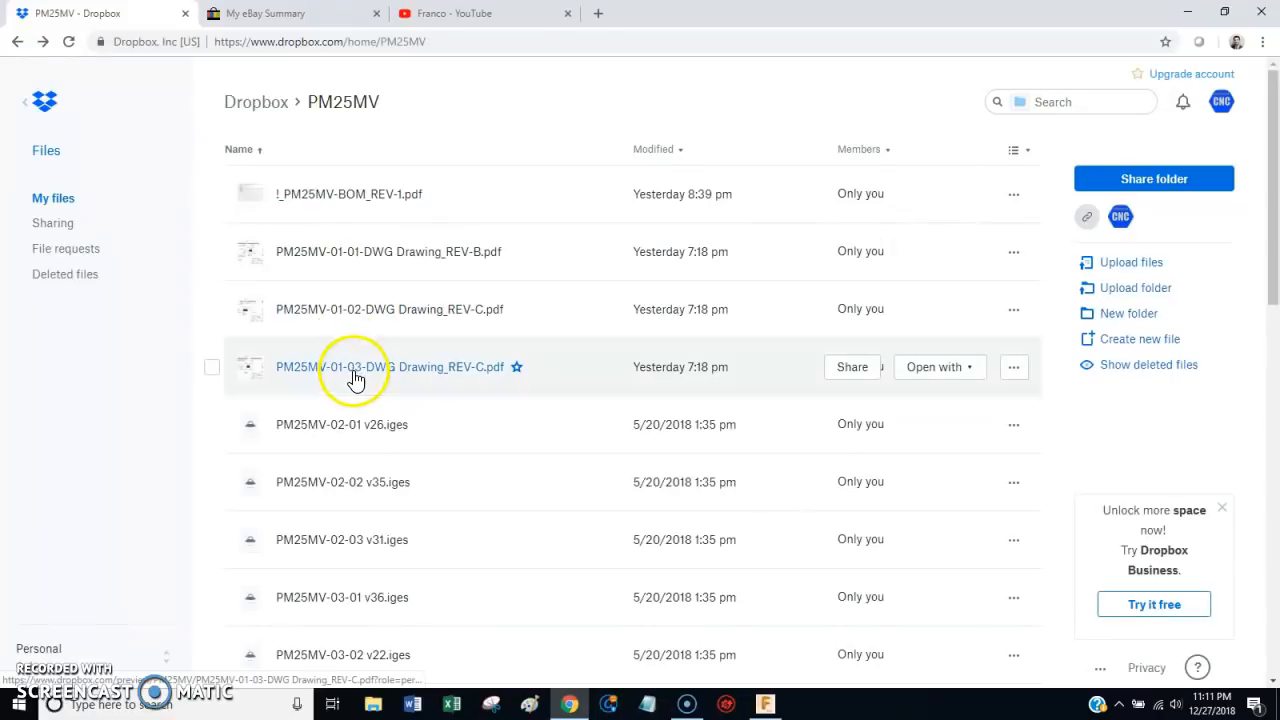
left_click(356, 368)
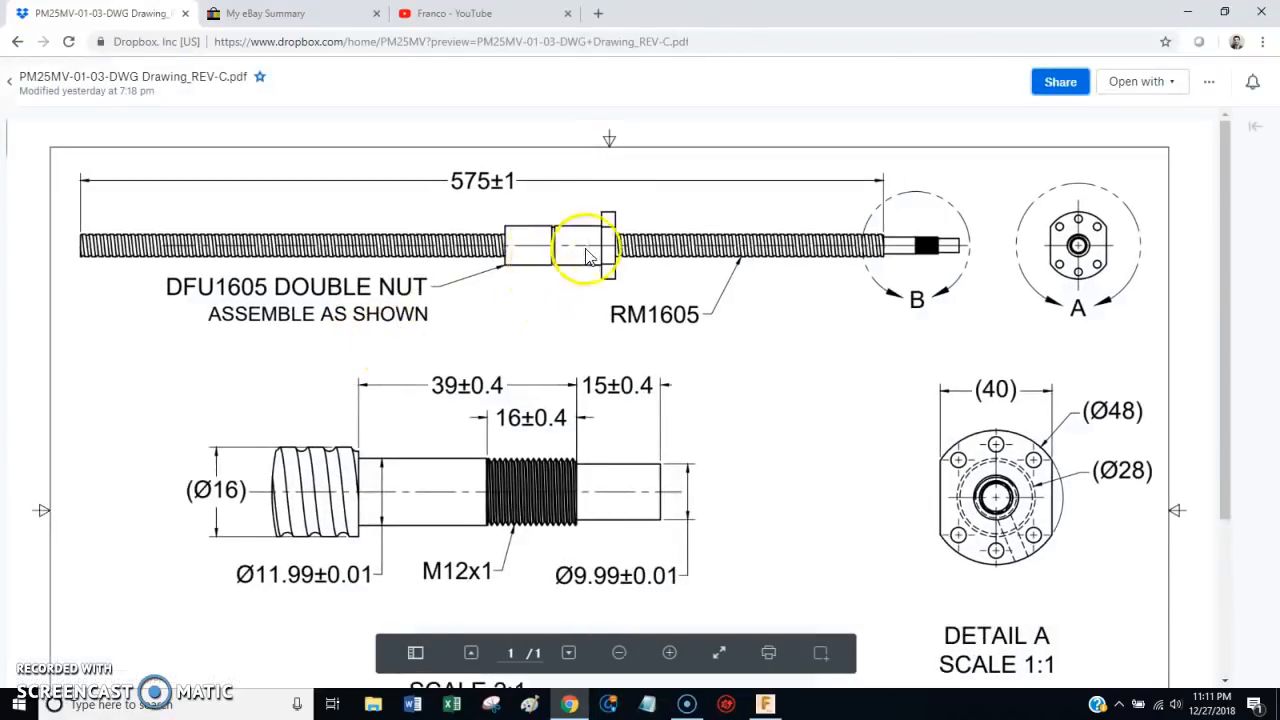
mouse_move(744, 280)
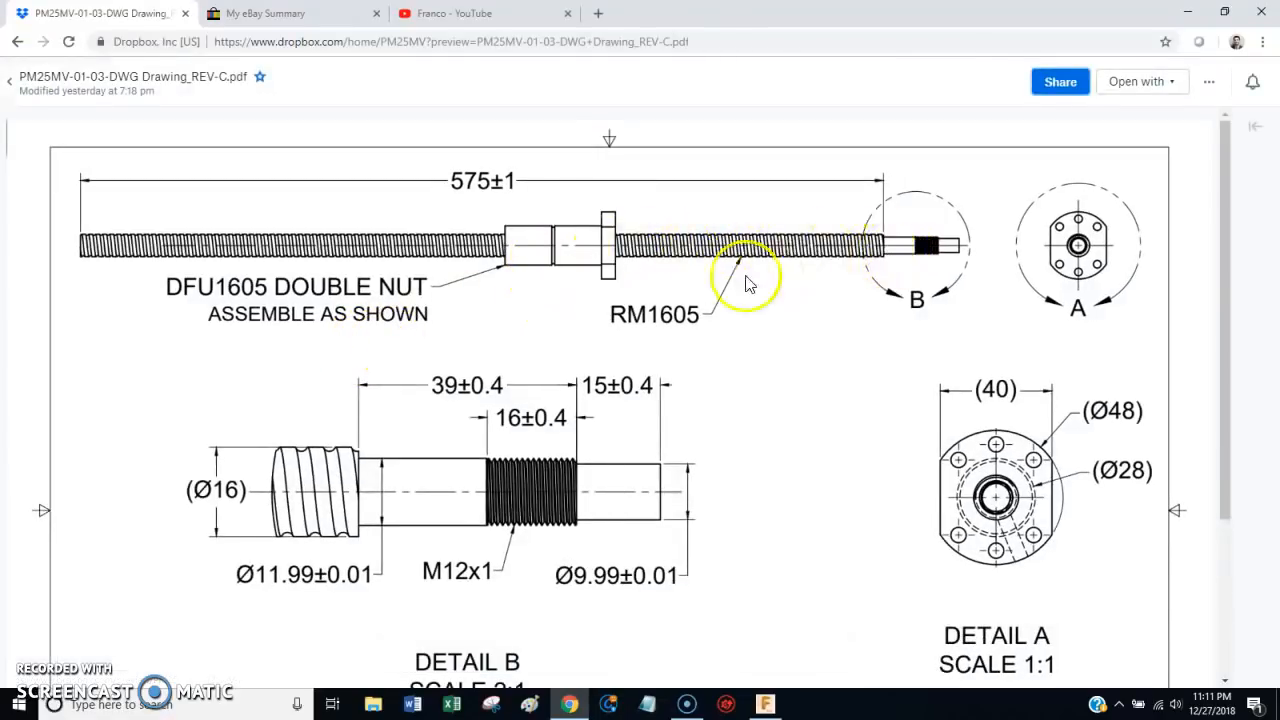
mouse_move(340, 296)
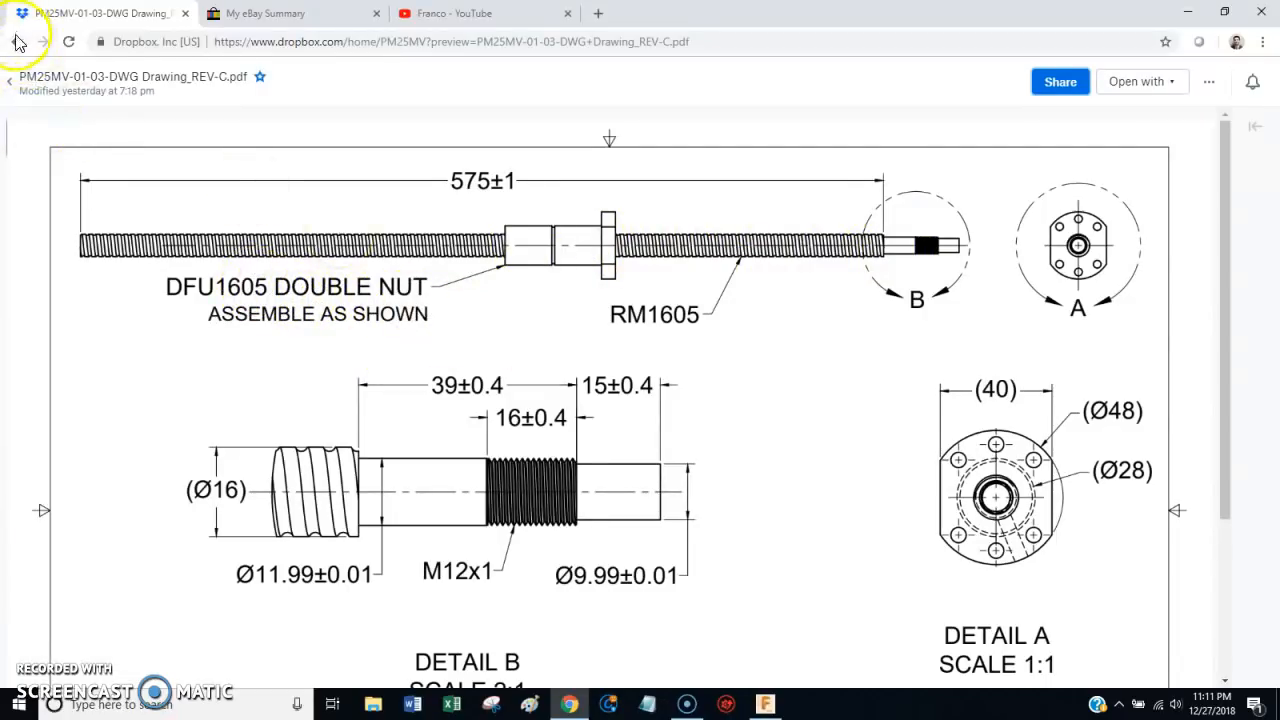
- Return to the PM25MV folder and preview the bill of materials PDF again
left_click(18, 40)
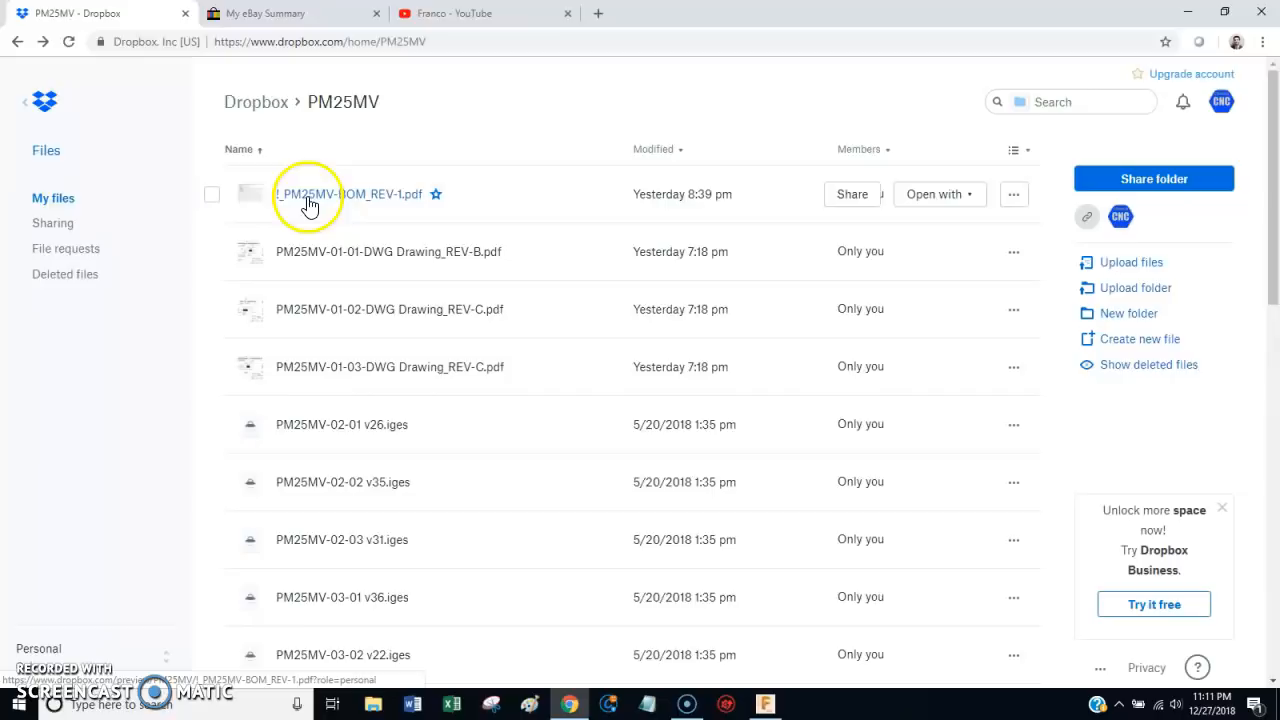
left_click(348, 194)
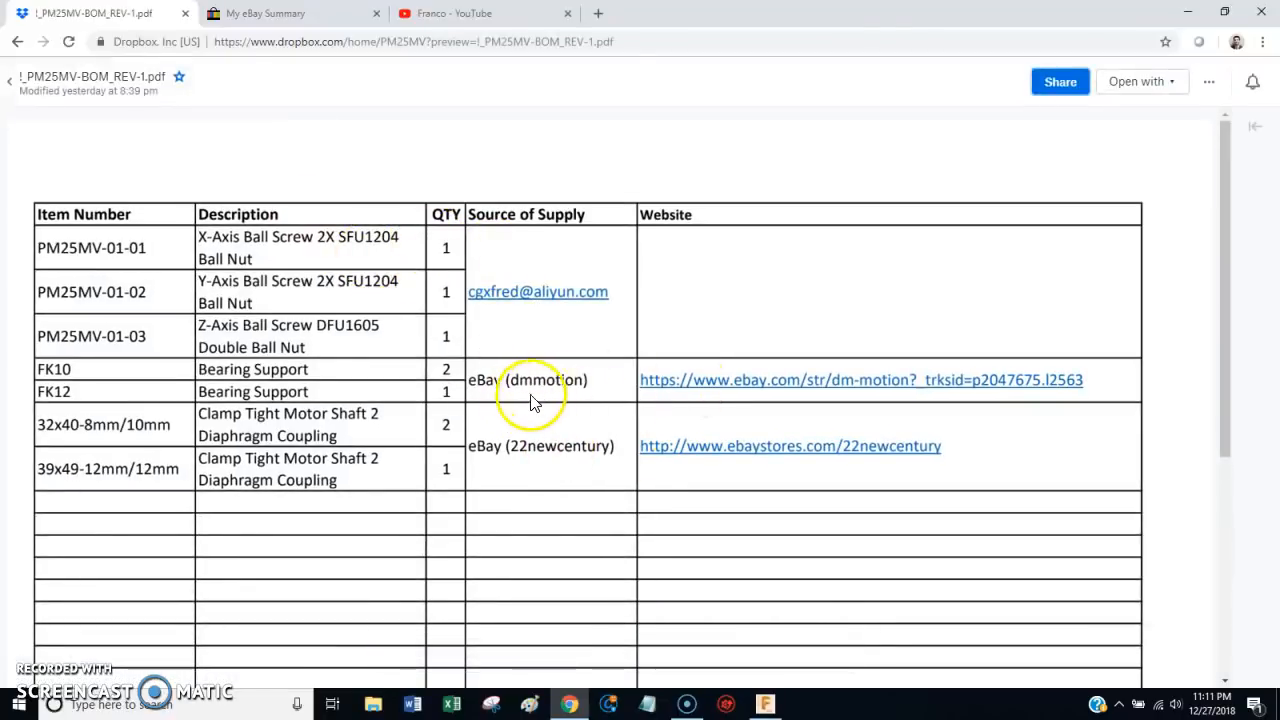
mouse_move(550, 288)
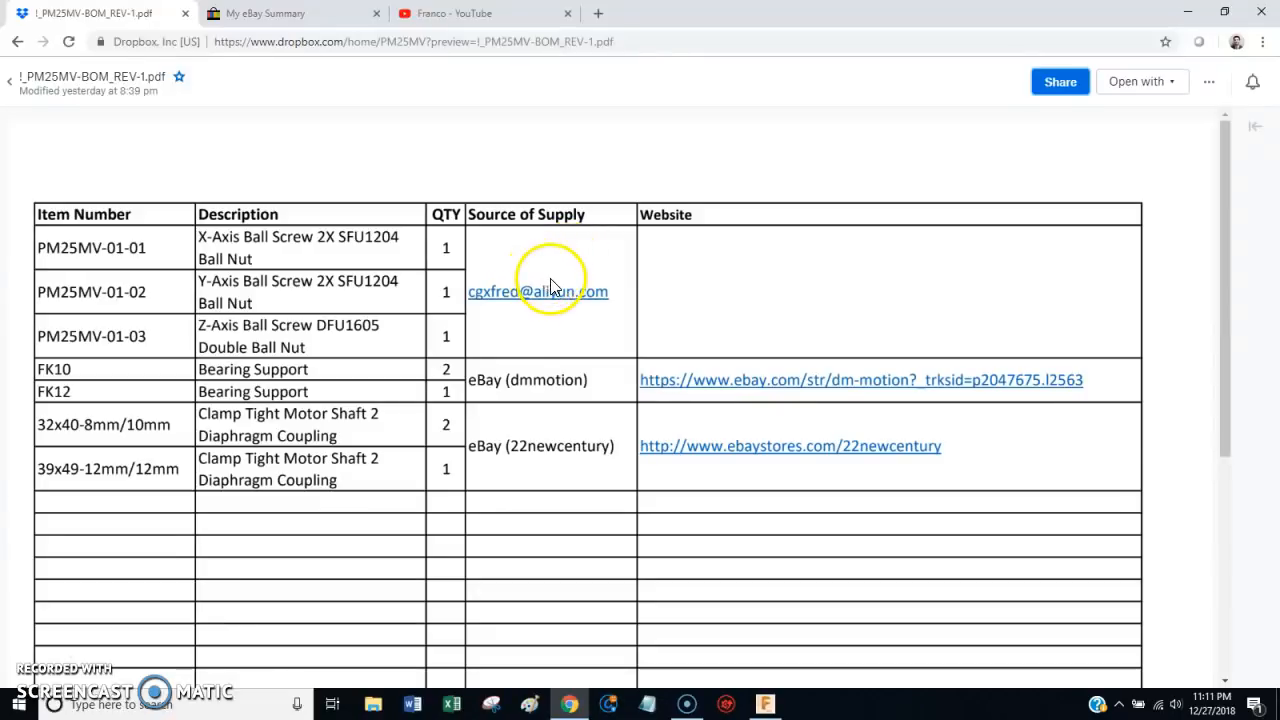
mouse_move(510, 296)
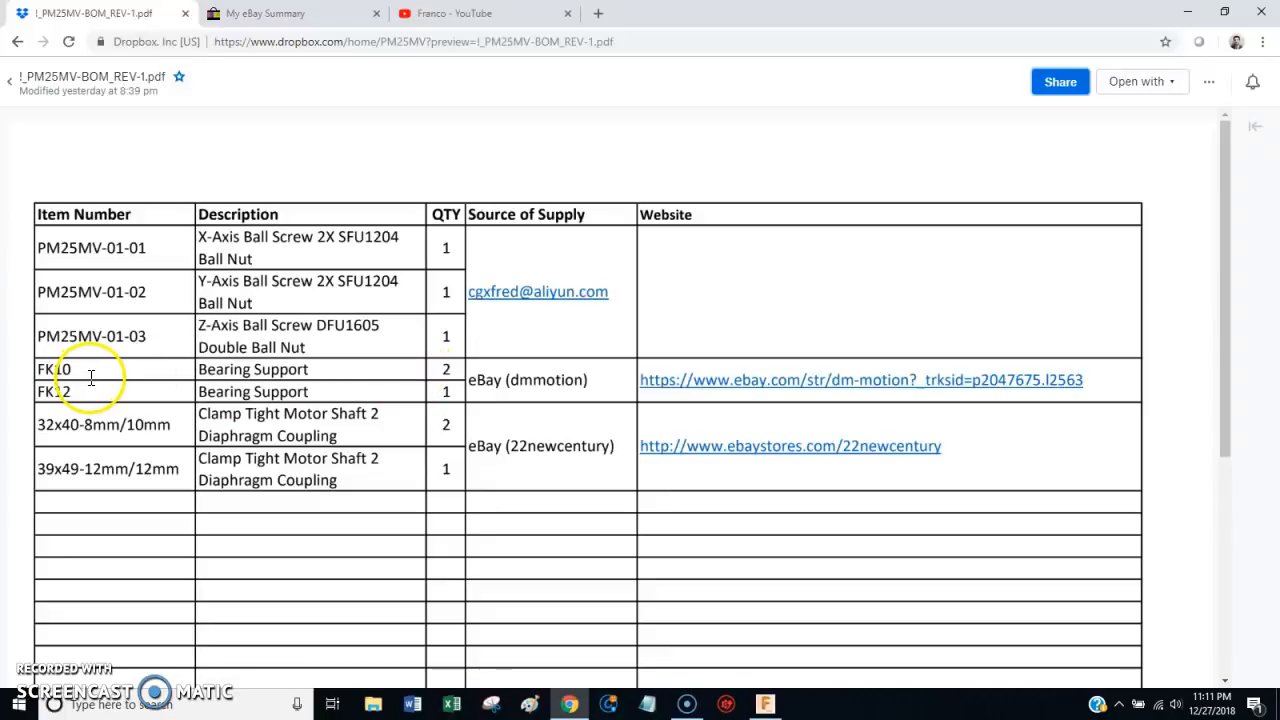
mouse_move(260, 400)
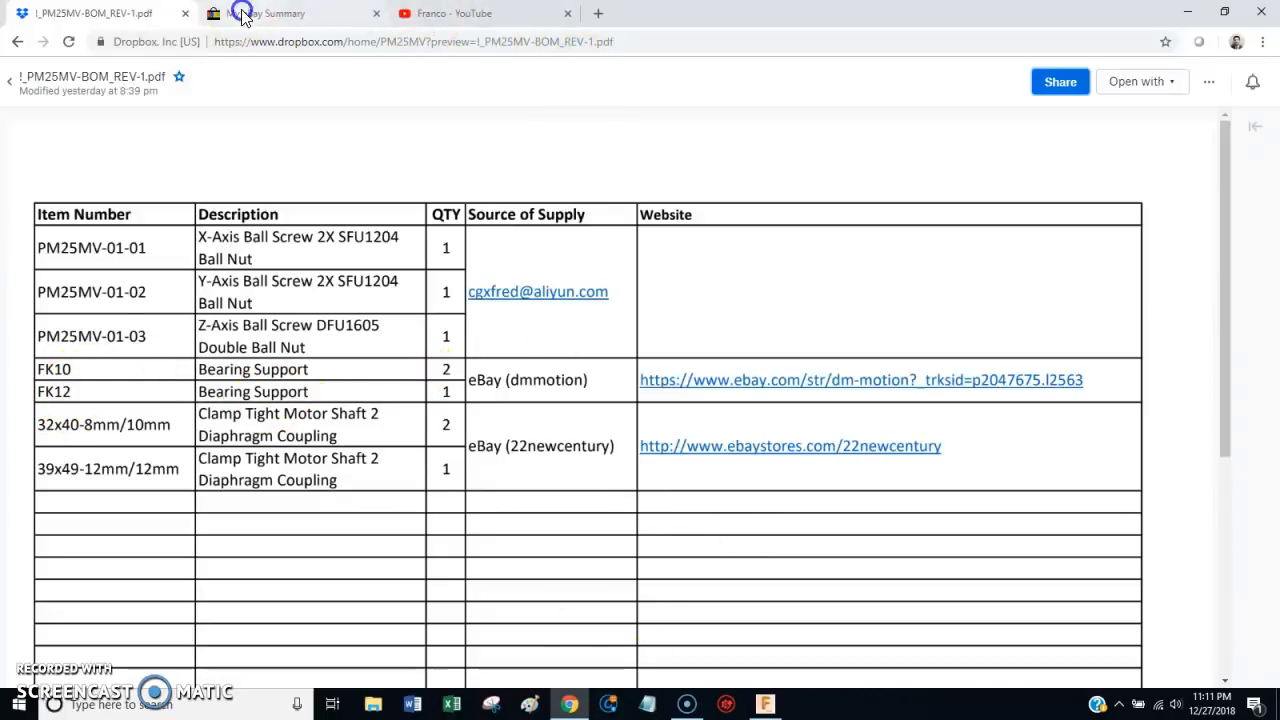
- From the eBay watch list, view the FK10 + FF10 ball screw end support listing
left_click(290, 12)
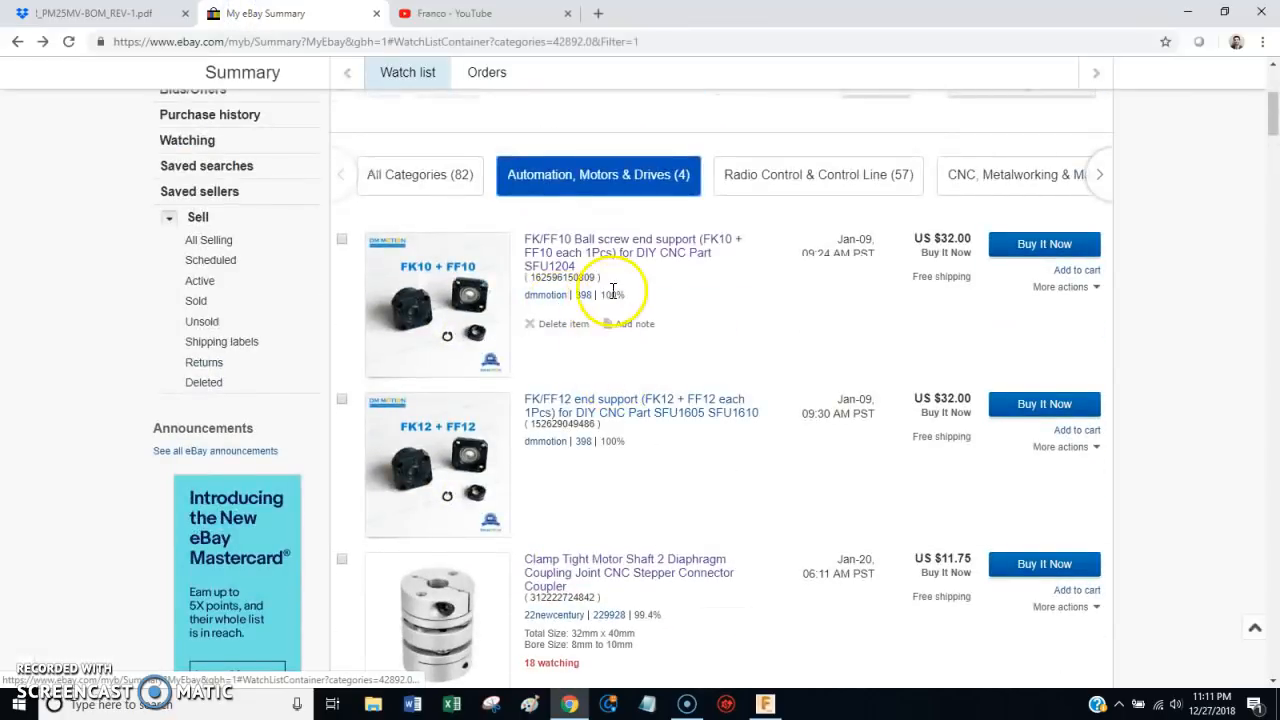
mouse_move(572, 310)
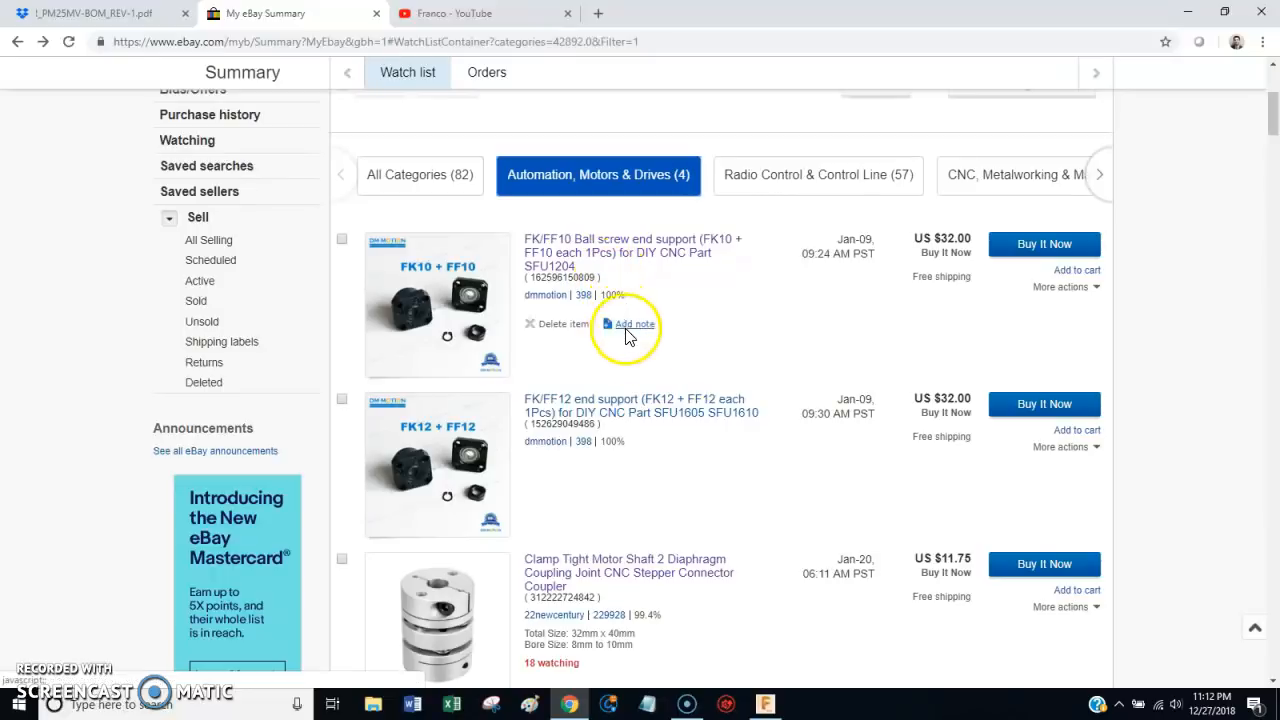
mouse_move(592, 428)
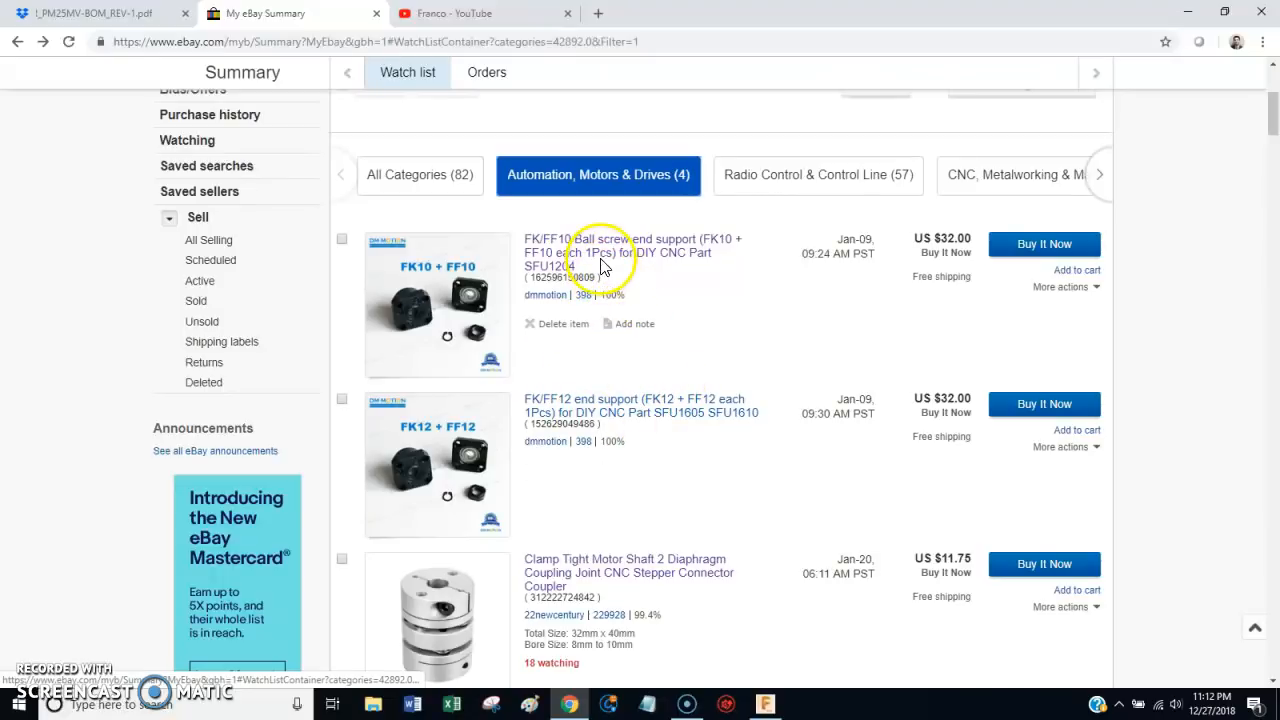
mouse_move(484, 236)
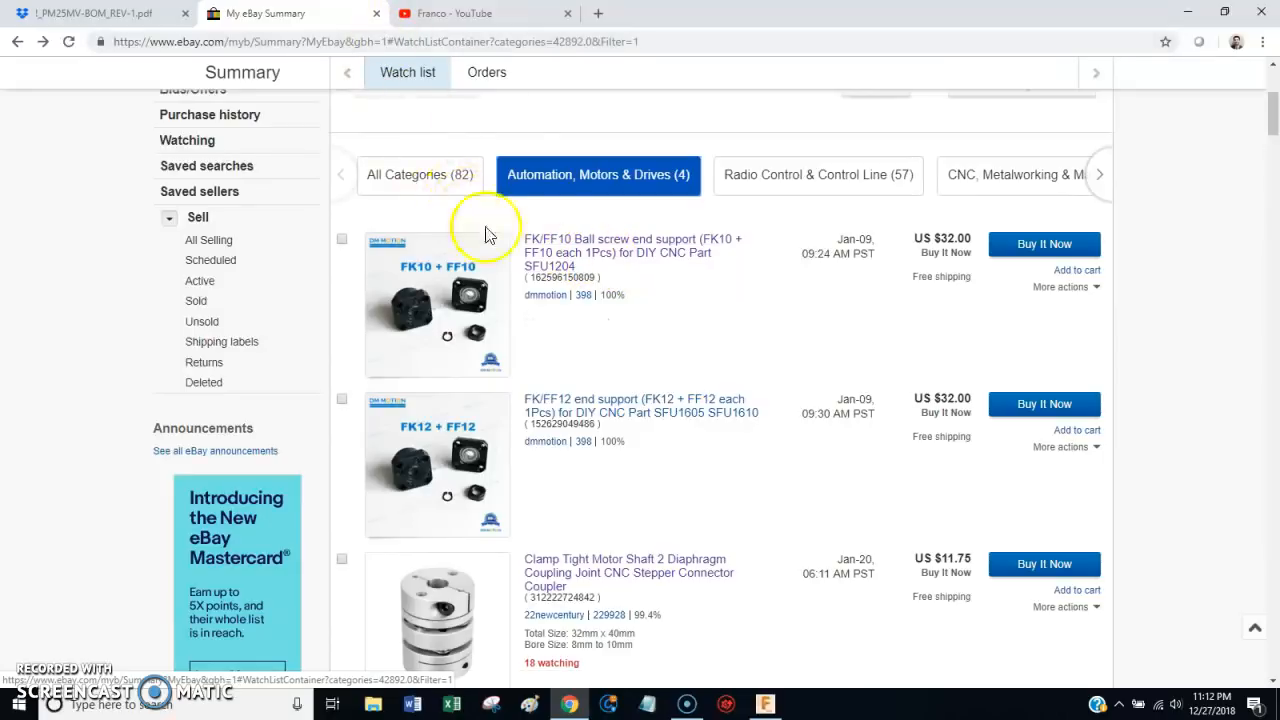
left_click(632, 244)
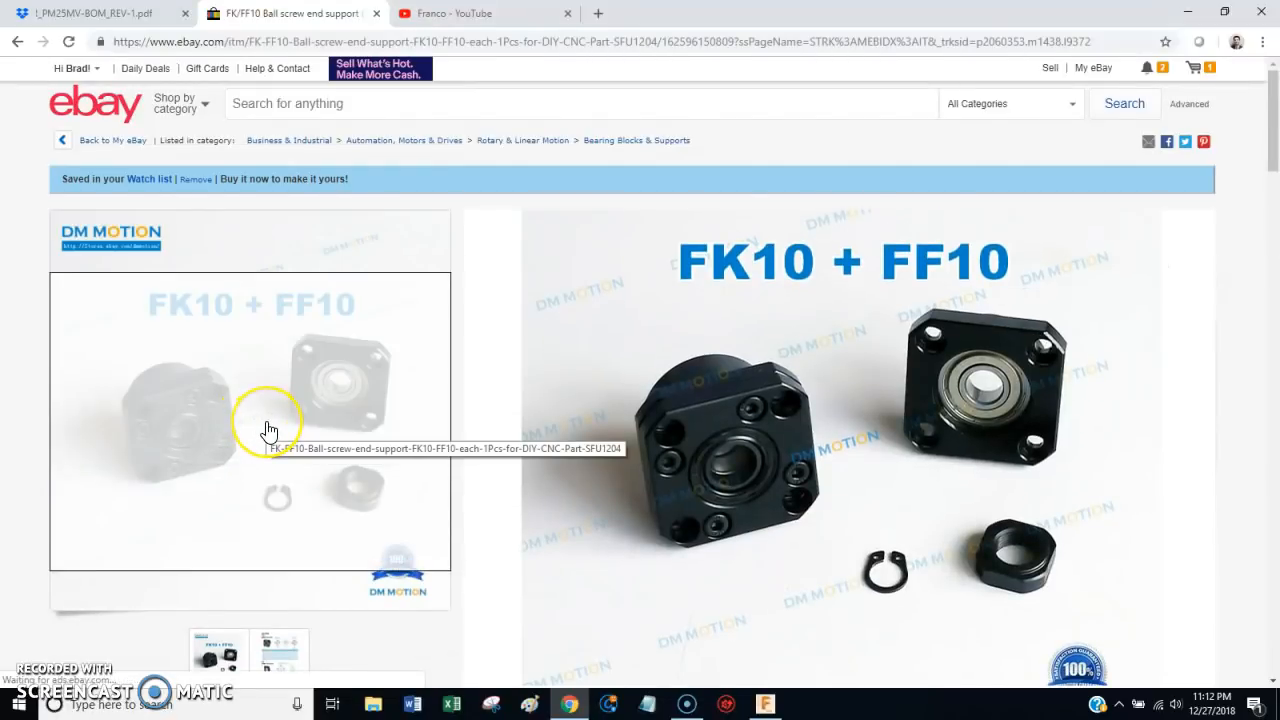
mouse_move(270, 430)
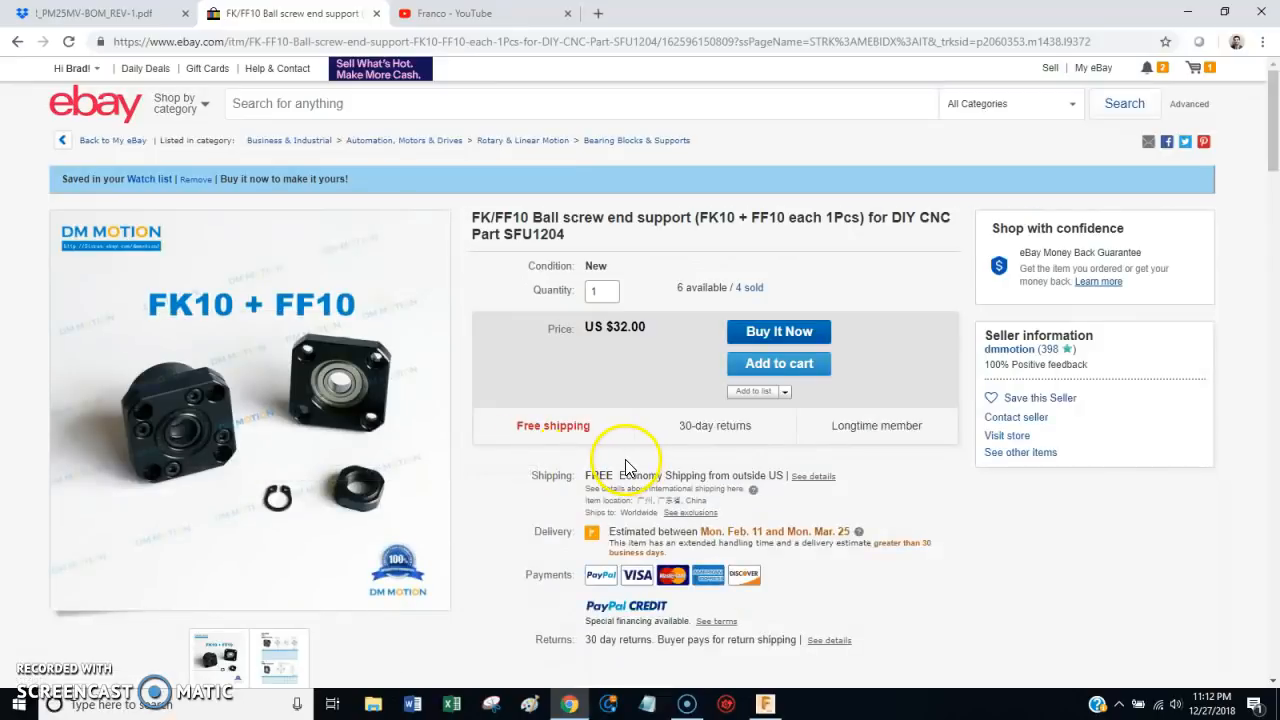
mouse_move(160, 28)
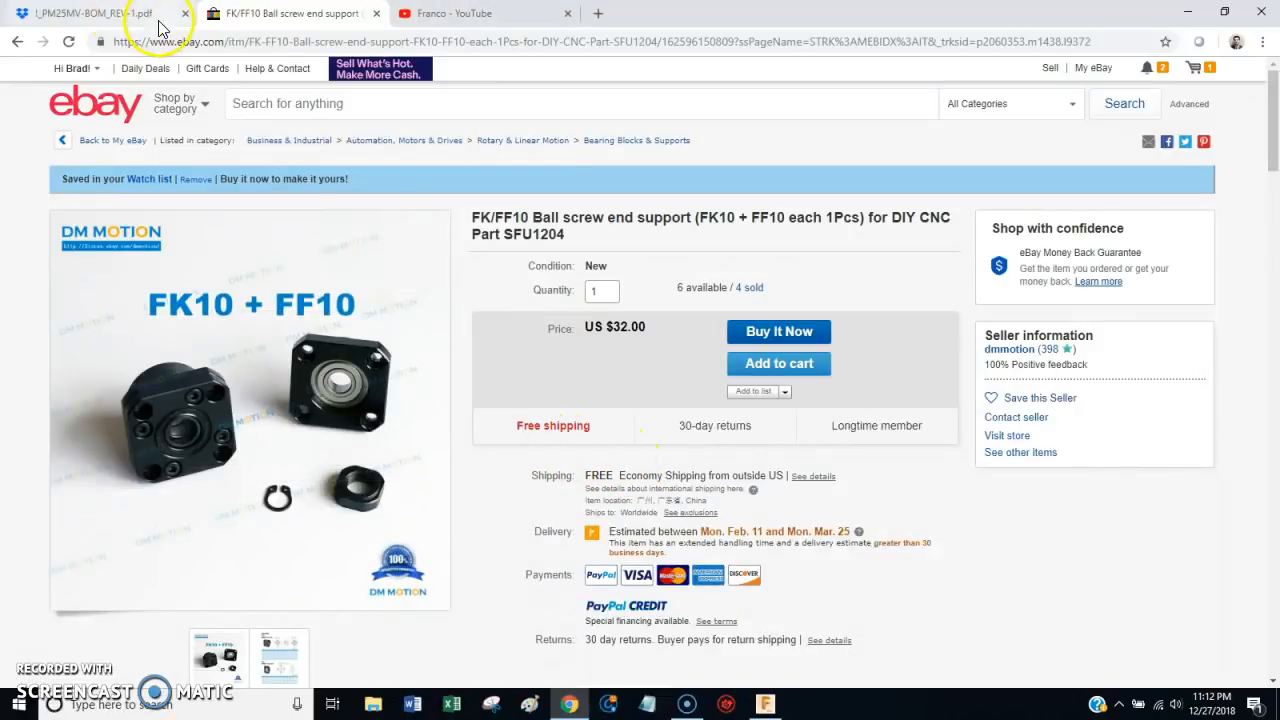
- Review the X-axis ball screw drawing in Dropbox, then return to the eBay end support listing
left_click(90, 12)
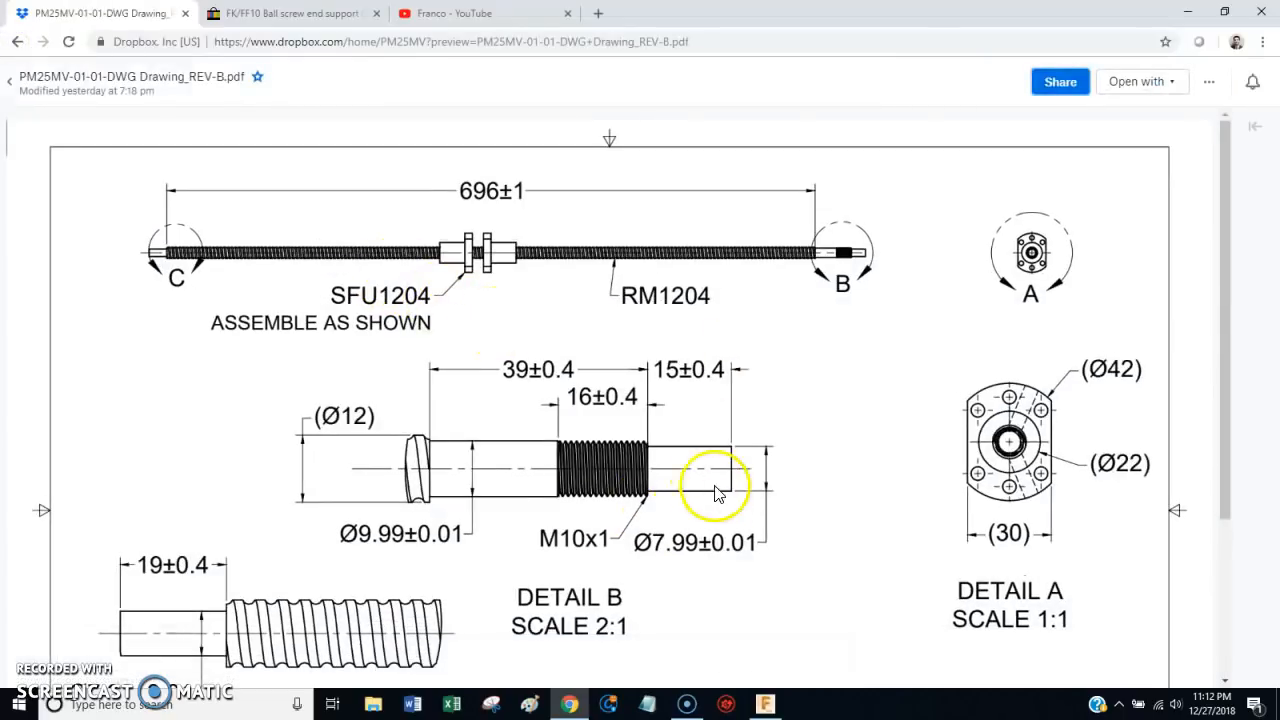
mouse_move(712, 476)
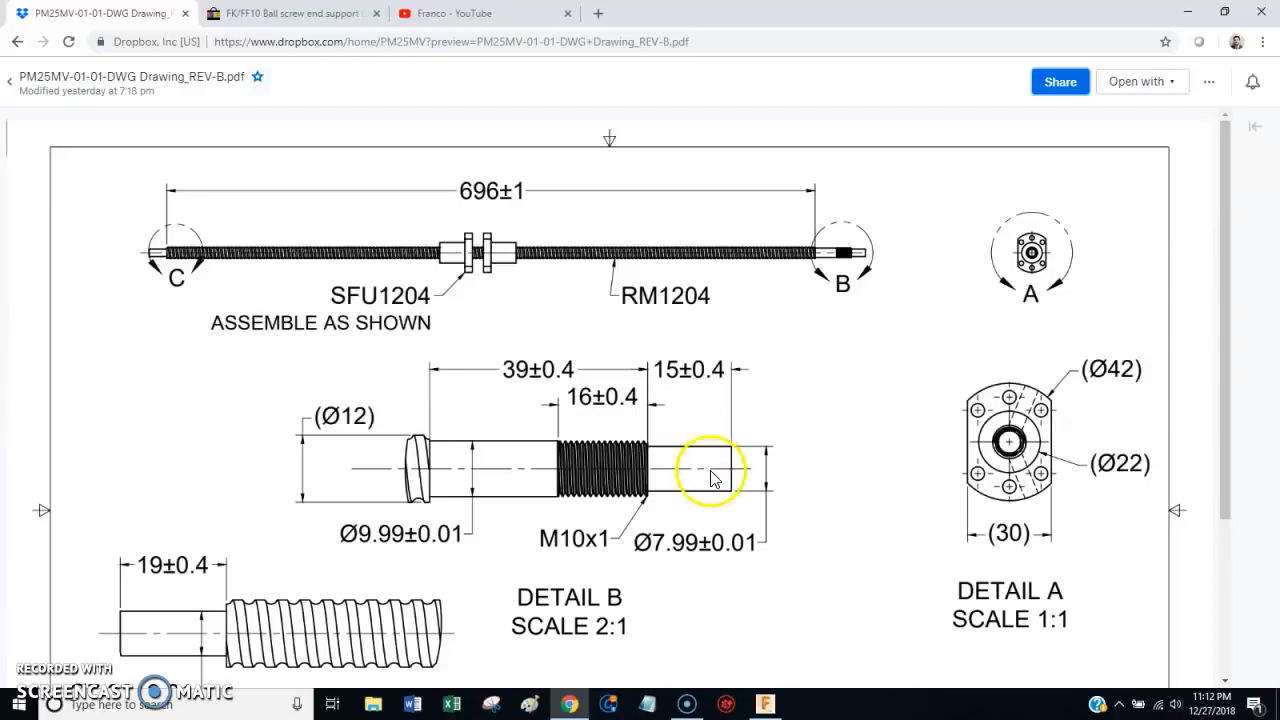
mouse_move(716, 468)
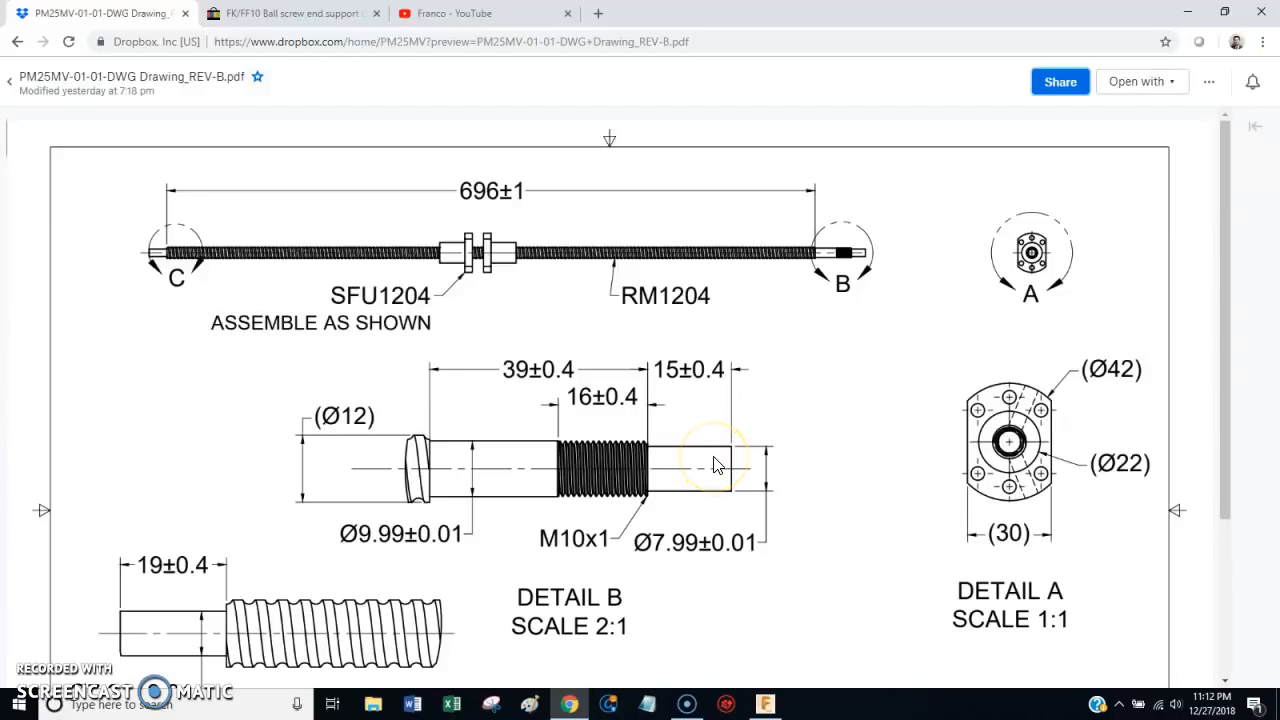
mouse_move(540, 450)
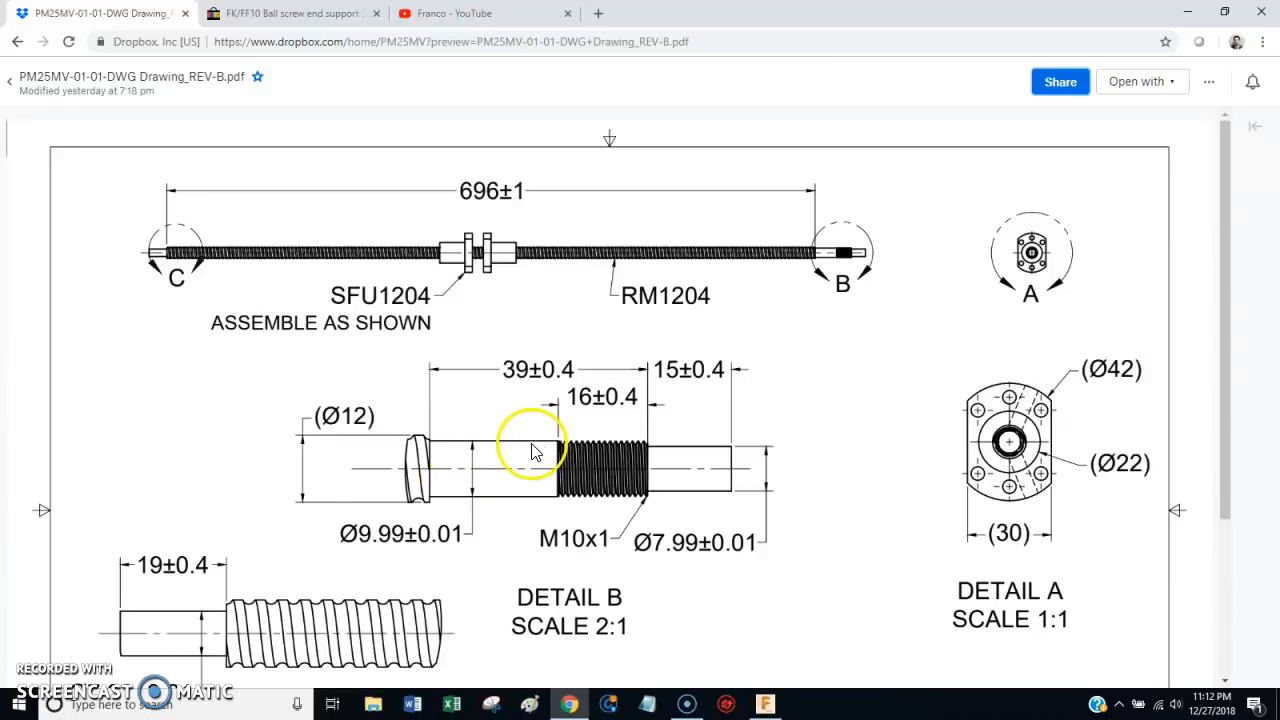
mouse_move(480, 486)
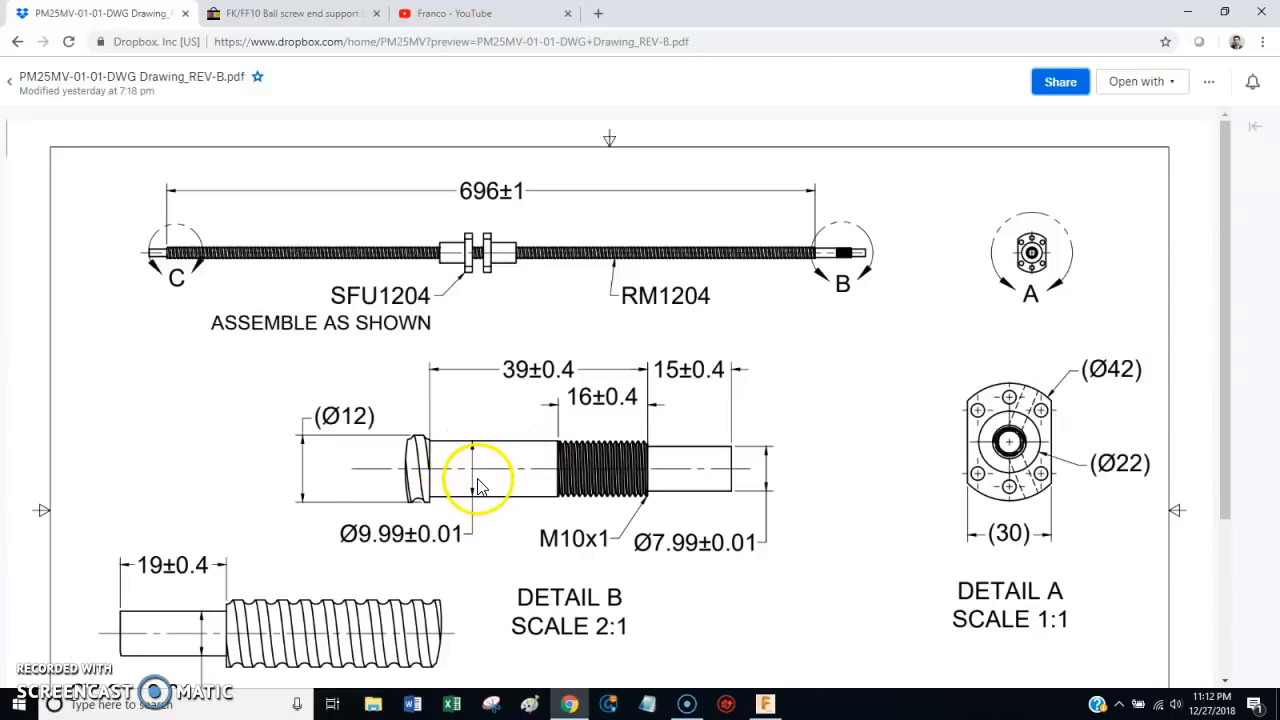
mouse_move(490, 418)
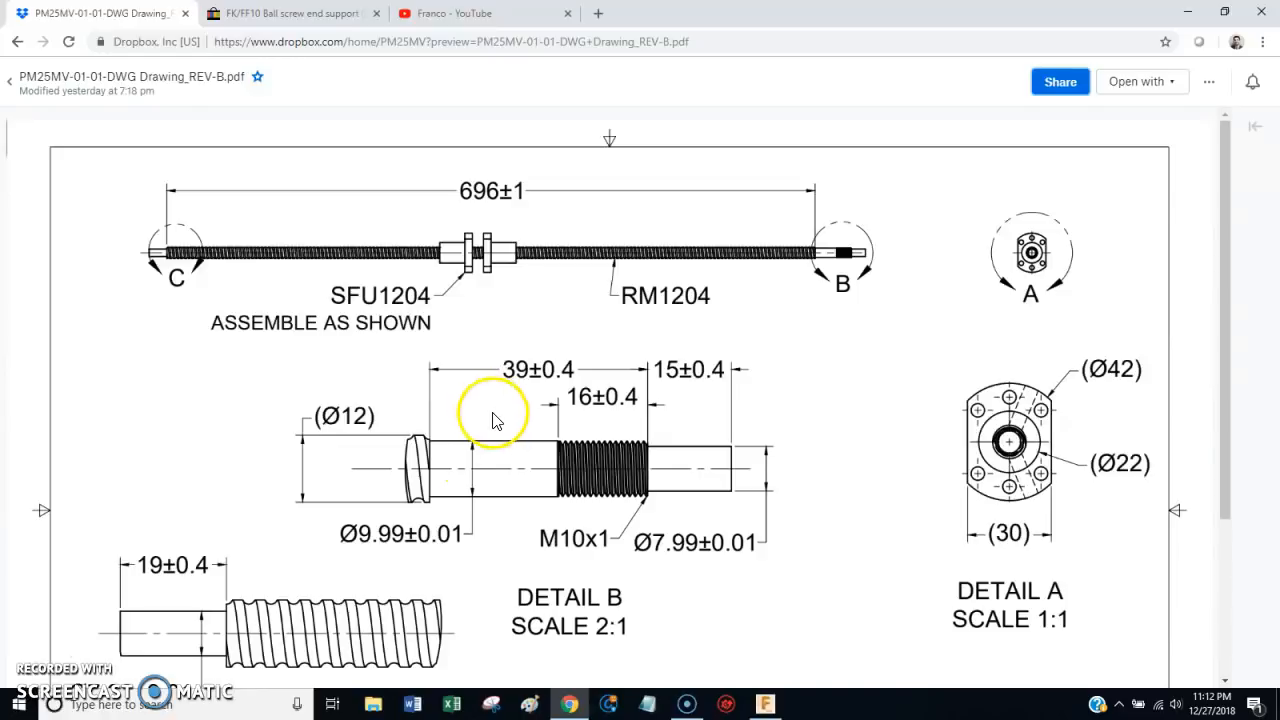
mouse_move(264, 16)
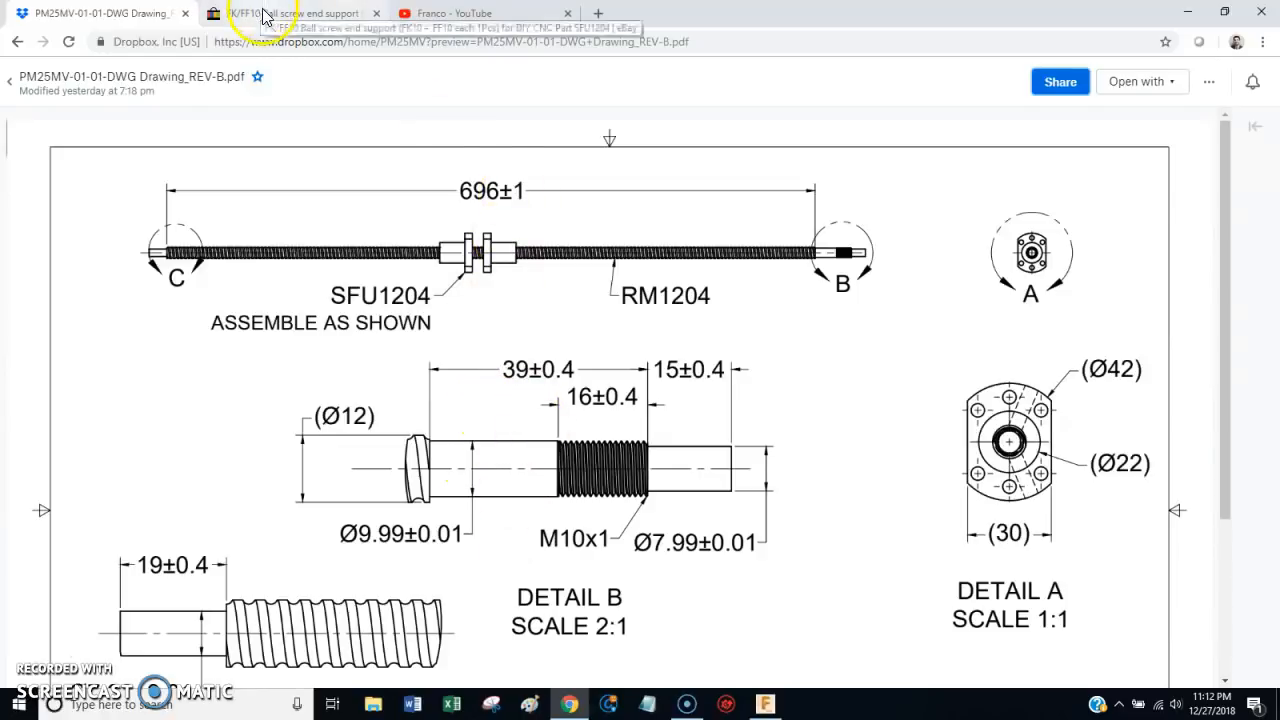
left_click(300, 12)
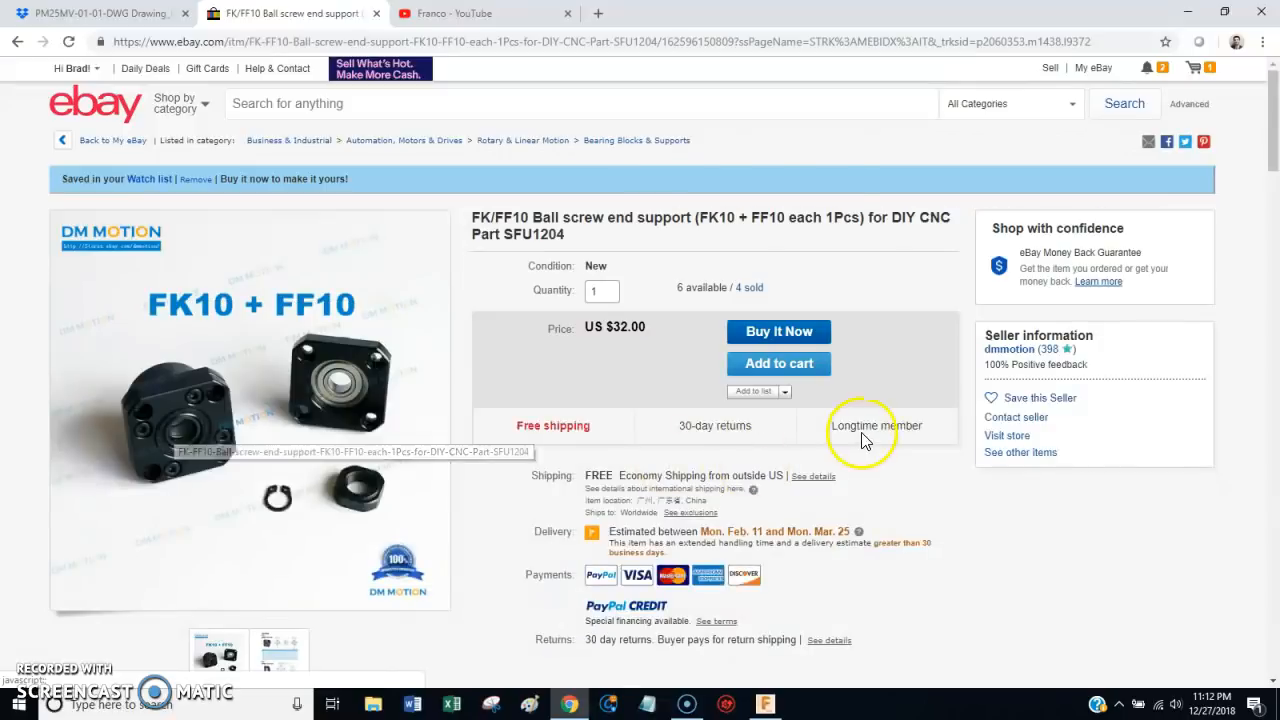
mouse_move(420, 496)
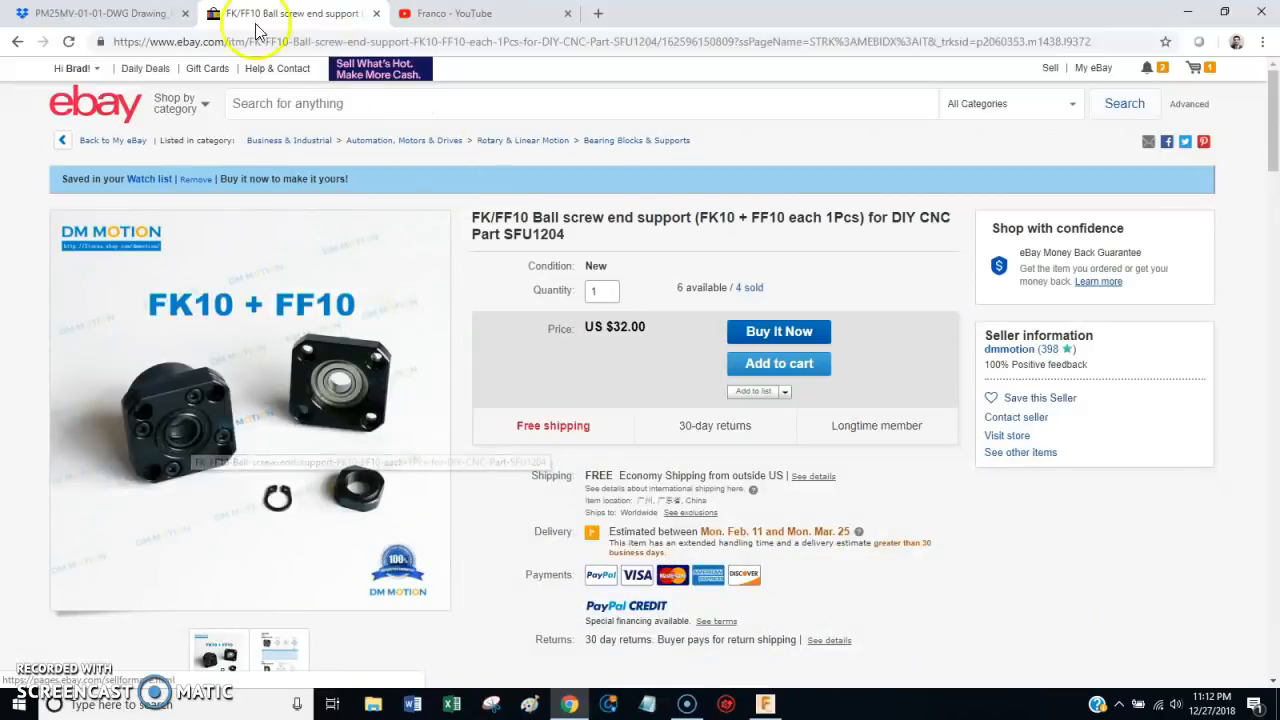
- Back in Dropbox, return to the PM25MV folder and preview the bill of materials PDF
left_click(104, 12)
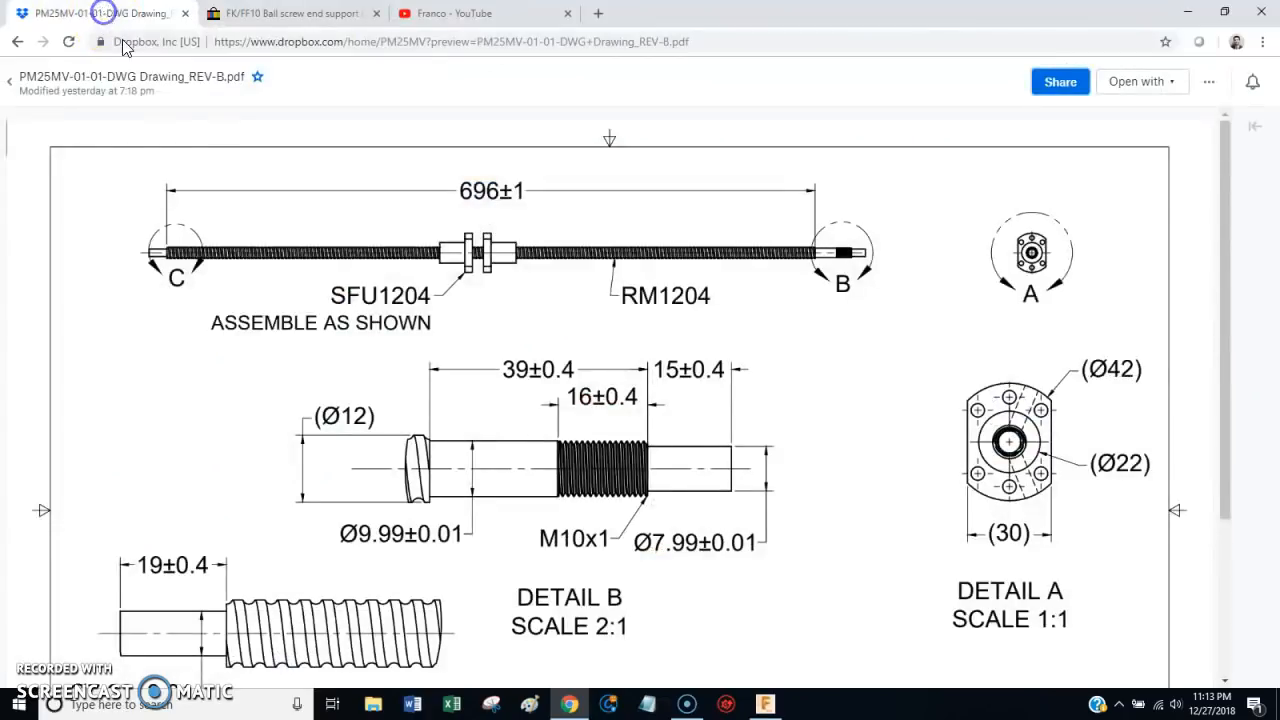
left_click(16, 40)
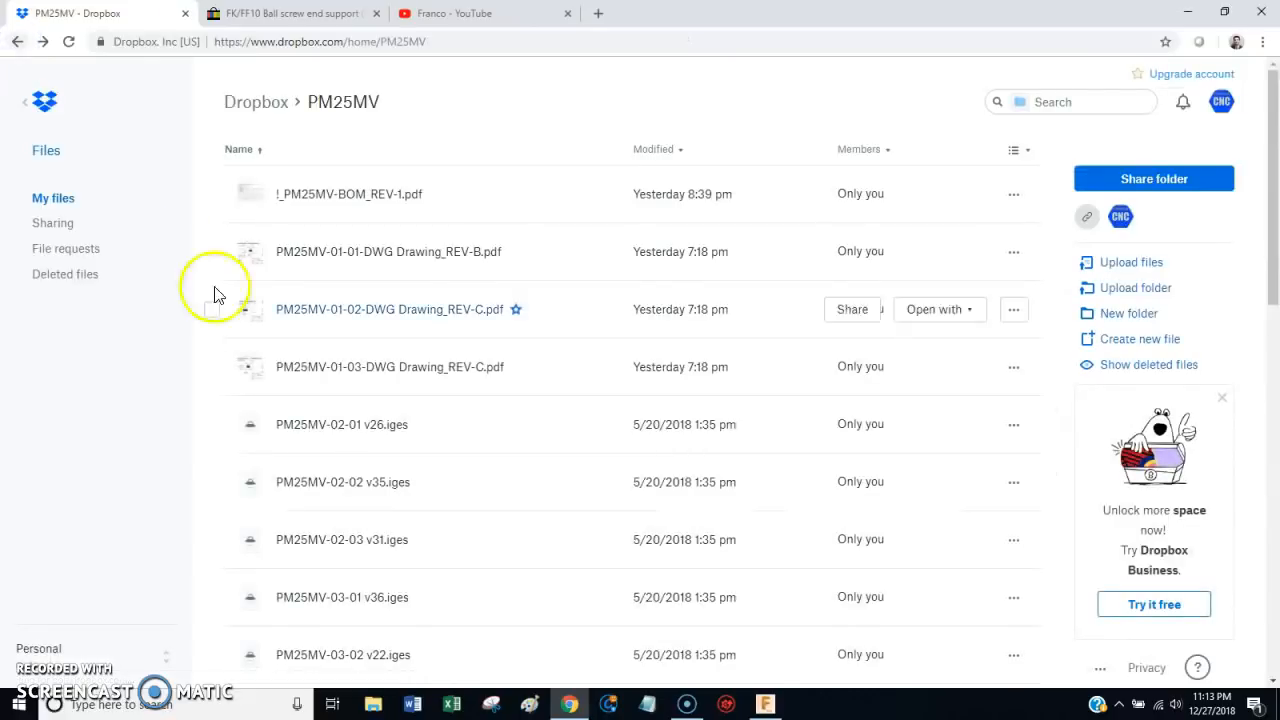
left_click(348, 192)
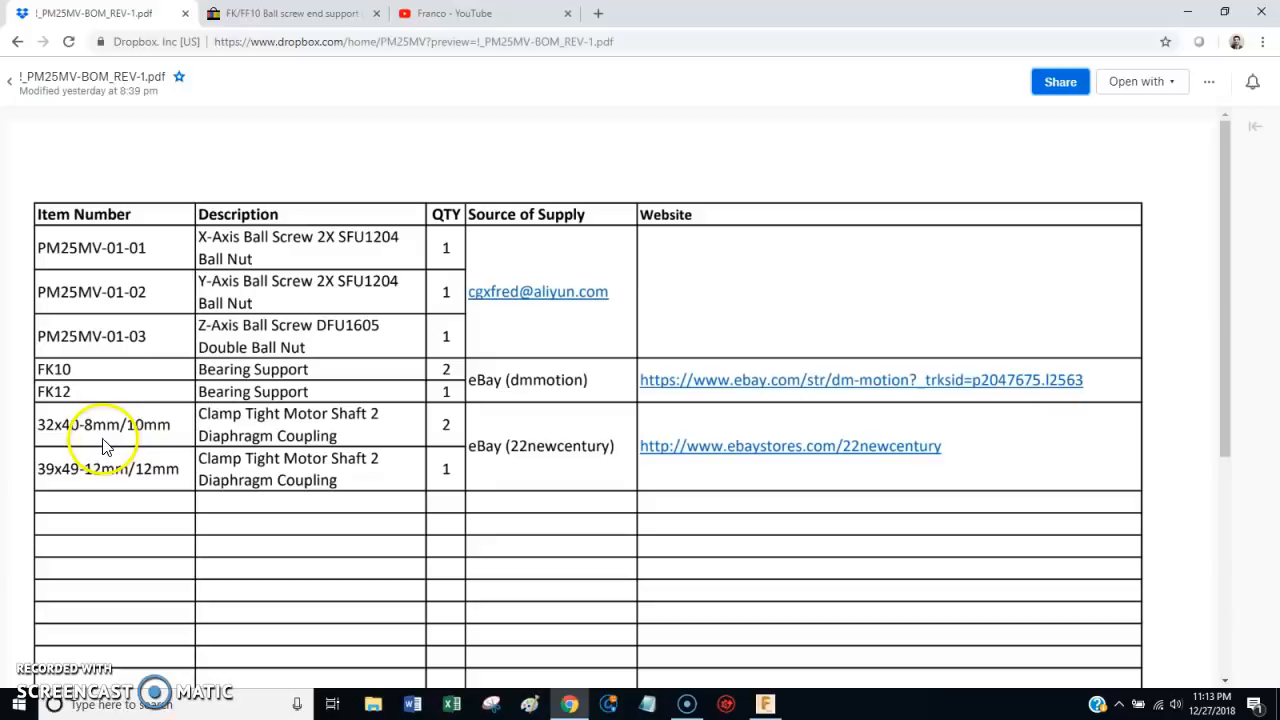
mouse_move(50, 444)
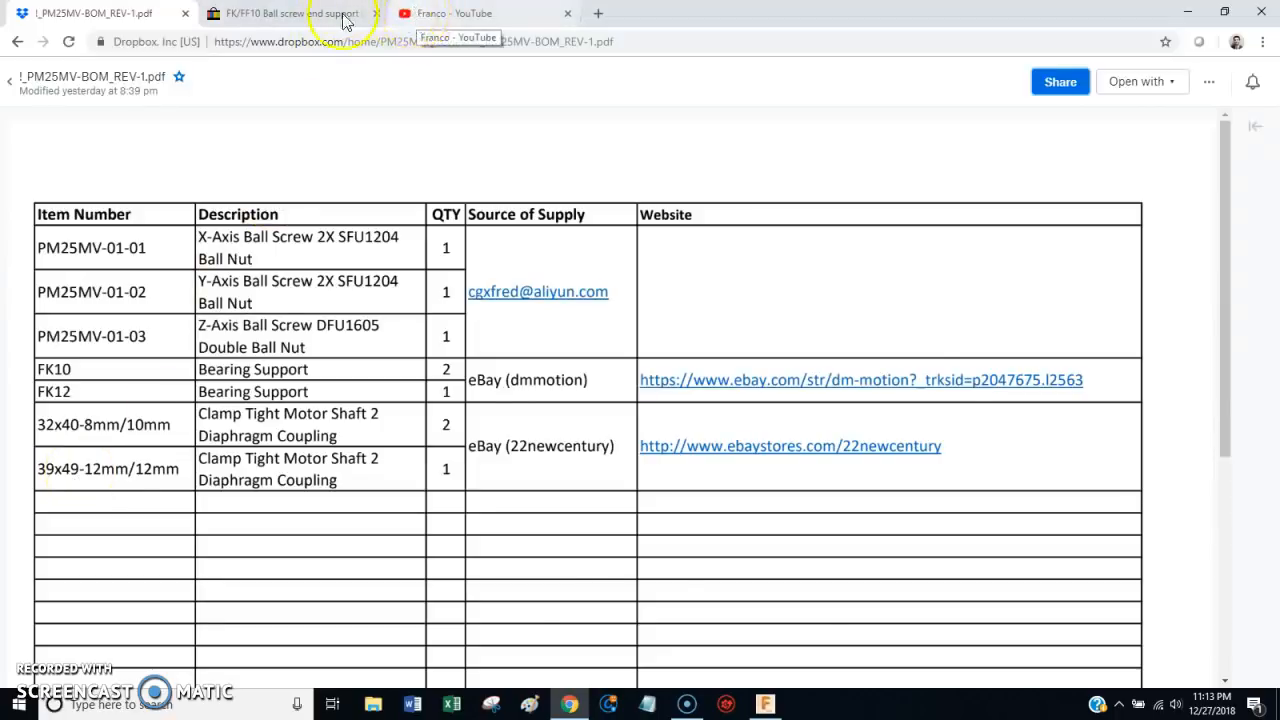
- From the eBay watch list, view the clamp-tight motor shaft diaphragm coupling listing
left_click(290, 12)
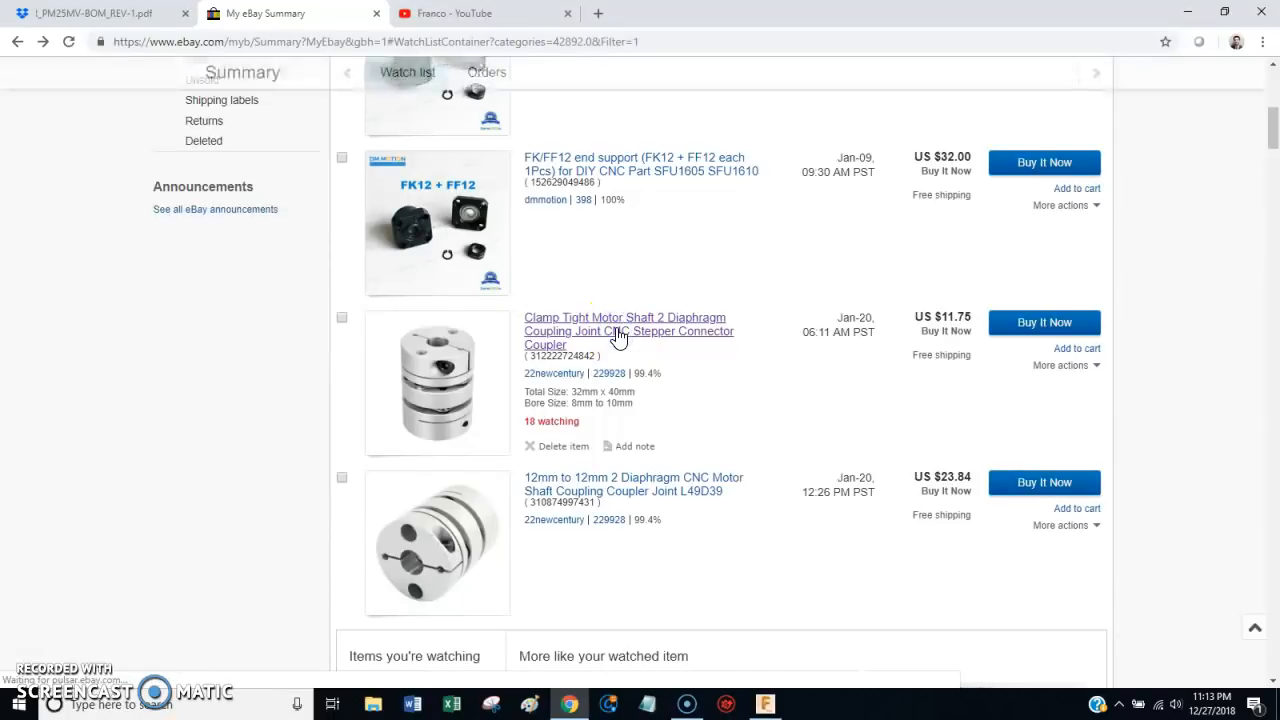
left_click(624, 330)
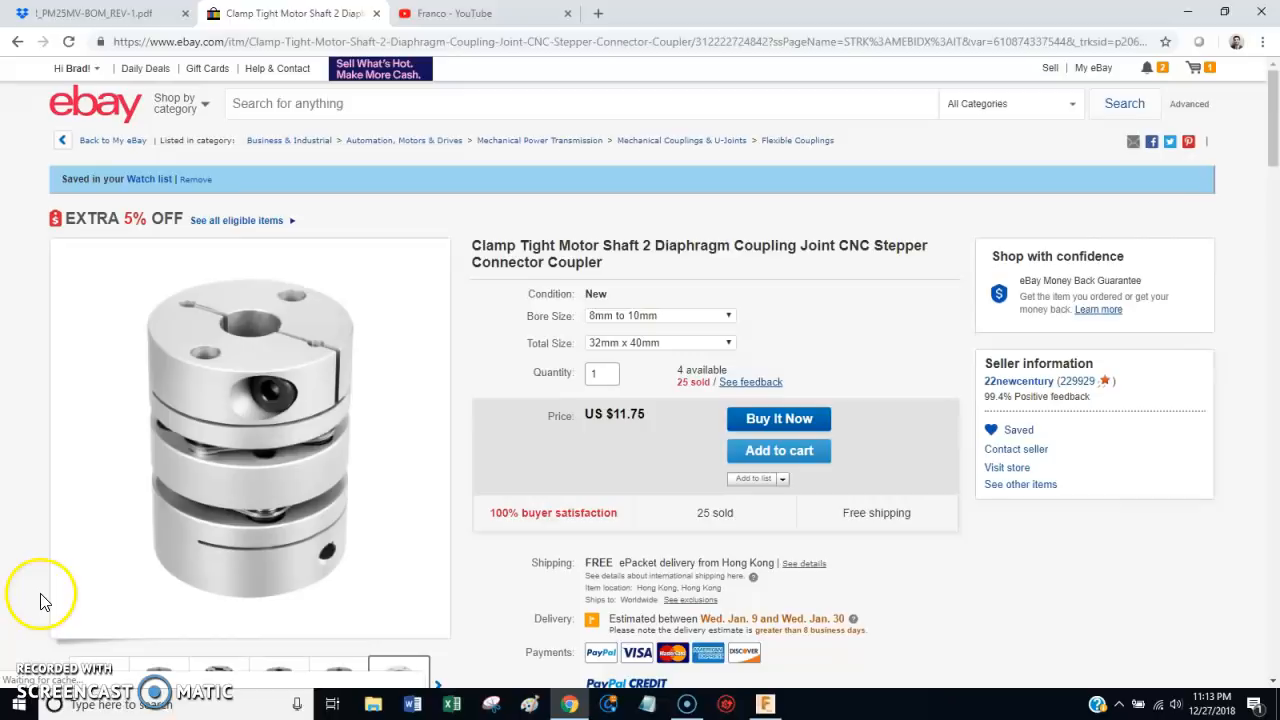
mouse_move(50, 596)
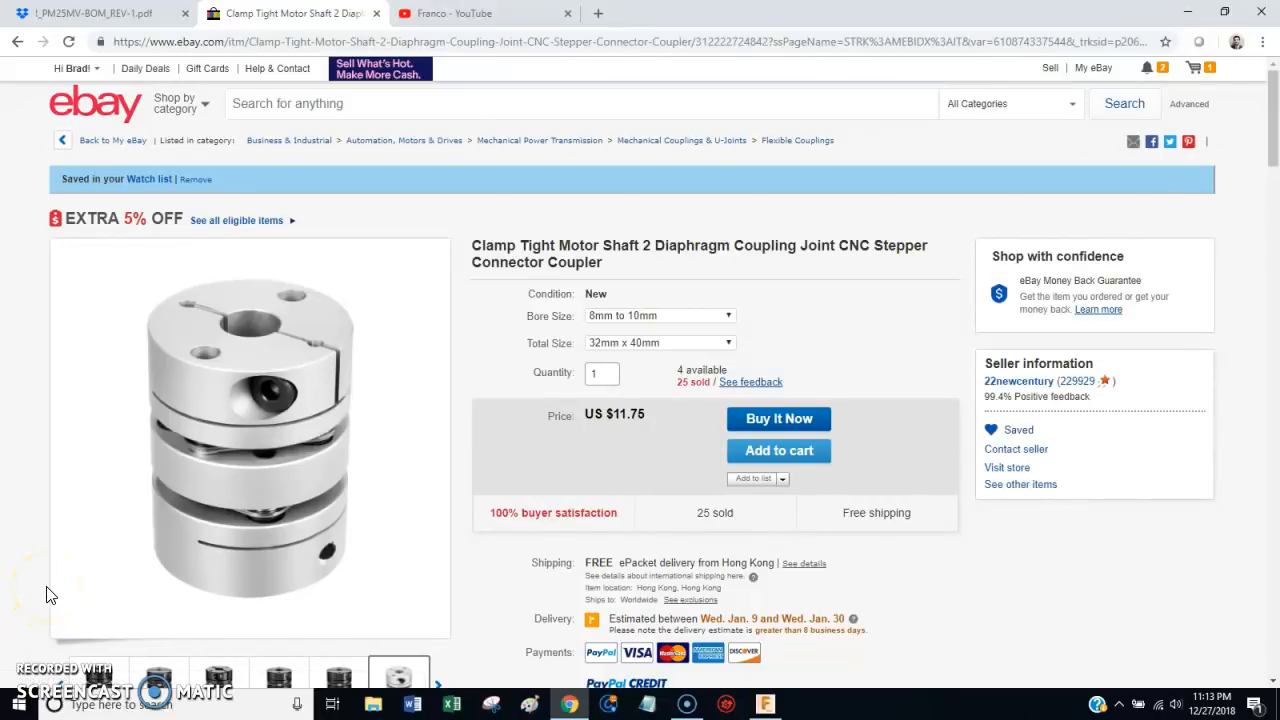
mouse_move(332, 450)
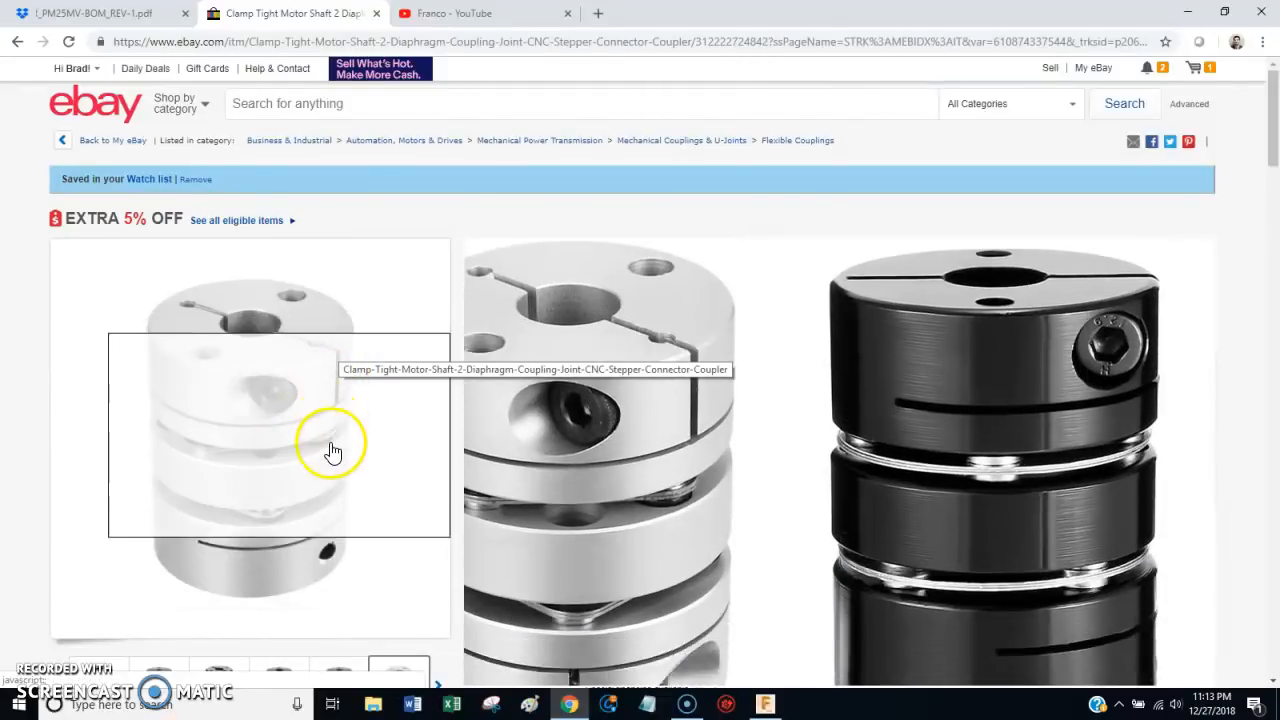
mouse_move(198, 476)
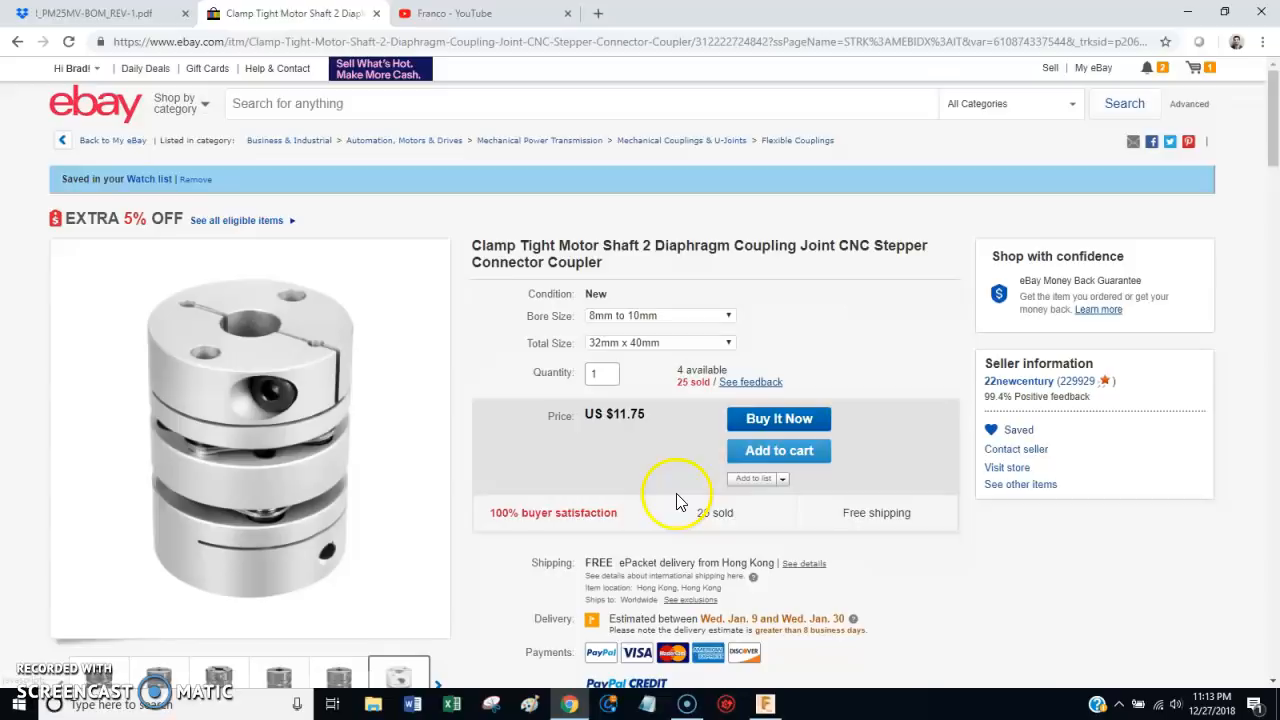
mouse_move(1052, 396)
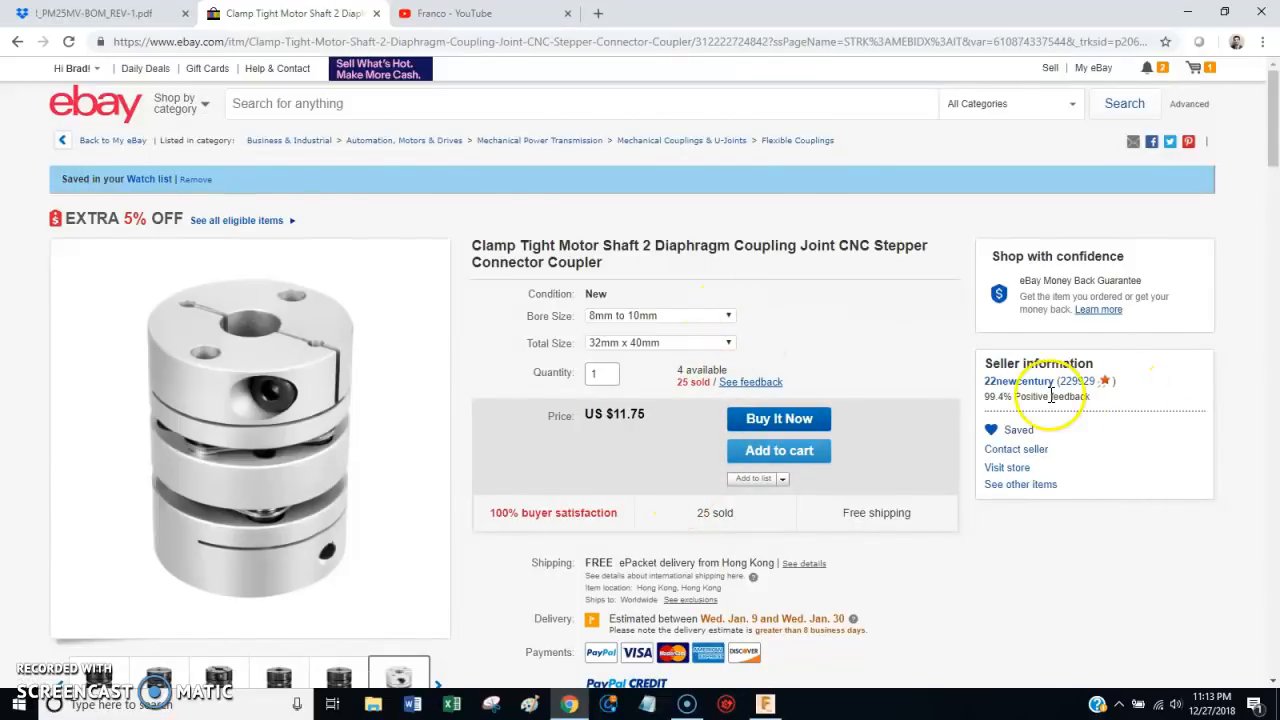
mouse_move(718, 344)
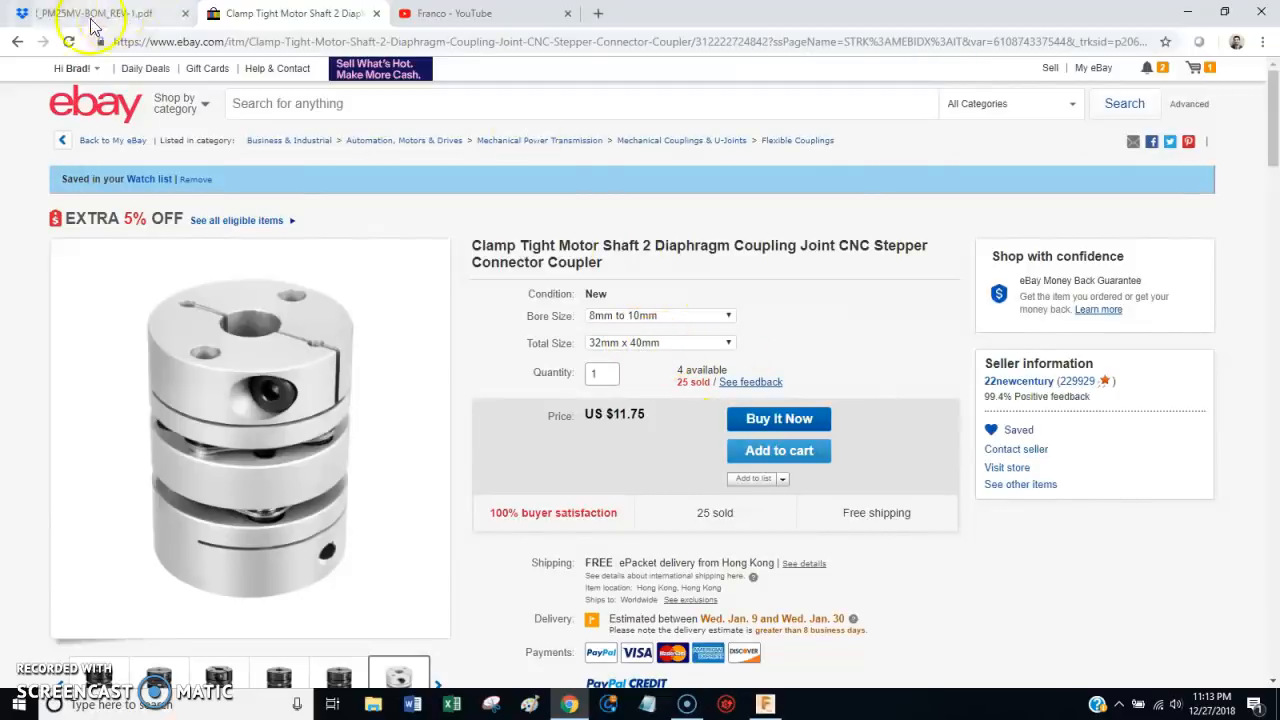
- Review the BOM PDF once more, then return to the PM25MV Dropbox folder listing
left_click(90, 12)
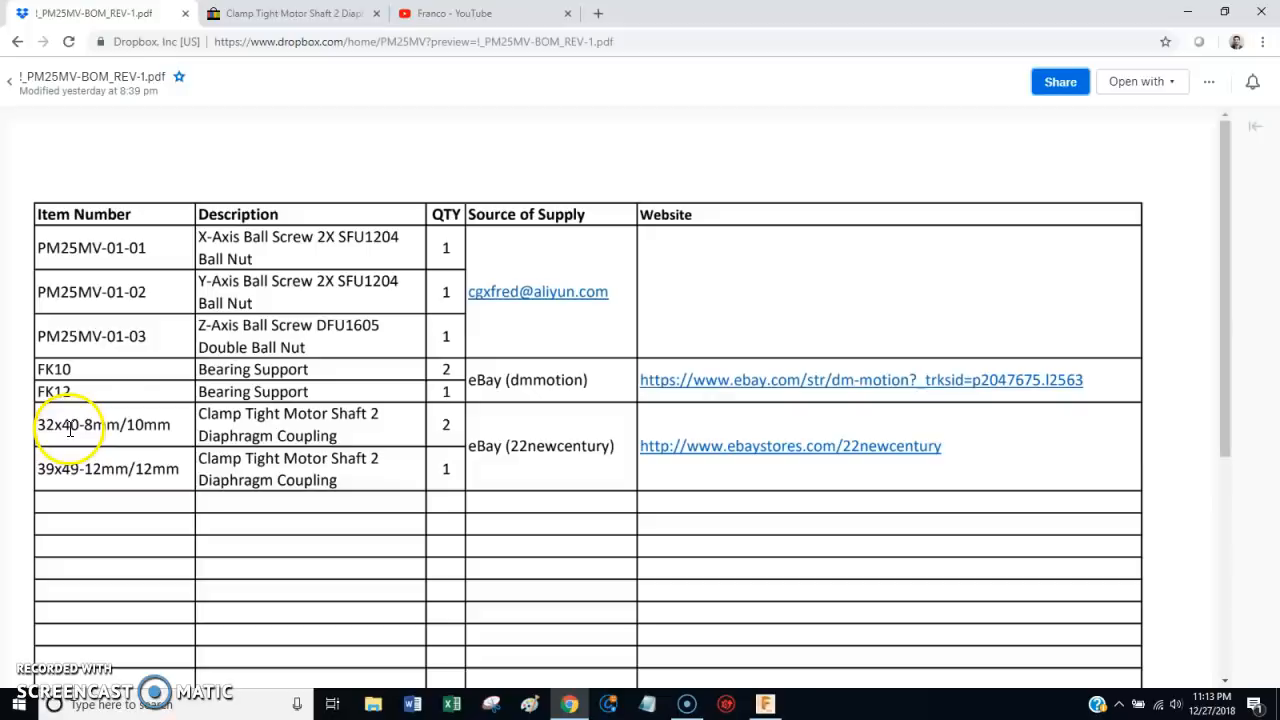
mouse_move(56, 468)
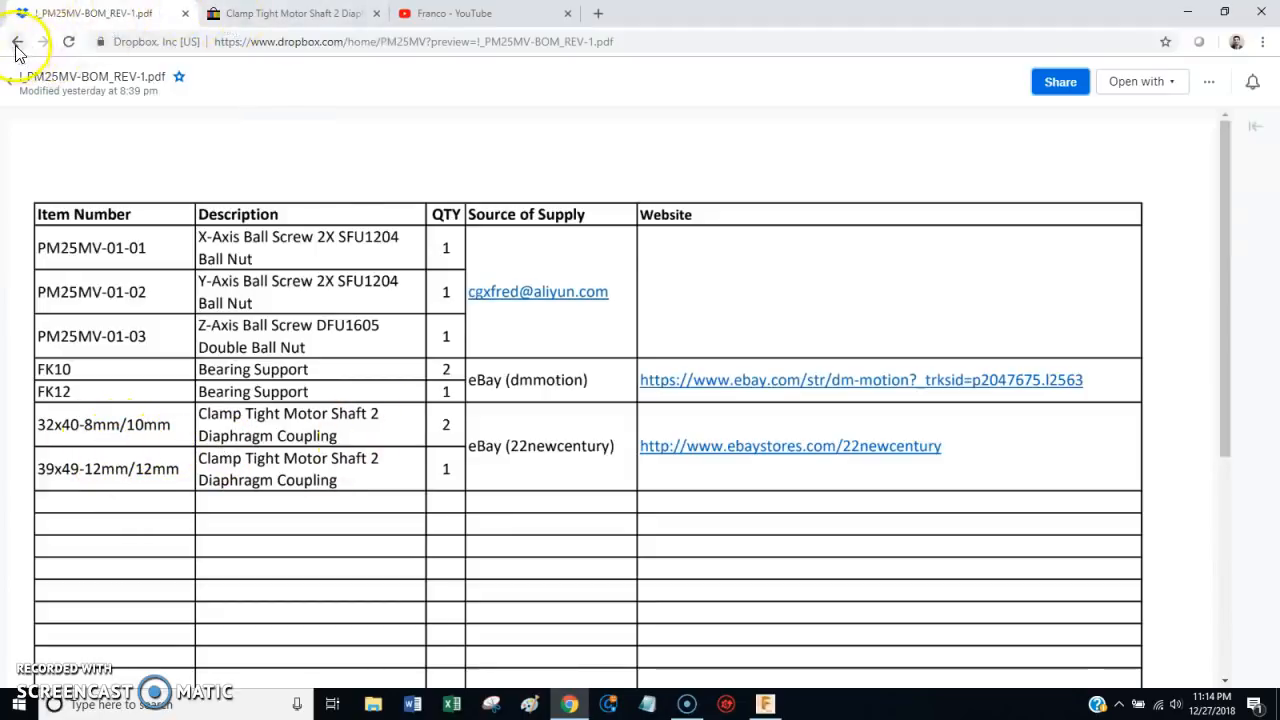
left_click(16, 40)
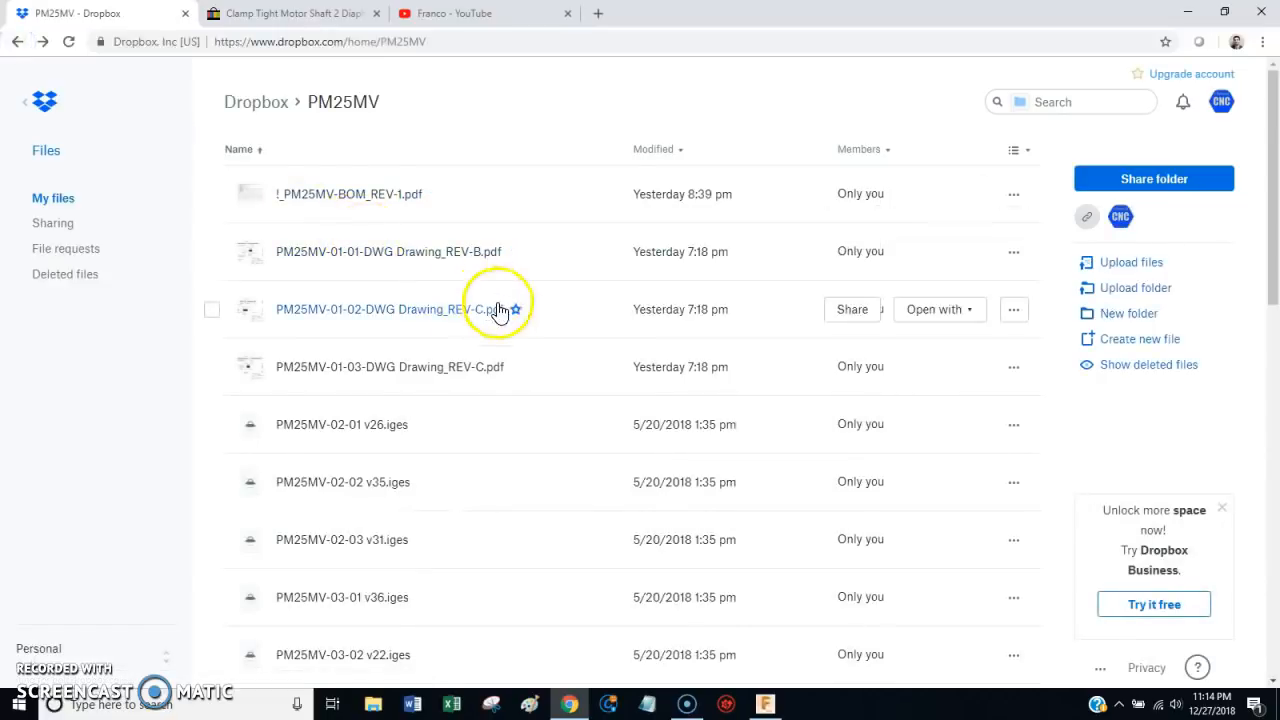
mouse_move(284, 12)
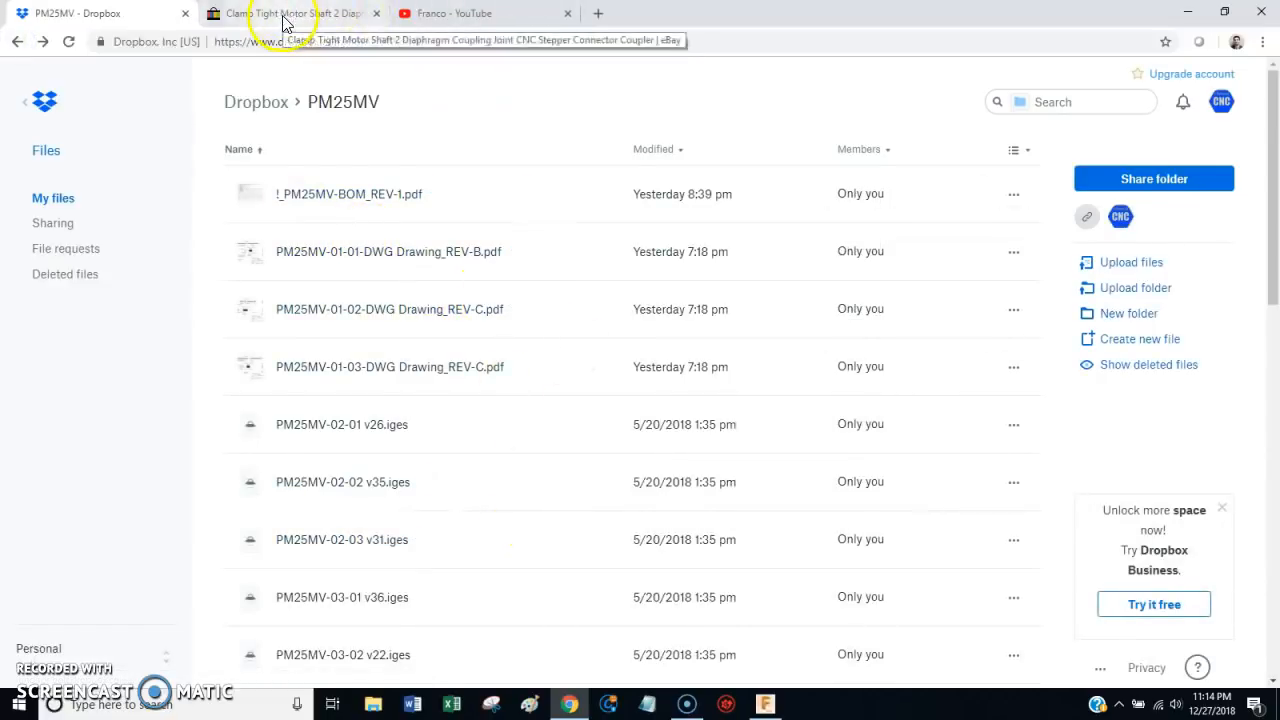
mouse_move(444, 12)
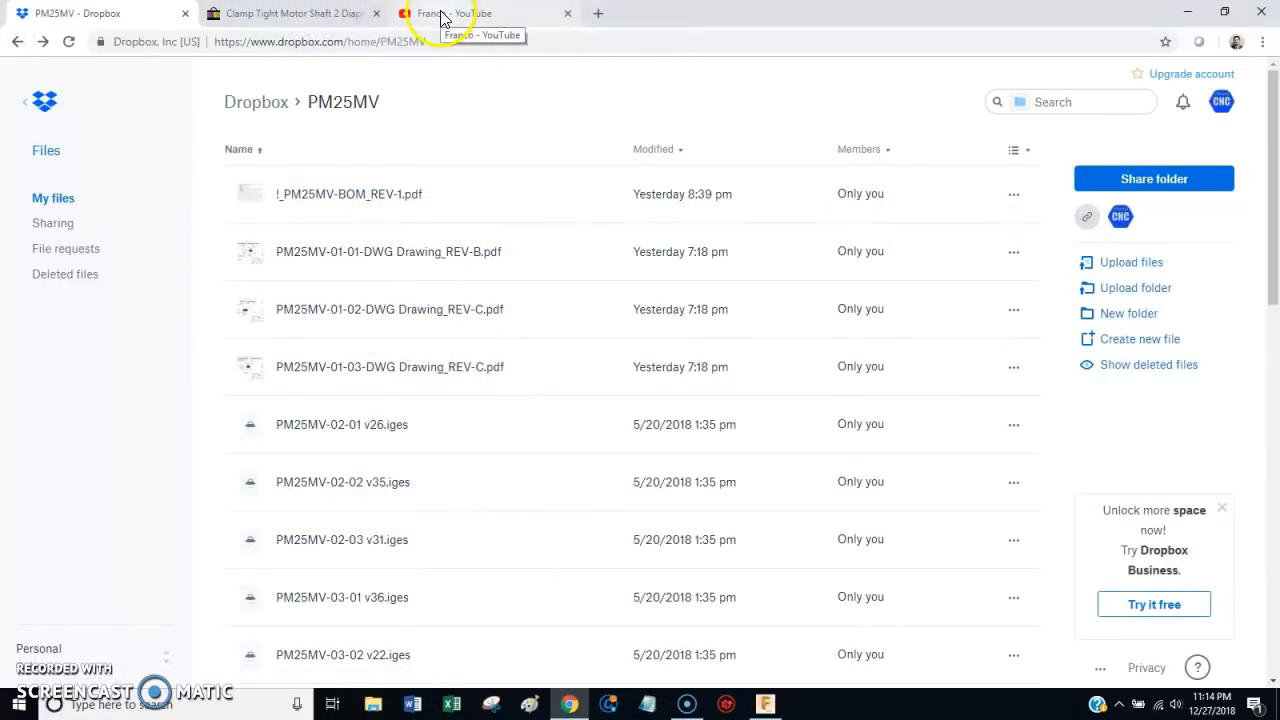
- View the assembly from the front, orbit to a three-quarter view, and make the column visible
left_click(764, 704)
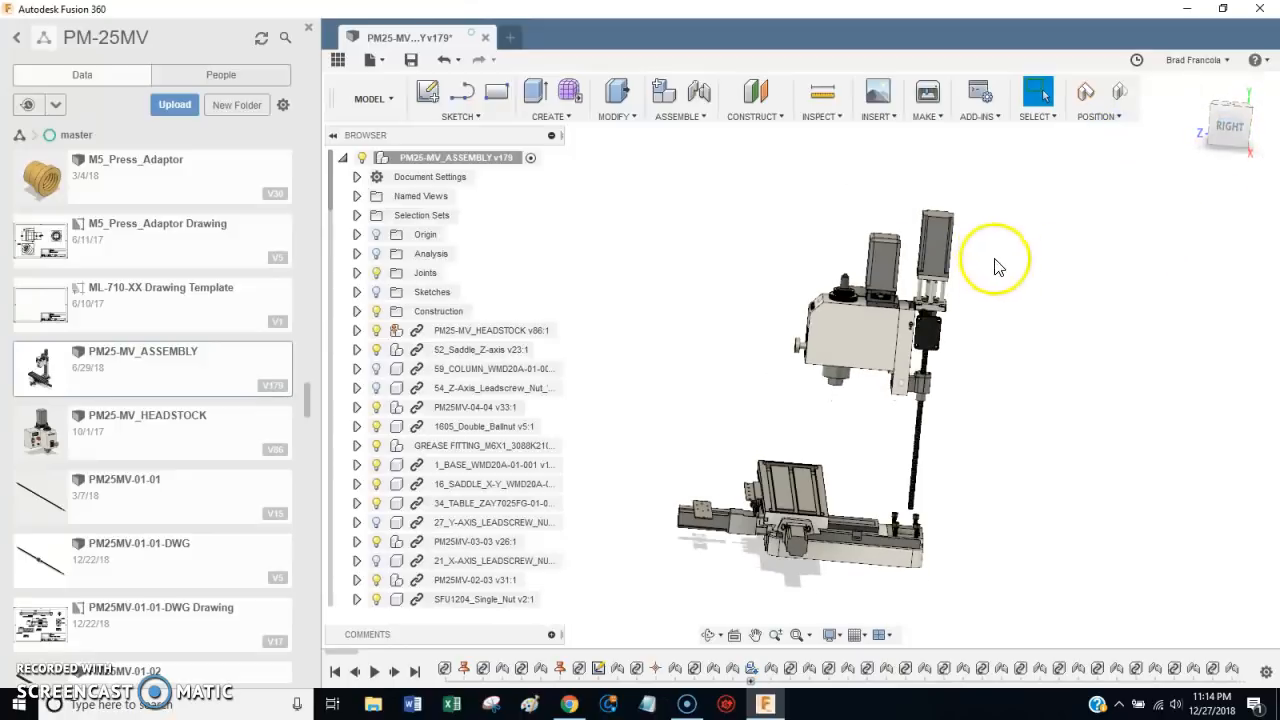
left_click(1228, 128)
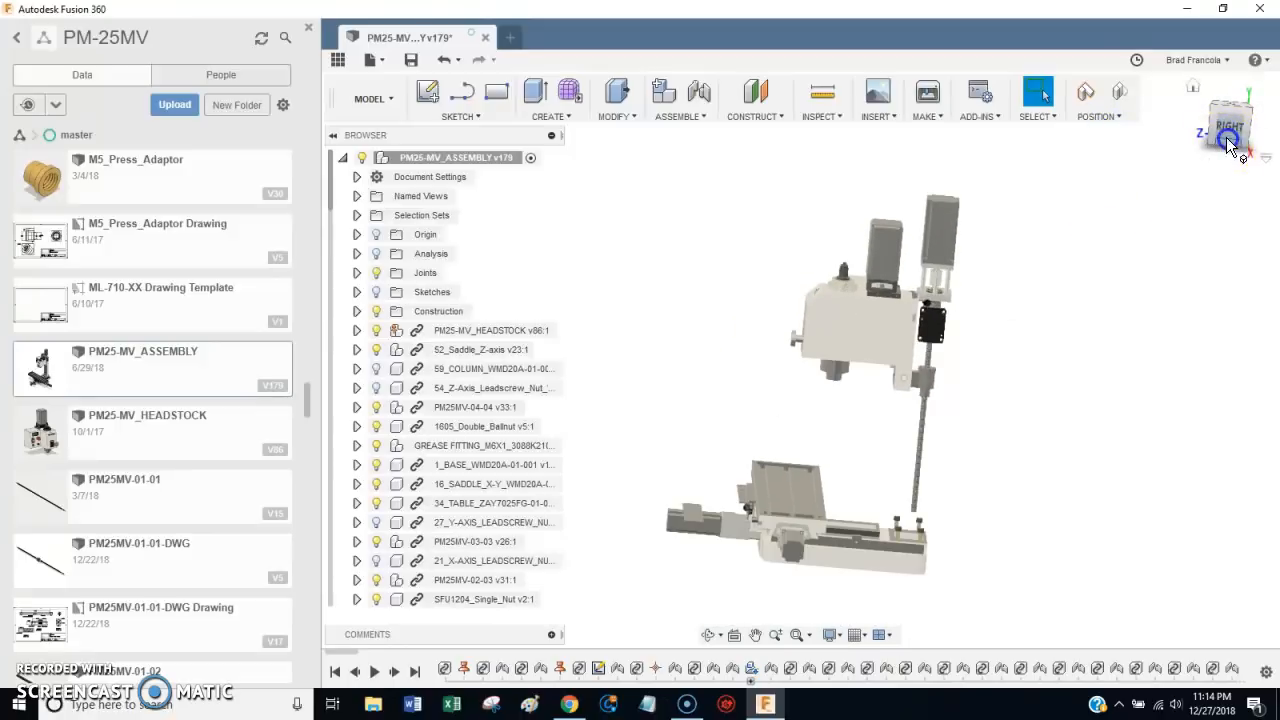
left_click(1228, 140)
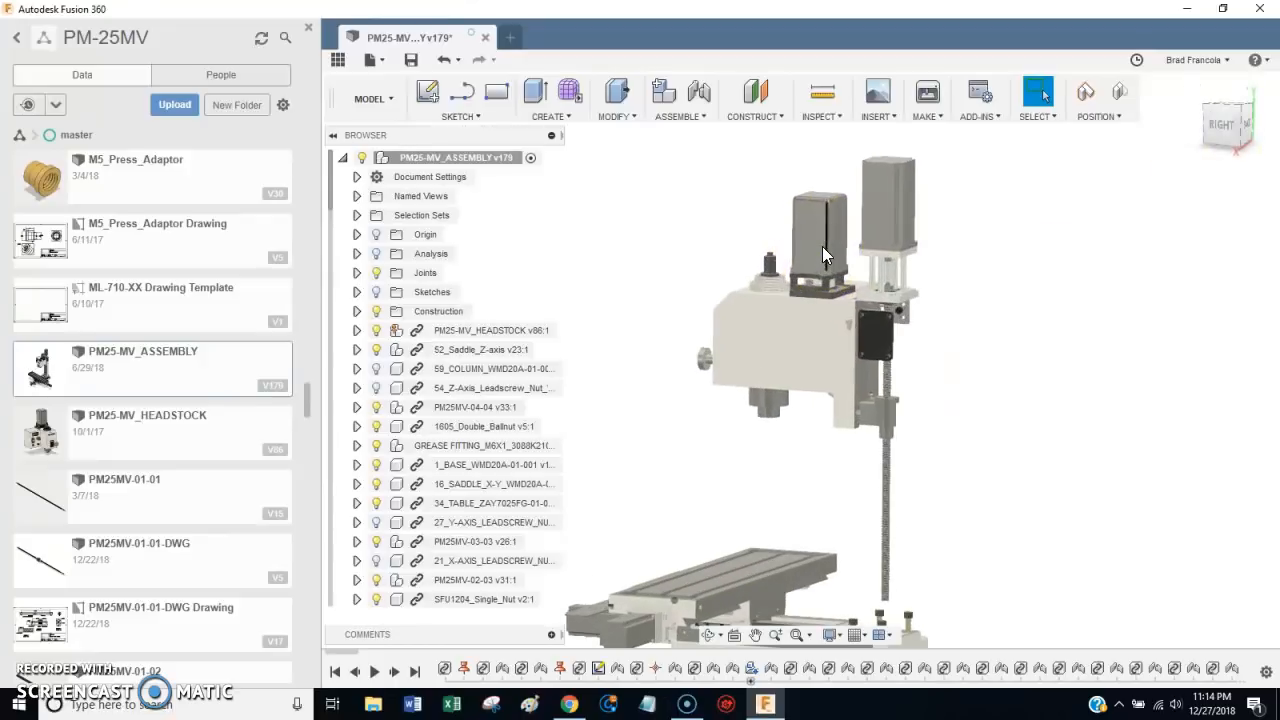
left_click_drag(824, 256, 976, 344)
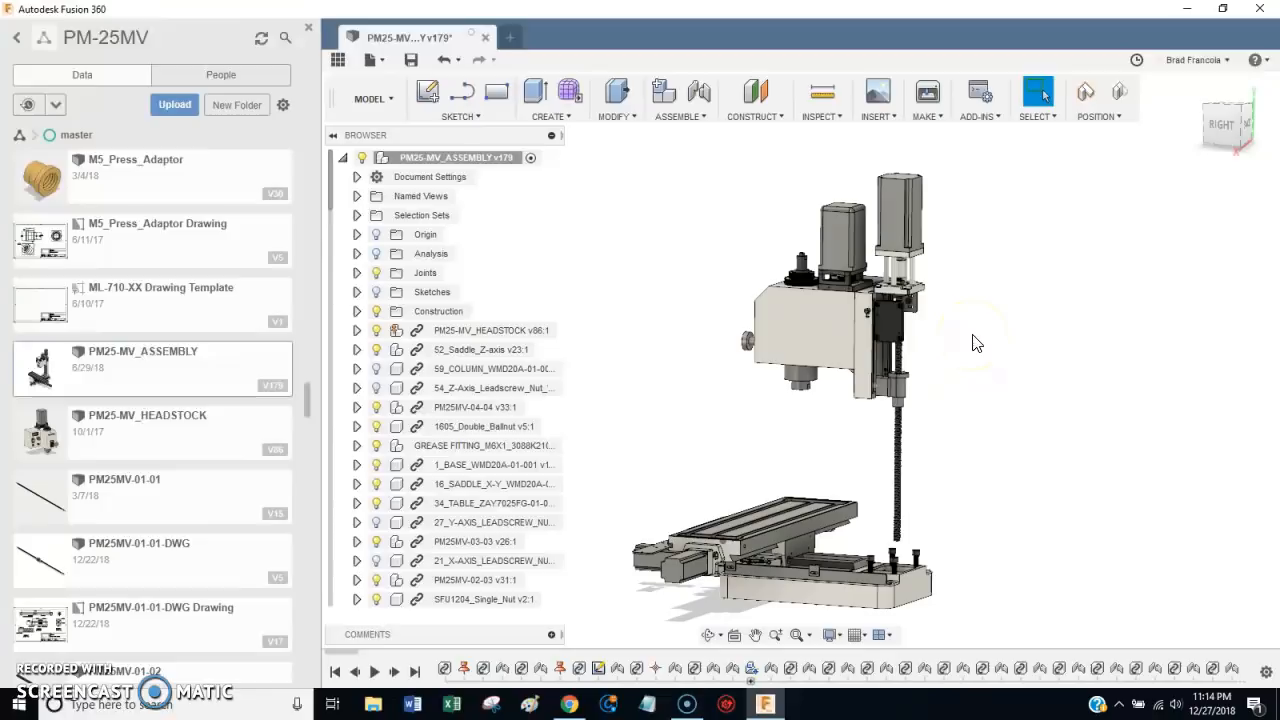
mouse_move(1040, 316)
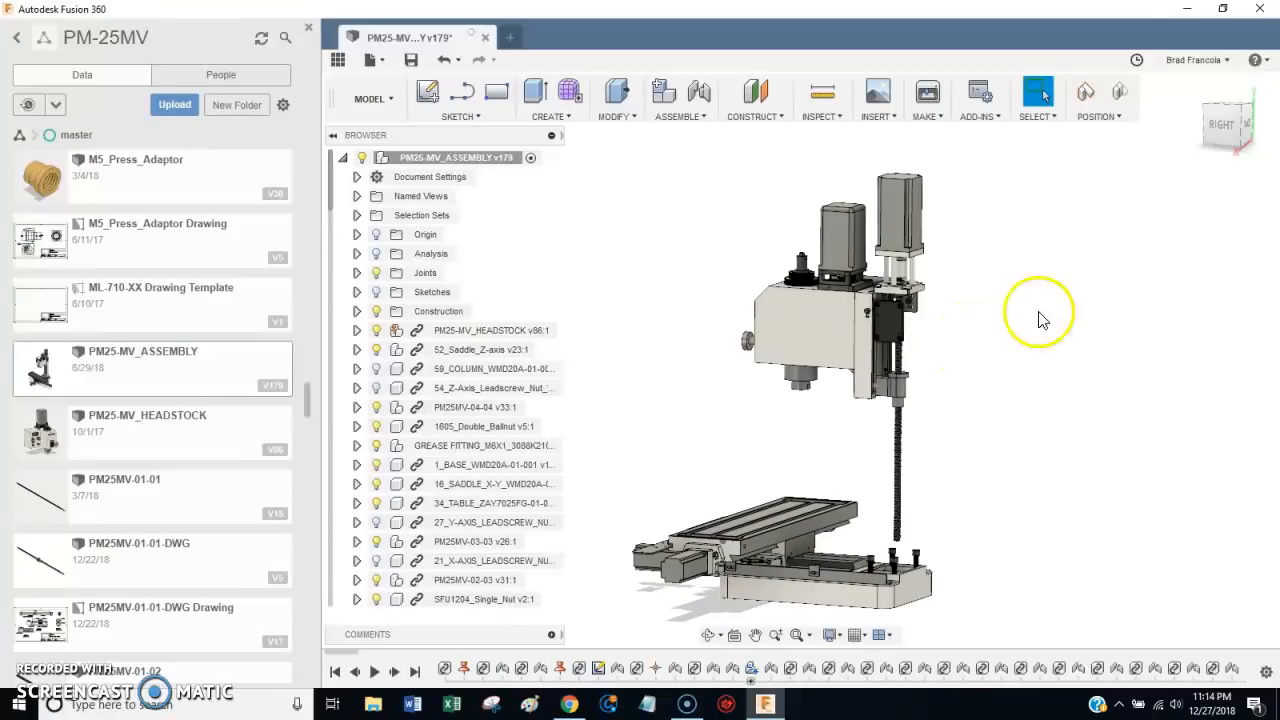
left_click_drag(1040, 320, 800, 360)
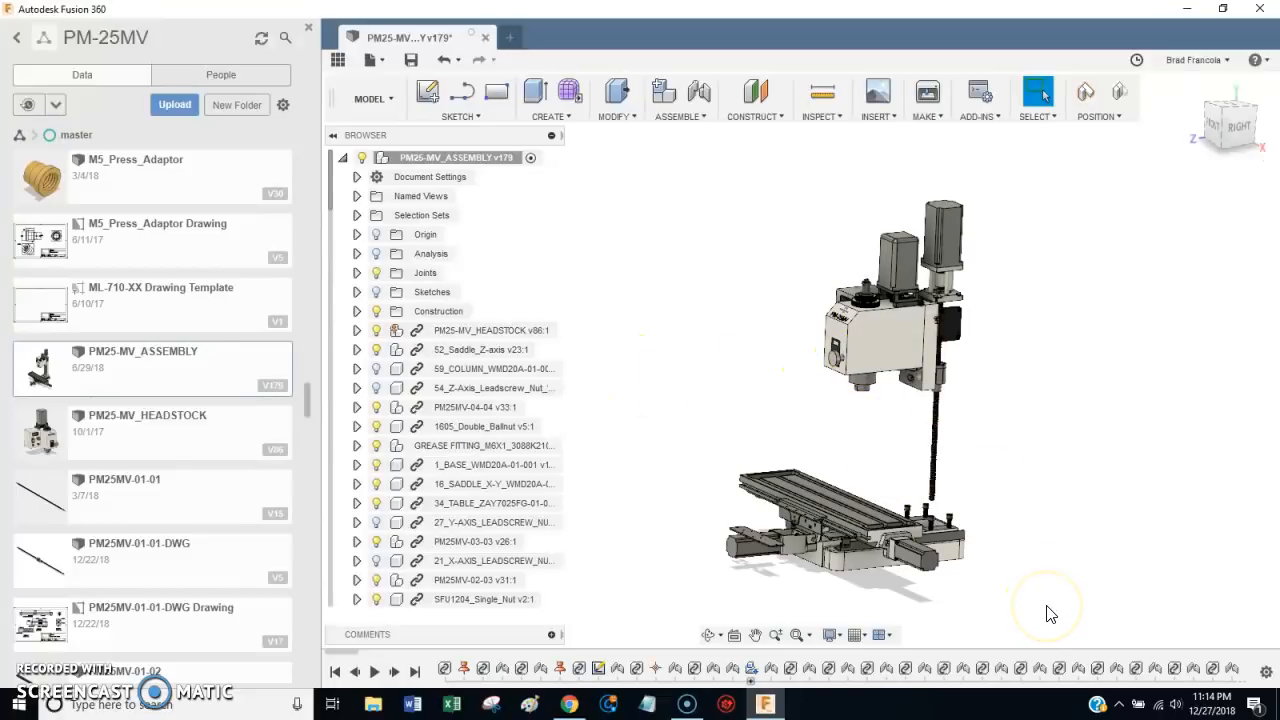
mouse_move(896, 360)
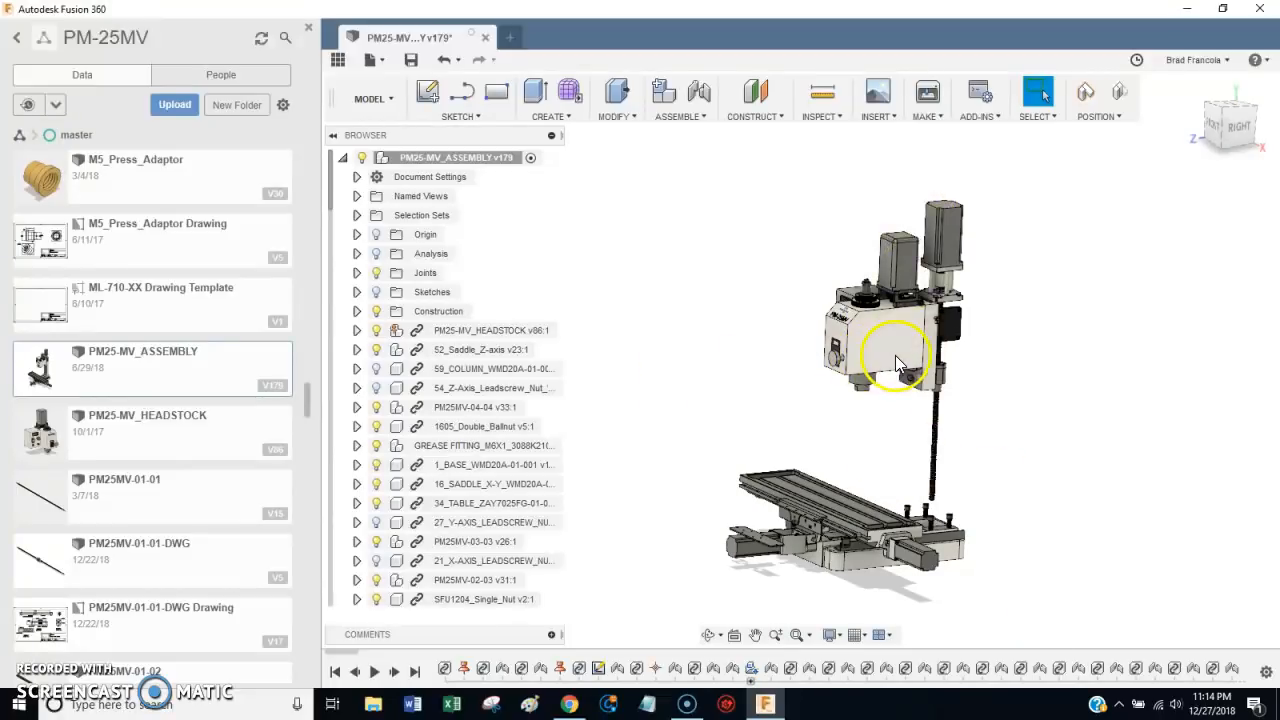
left_click(490, 388)
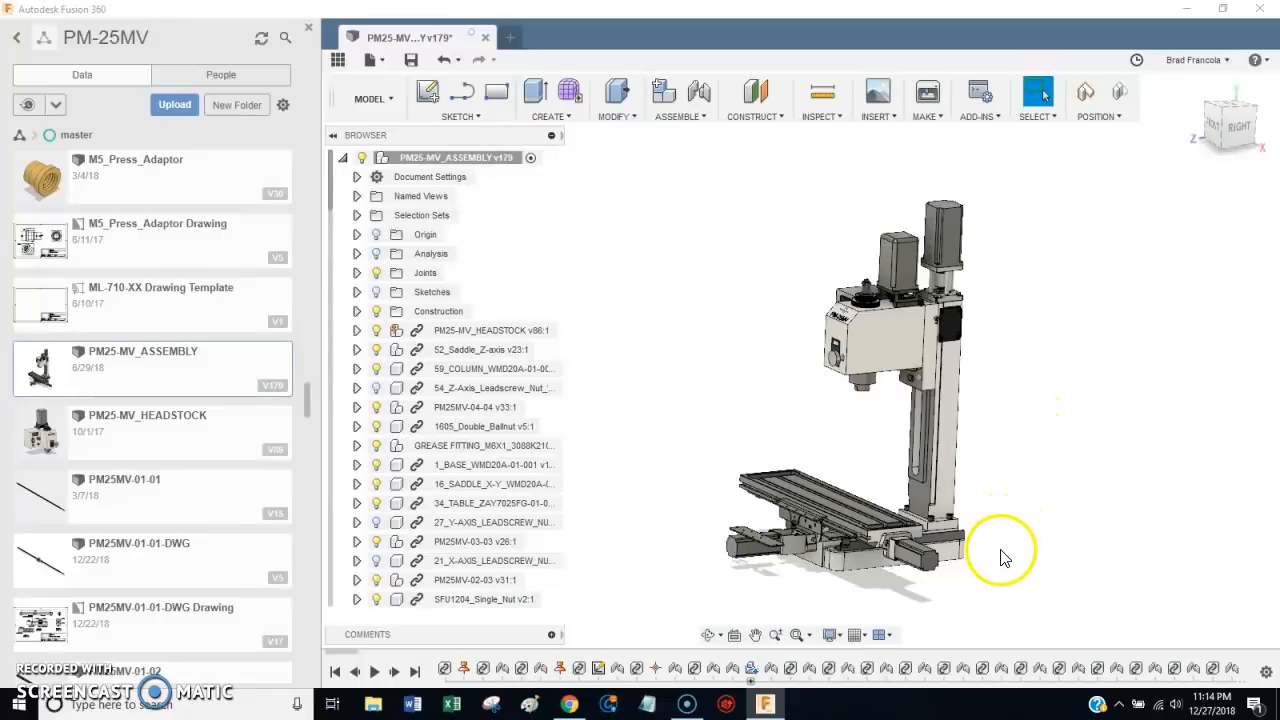
mouse_move(764, 568)
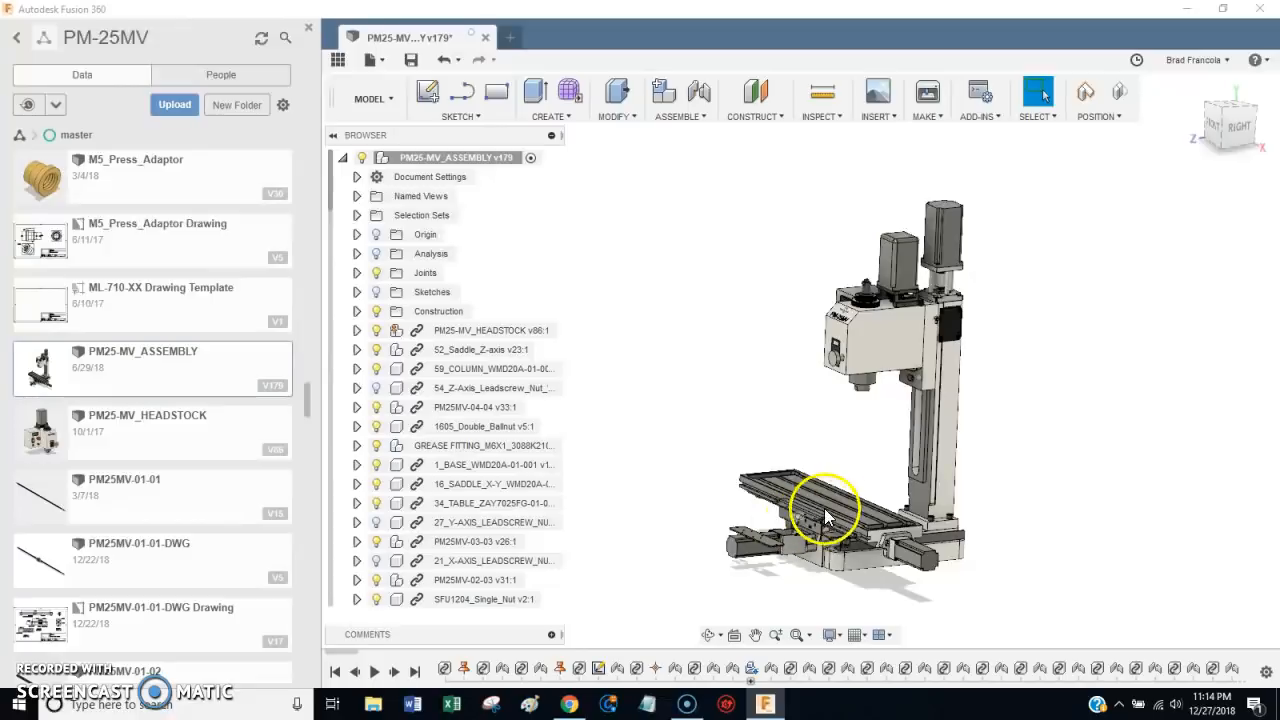
mouse_move(1052, 304)
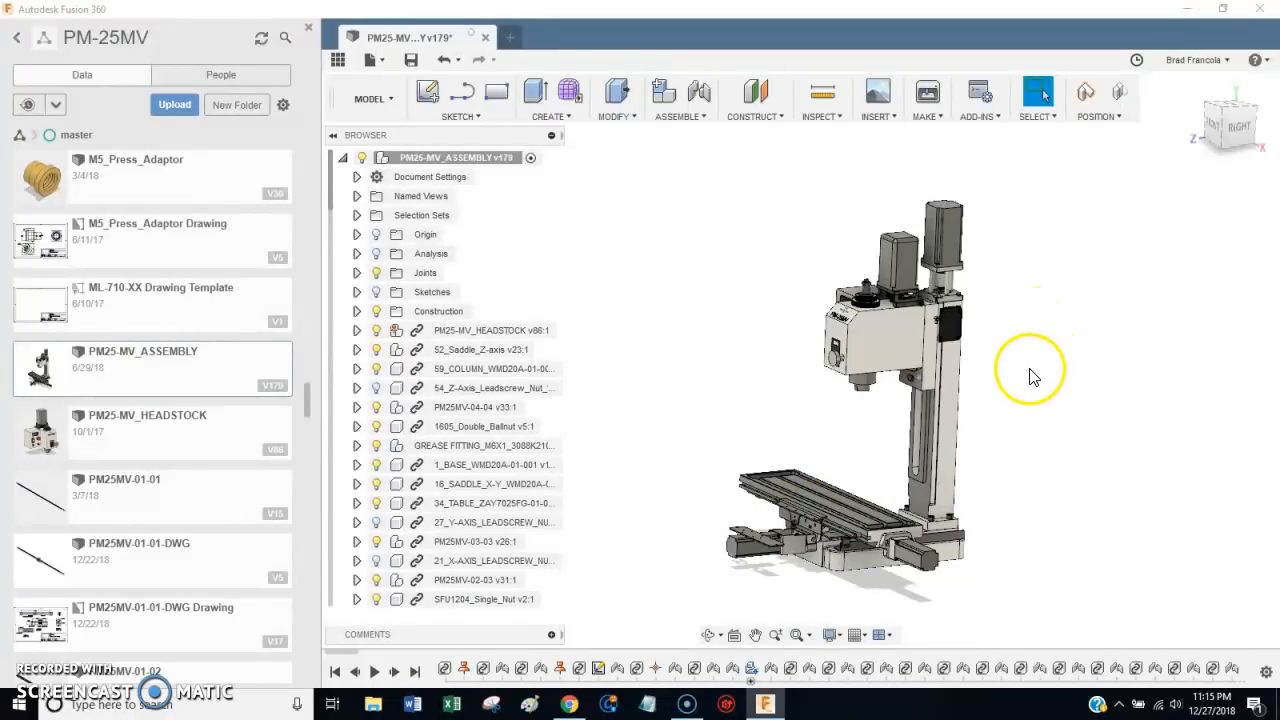
mouse_move(1016, 414)
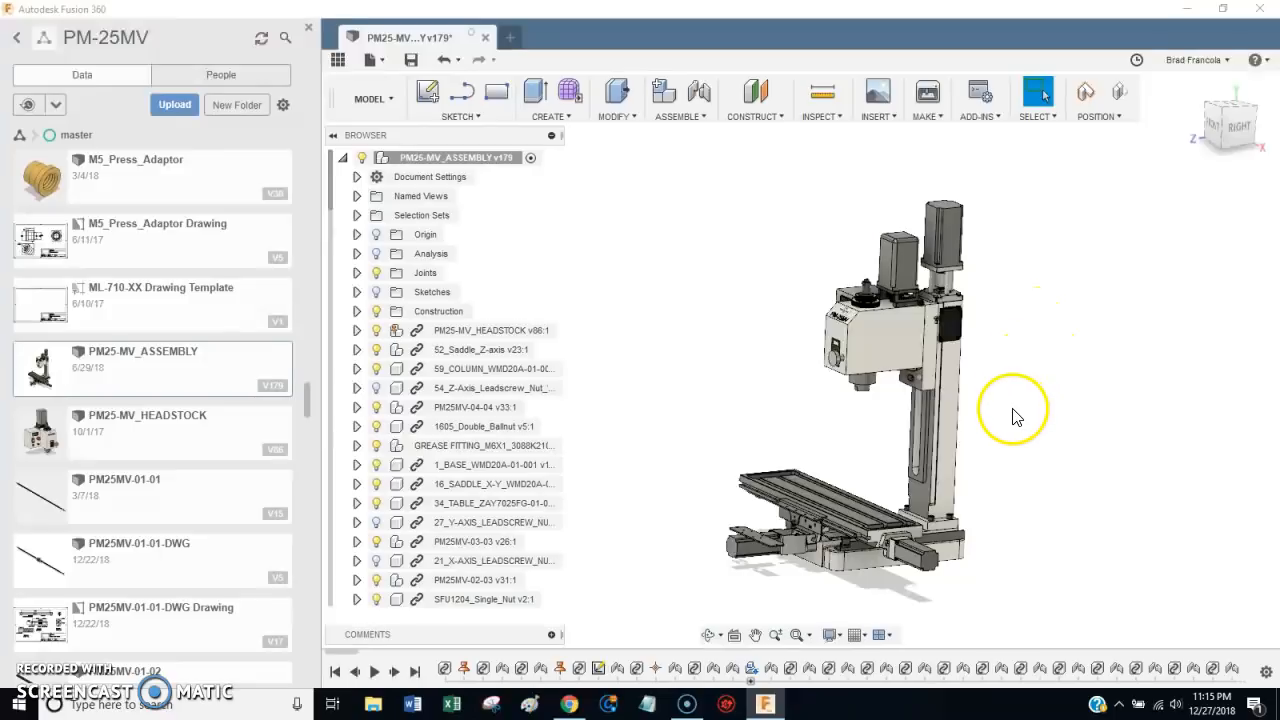
mouse_move(890, 458)
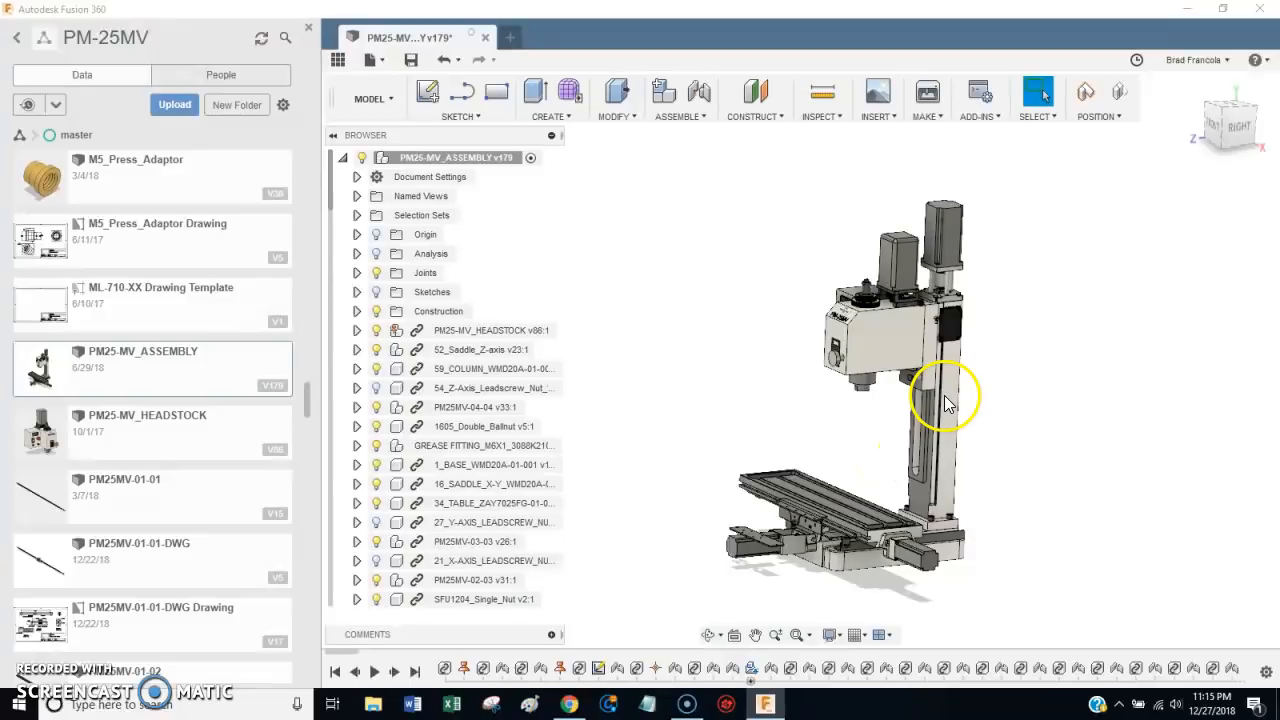
mouse_move(976, 450)
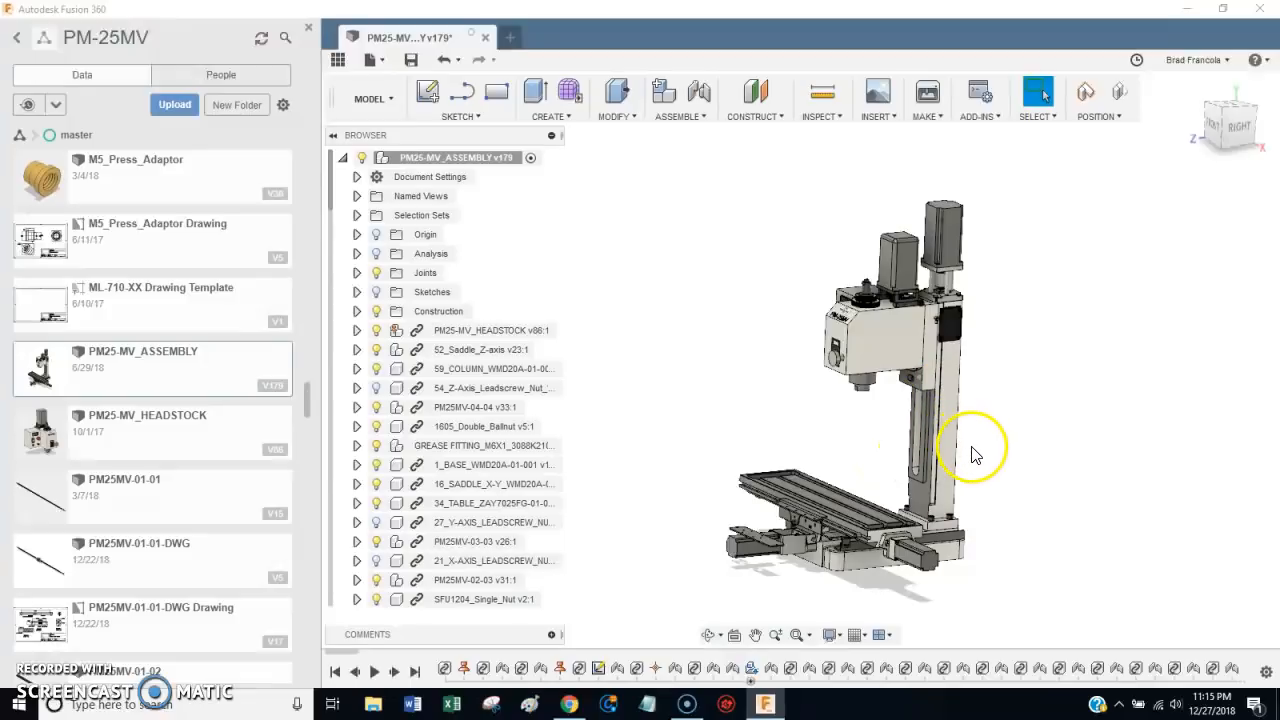
mouse_move(1078, 192)
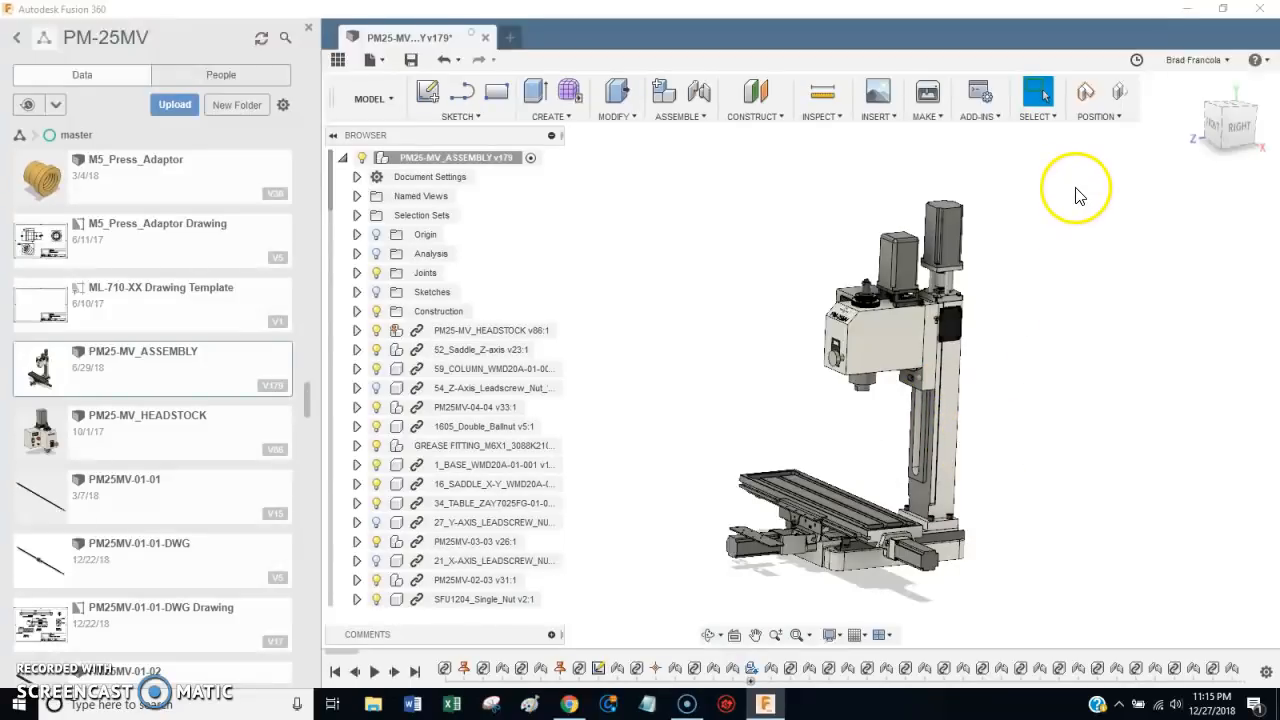
mouse_move(1060, 164)
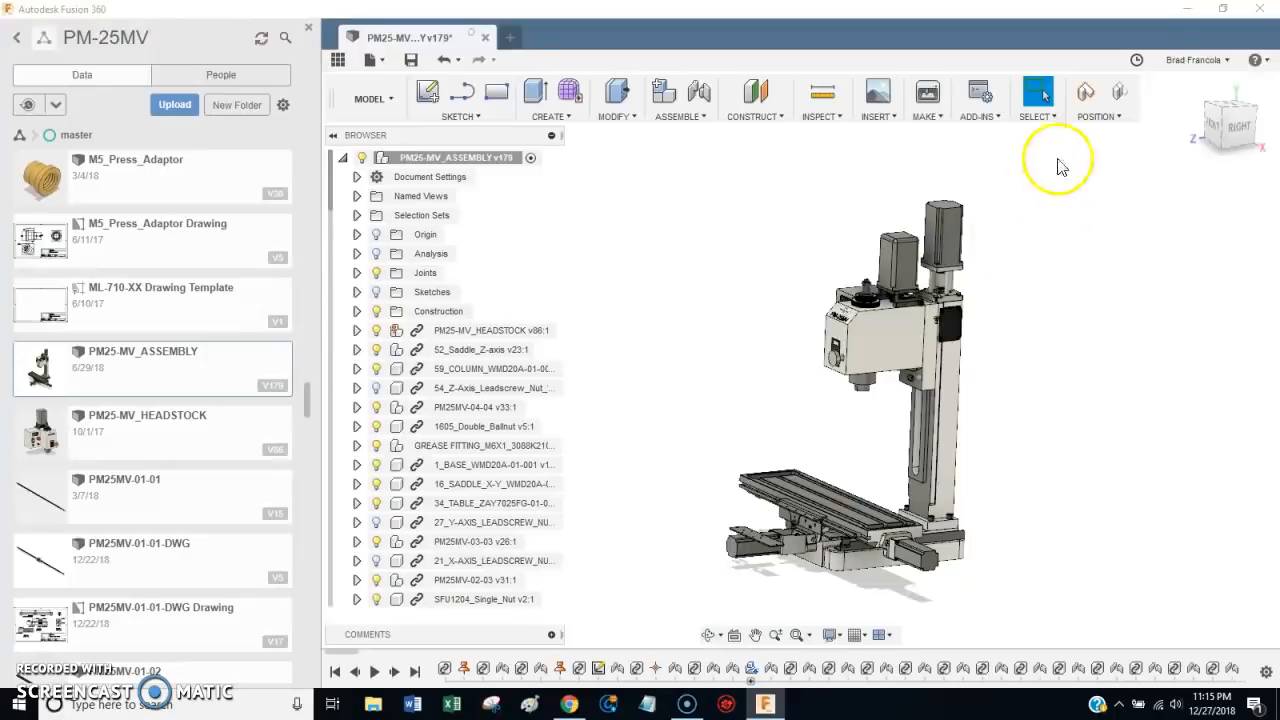
mouse_move(70, 680)
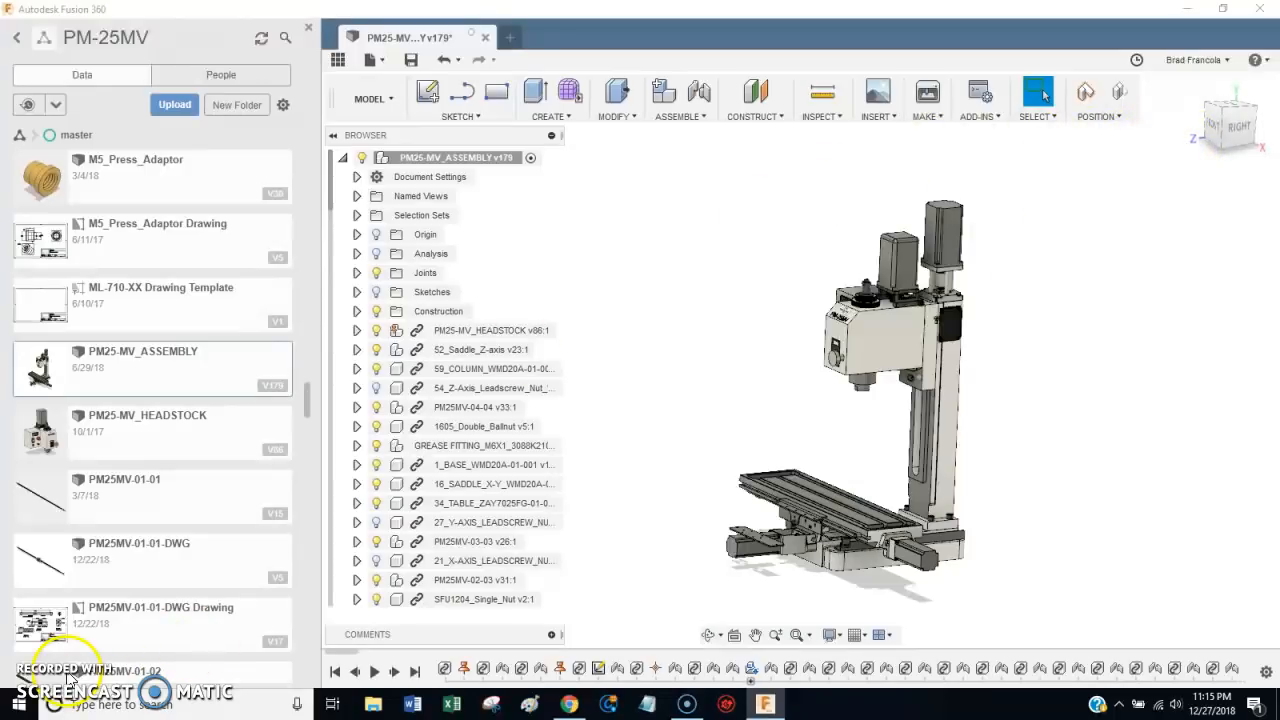